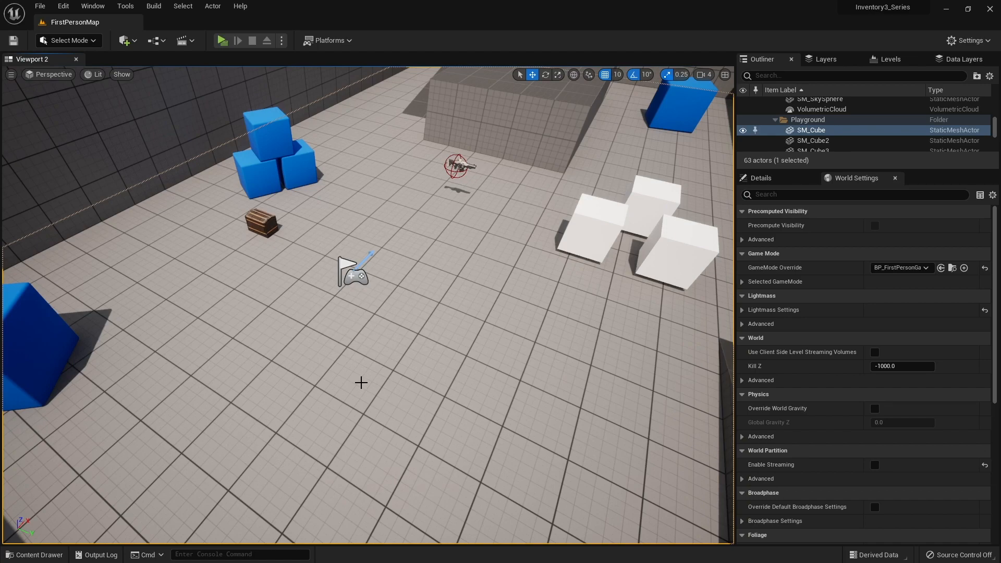
Step: Create a Widget Blueprint named W_ActionMenu in the Inventory/UI folder and open it
{"action": "left_click", "coordinate": [33, 554]}
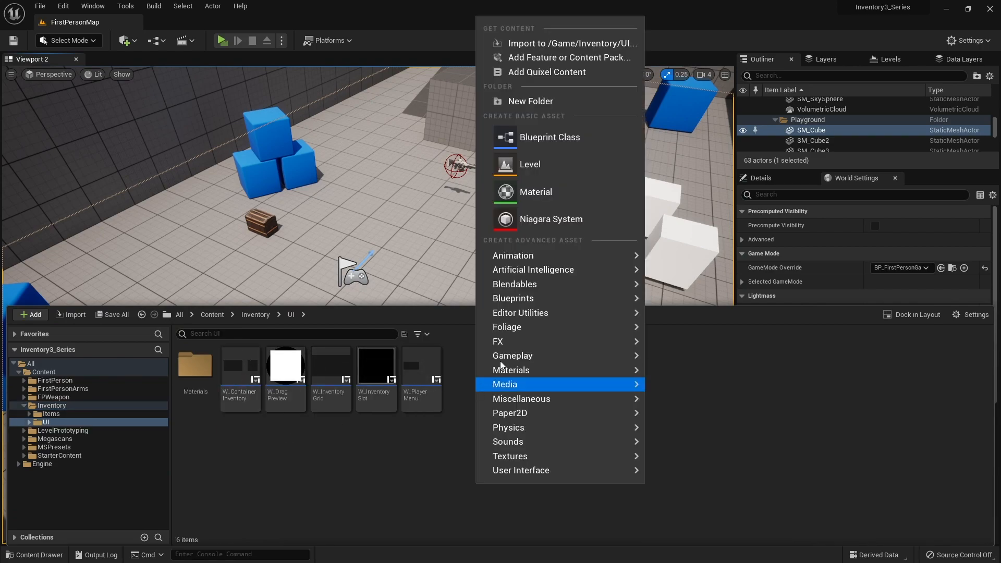
{"action": "mouse_move", "coordinate": [533, 470]}
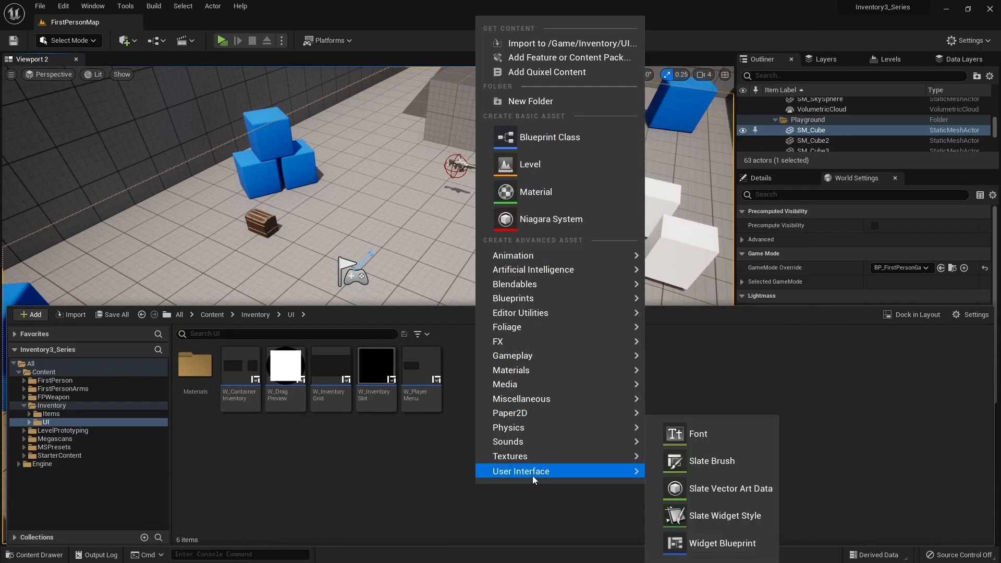
{"action": "left_click", "coordinate": [721, 543]}
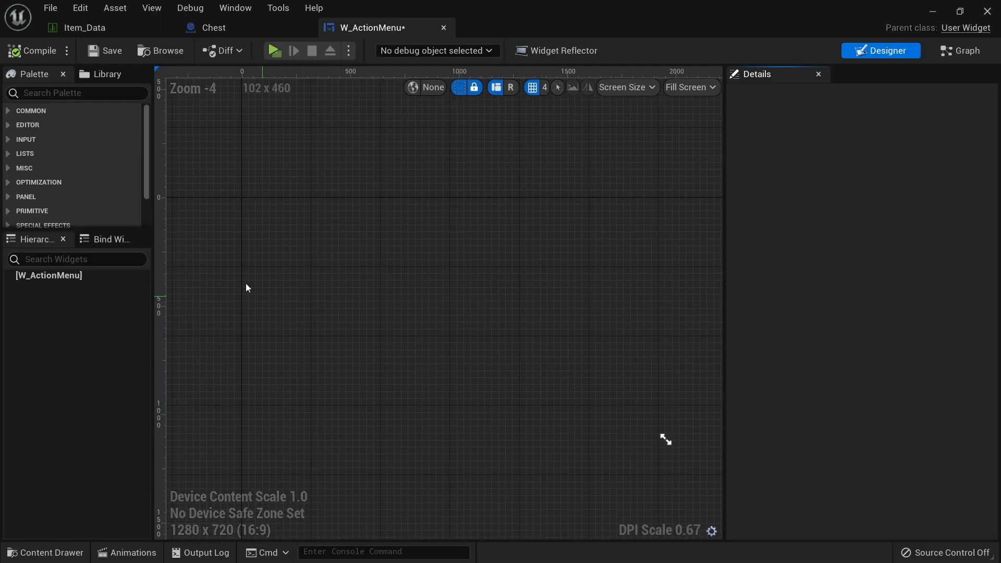
Step: Add a Canvas Panel from the Palette as the widget's root
{"action": "left_click", "coordinate": [76, 258]}
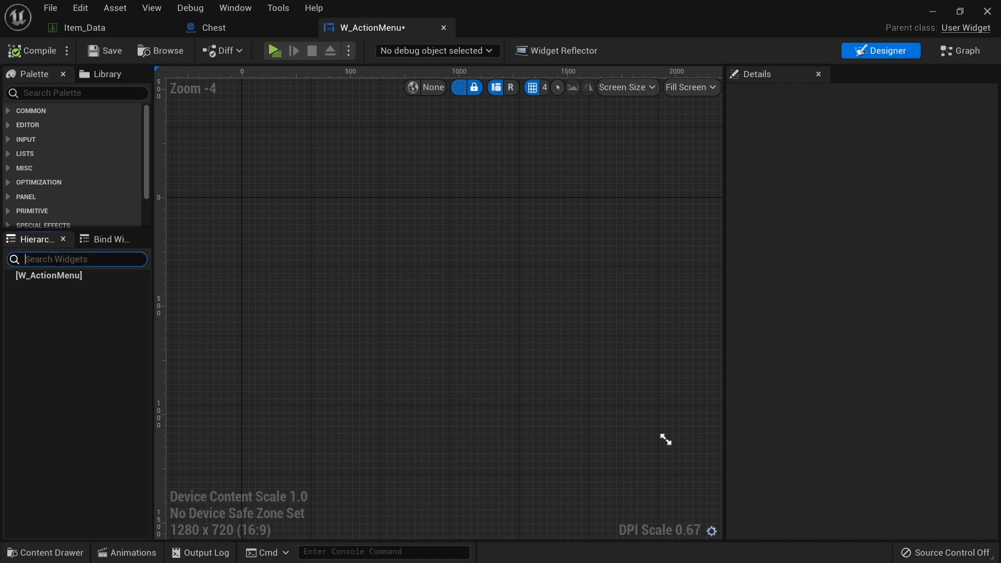
{"action": "type", "text": "canvas"}
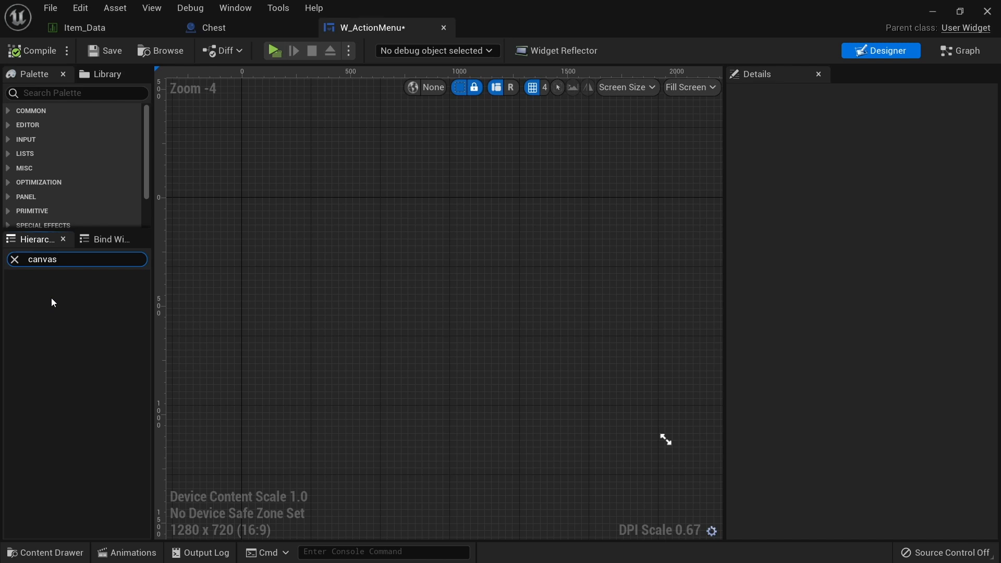
{"action": "mouse_move", "coordinate": [46, 105]}
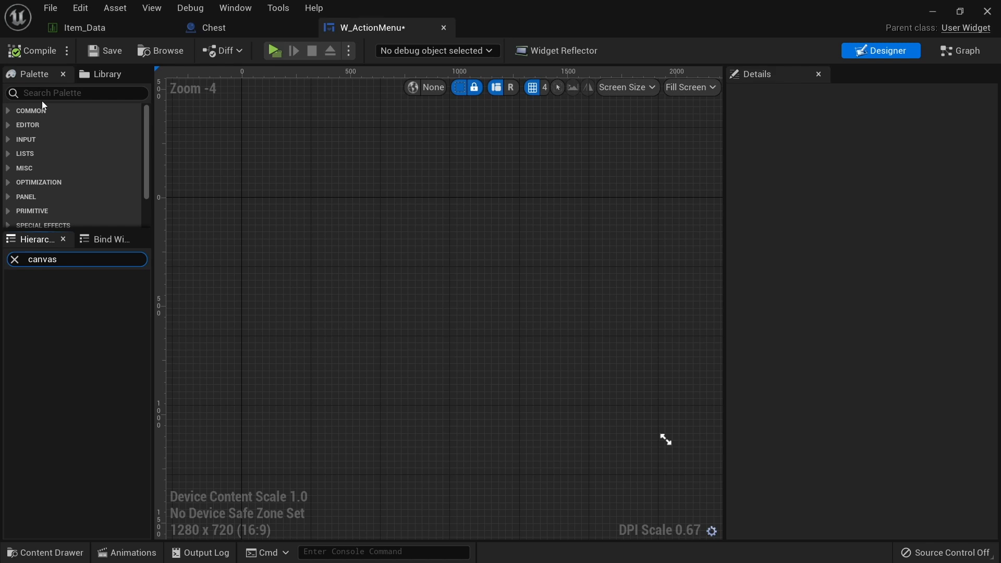
{"action": "left_click", "coordinate": [76, 92]}
{"action": "type", "text": "canvas"}
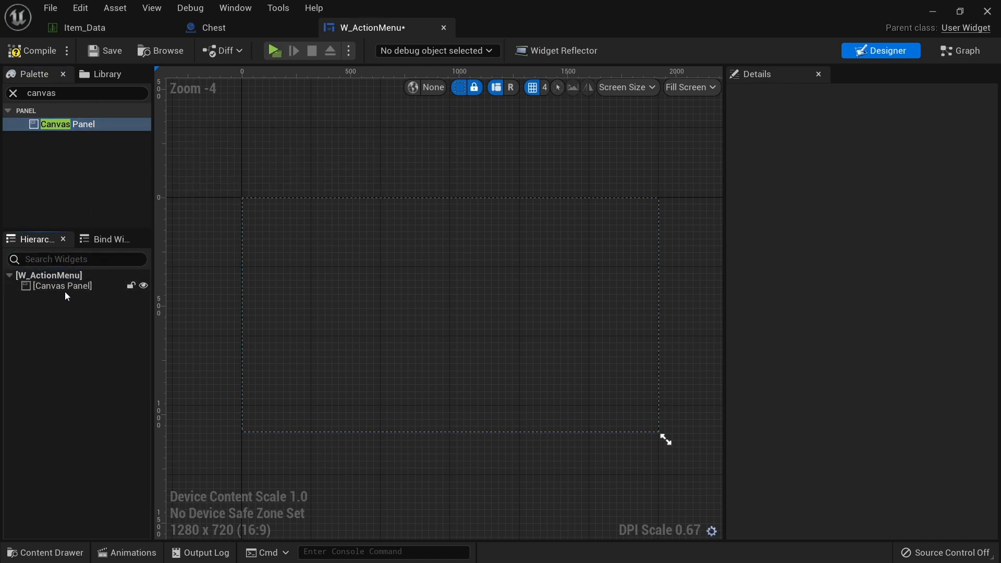
{"action": "left_click", "coordinate": [62, 286]}
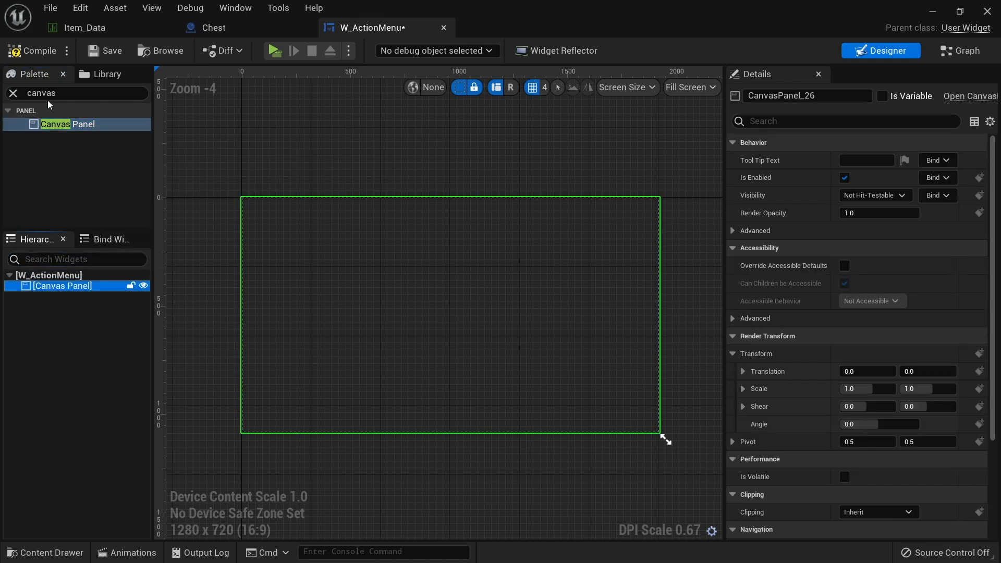
Step: Add a Background Blur anchored to fill the canvas with Blur Strength 3.0
{"action": "type", "text": "b"}
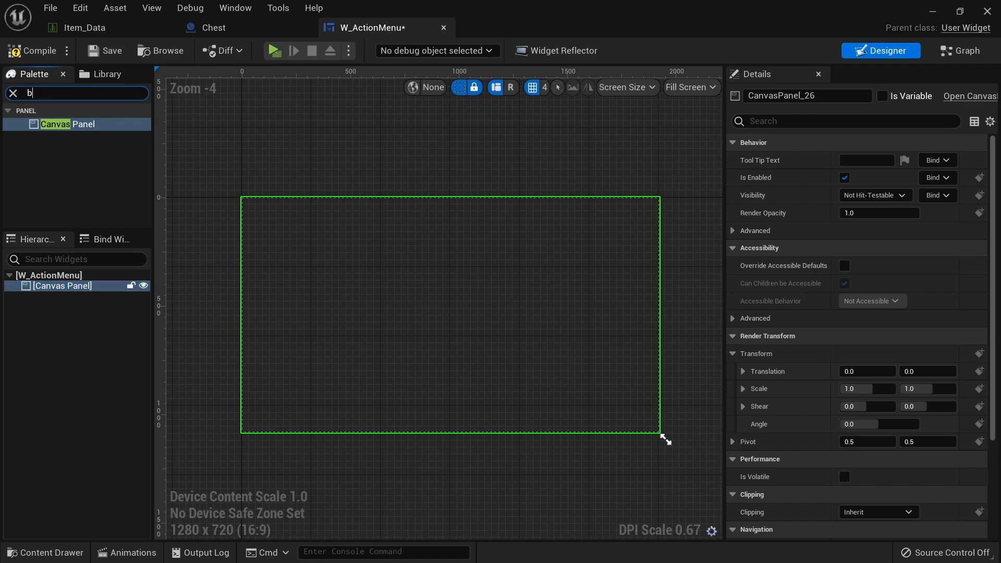
{"action": "type", "text": "ackground"}
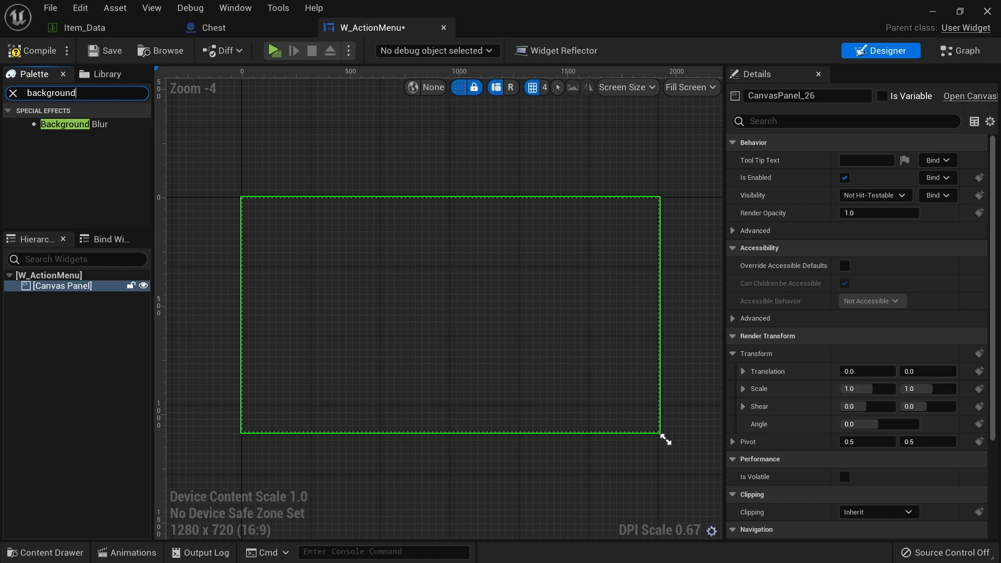
{"action": "mouse_move", "coordinate": [94, 131]}
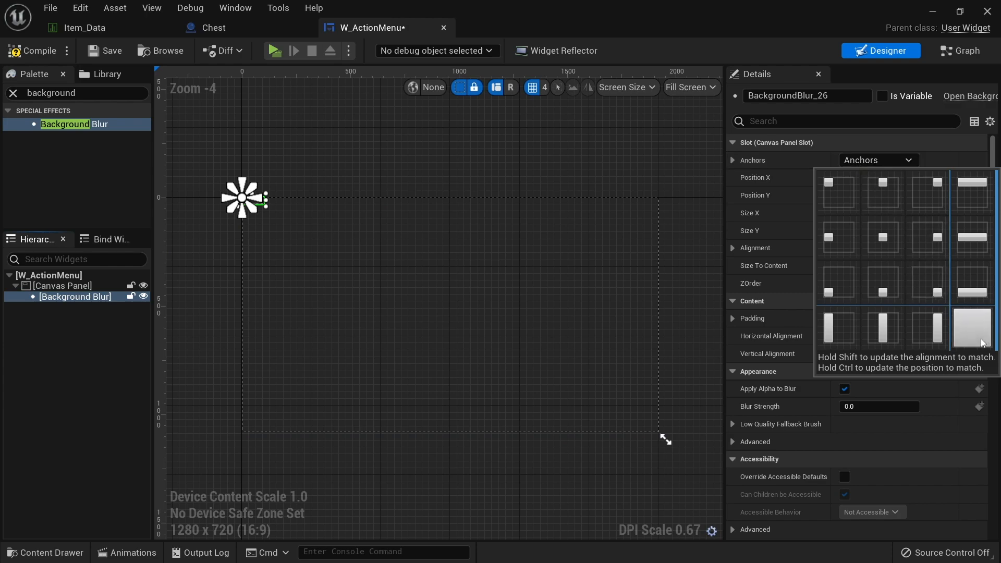
{"action": "left_click", "coordinate": [973, 329]}
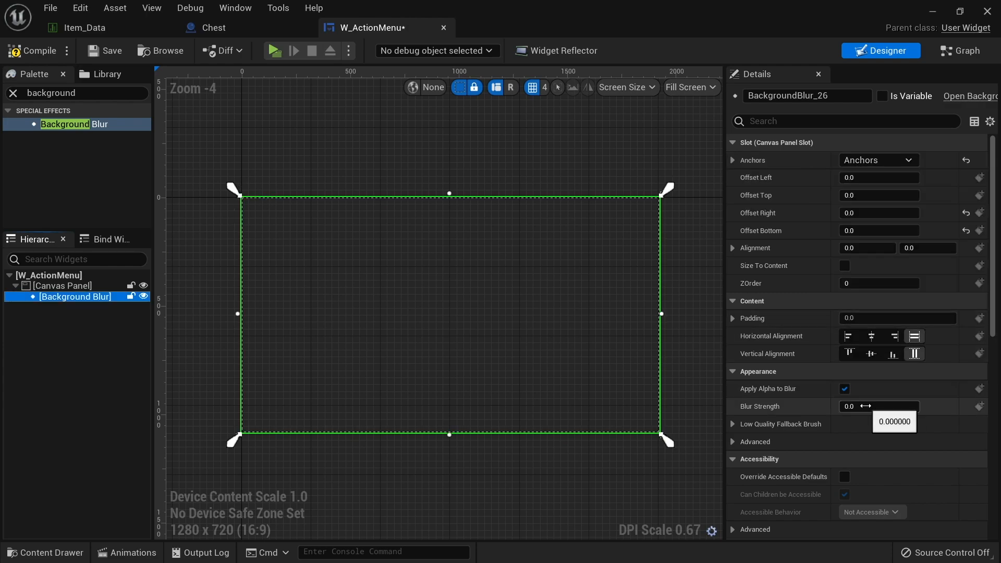
{"action": "left_click", "coordinate": [878, 406]}
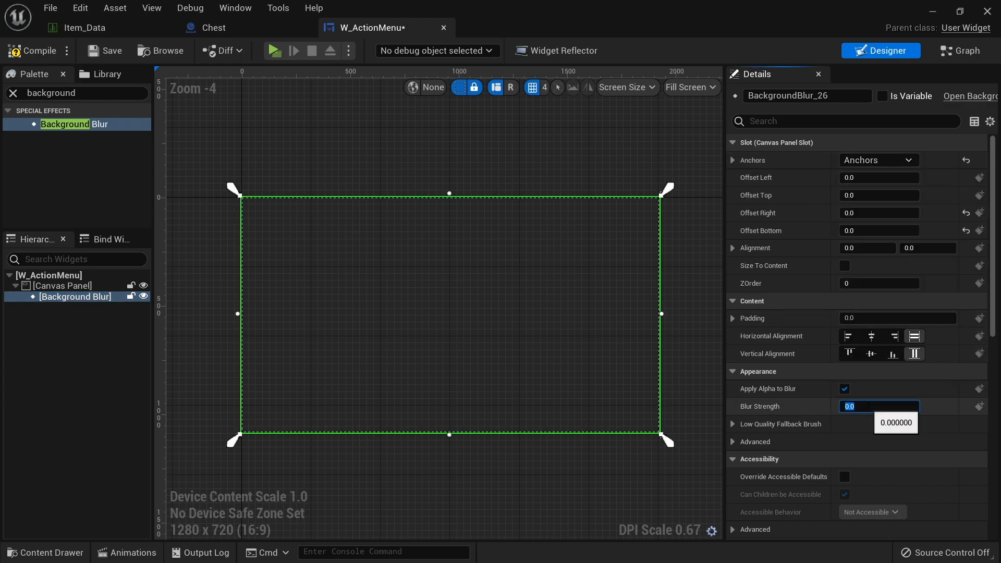
{"action": "type", "text": "3.0"}
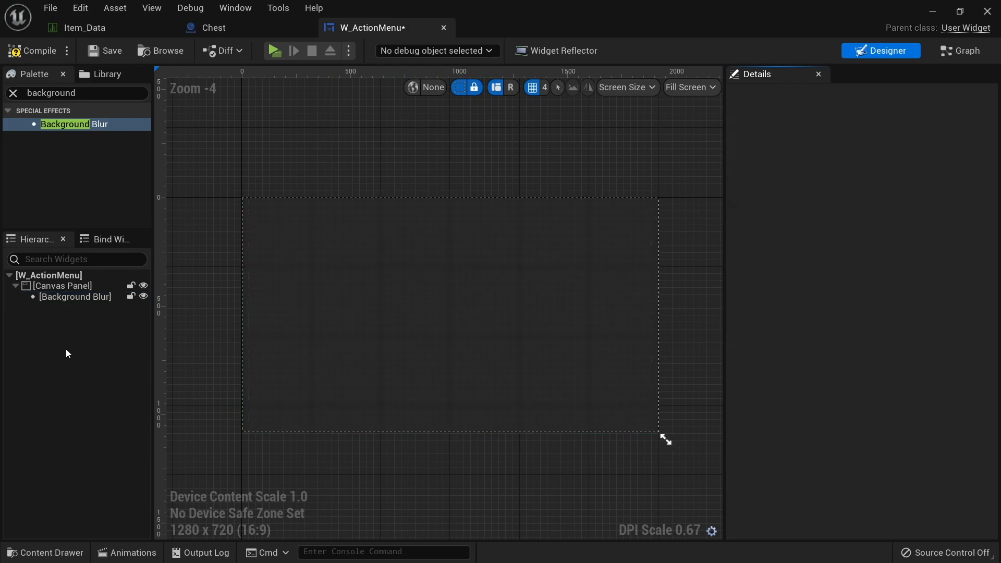
{"action": "left_click", "coordinate": [50, 92]}
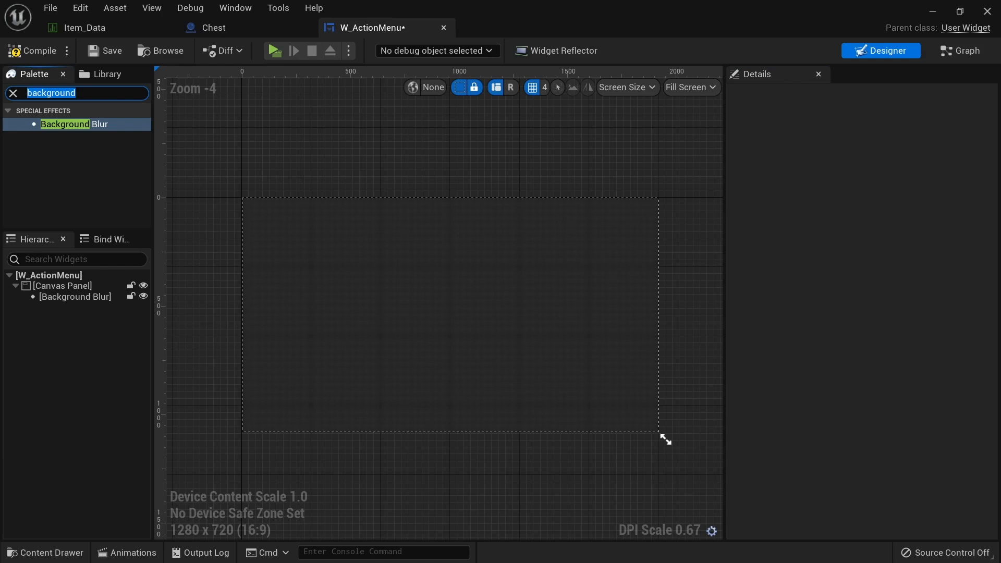
Step: Add a Vertical Box to the canvas and place a Button (Button_36) inside it
{"action": "type", "text": "vert"}
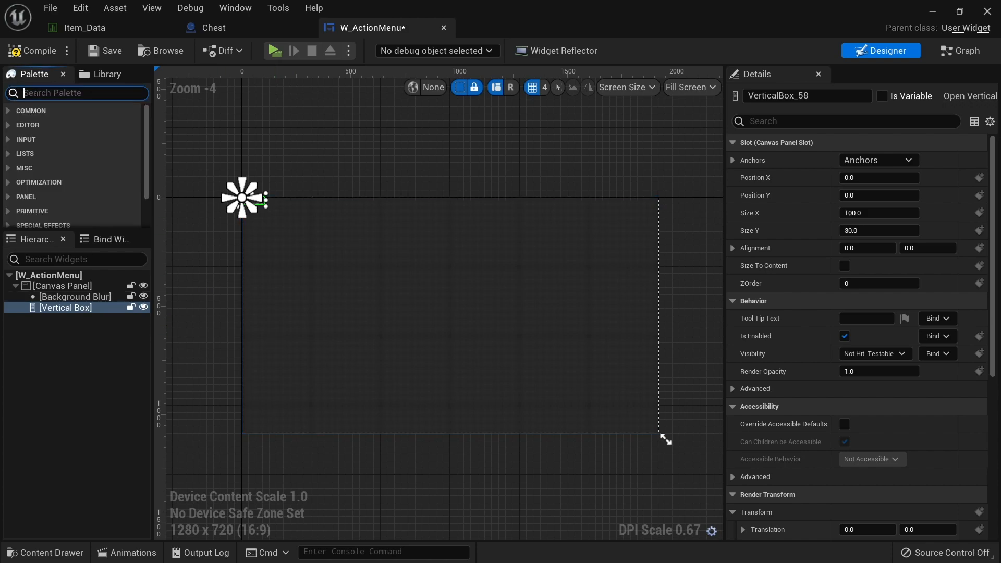
{"action": "type", "text": "button"}
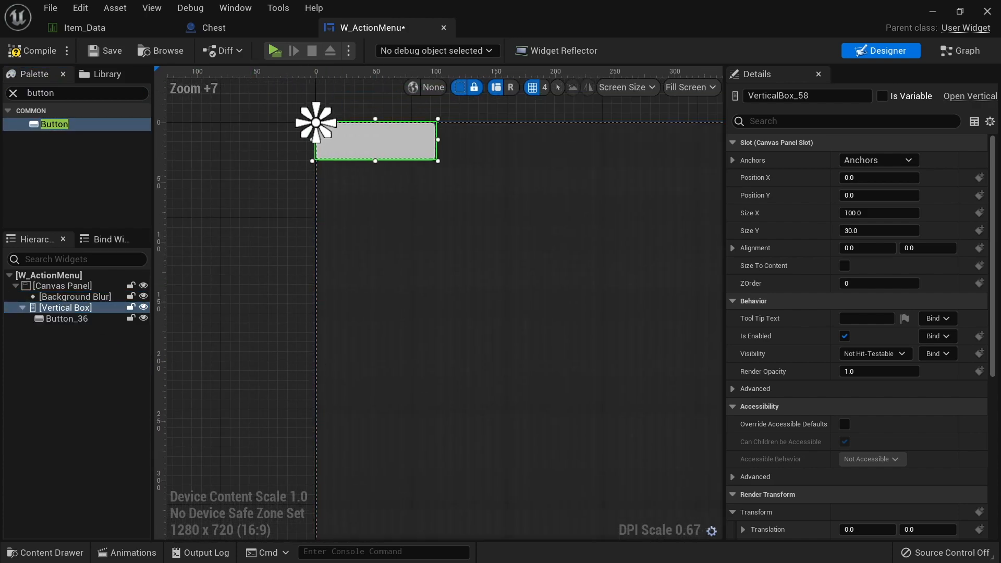
{"action": "mouse_move", "coordinate": [110, 208]}
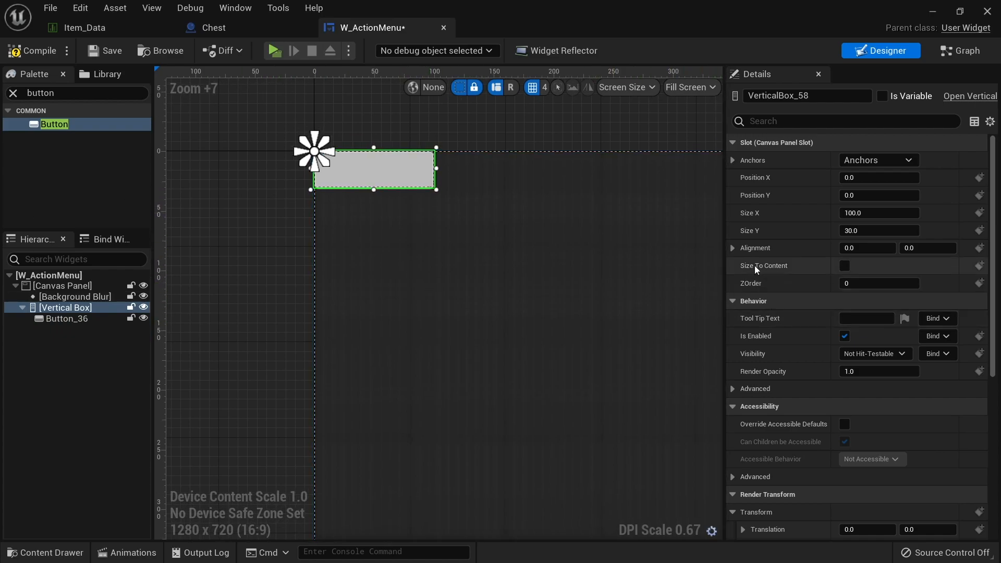
{"action": "left_click", "coordinate": [66, 319]}
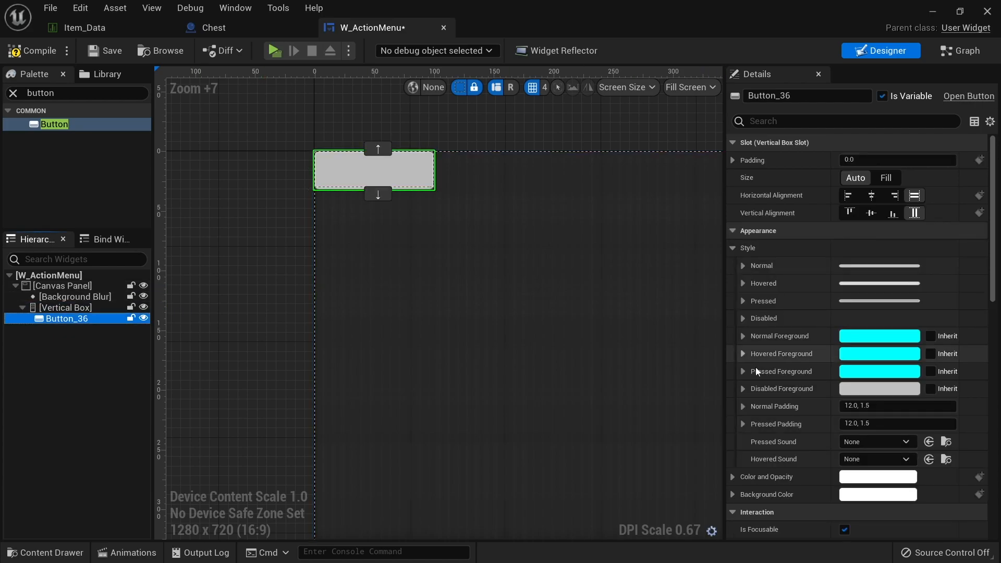
Step: Set Button_36's Normal tint to black and Hovered tint to dark grey
{"action": "left_click", "coordinate": [742, 266]}
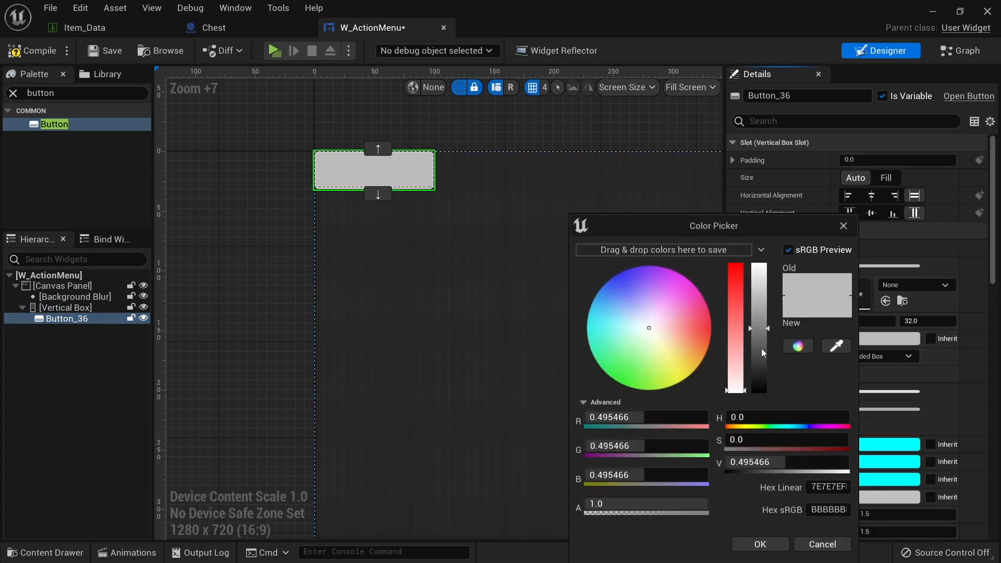
{"action": "left_click", "coordinate": [759, 544]}
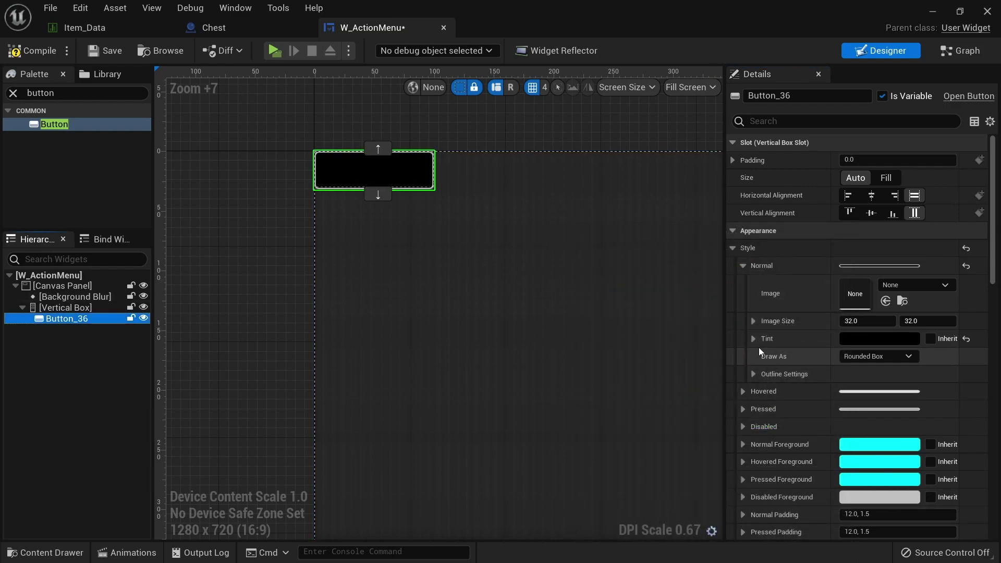
{"action": "left_click", "coordinate": [878, 337]}
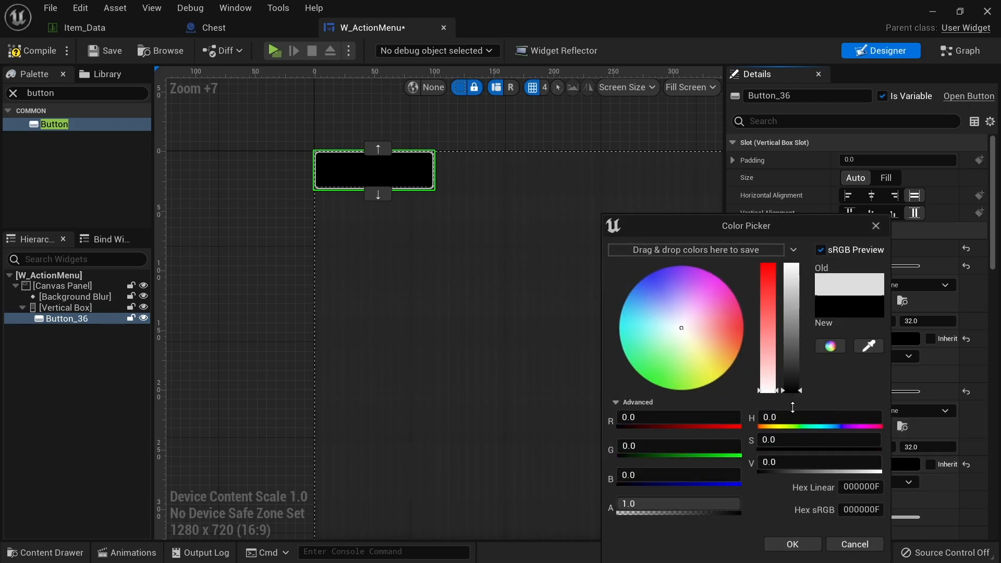
{"action": "mouse_move", "coordinate": [791, 380]}
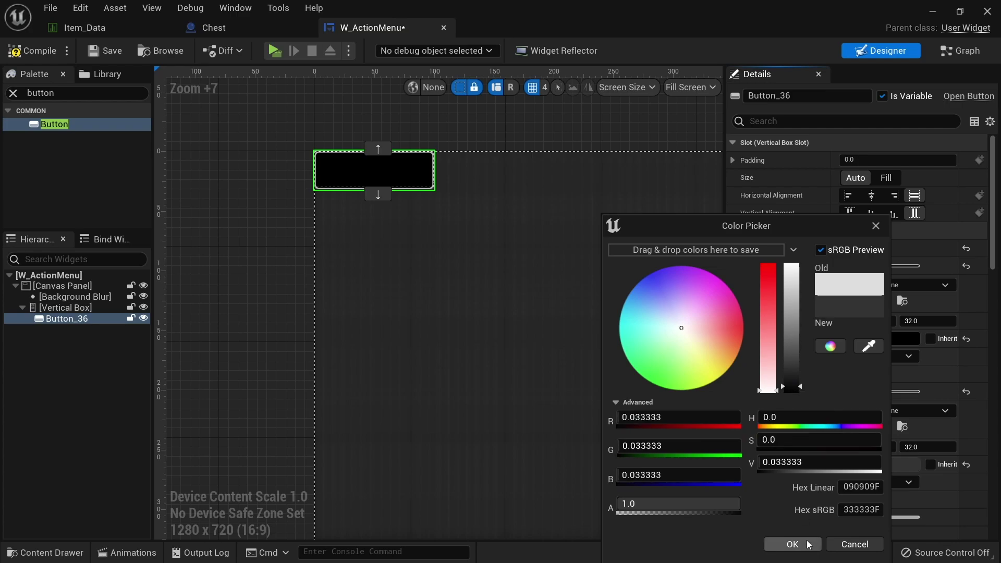
{"action": "left_click", "coordinate": [792, 544]}
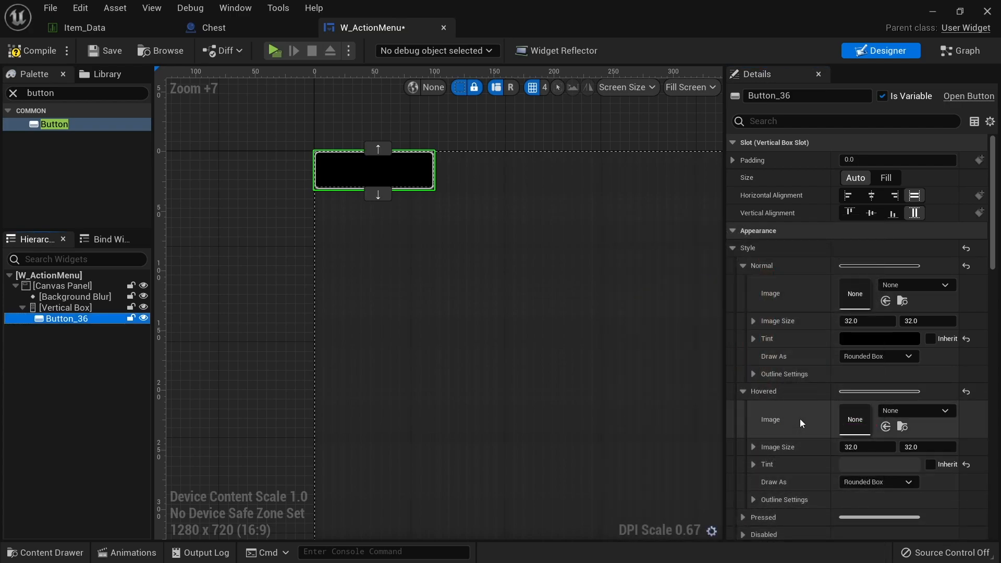
{"action": "mouse_move", "coordinate": [784, 522]}
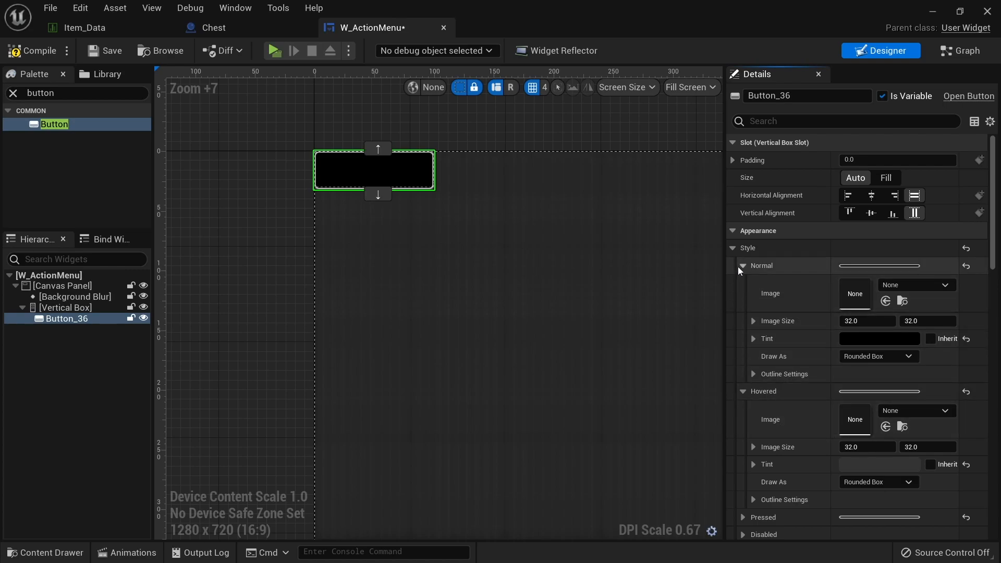
{"action": "left_click", "coordinate": [83, 355]}
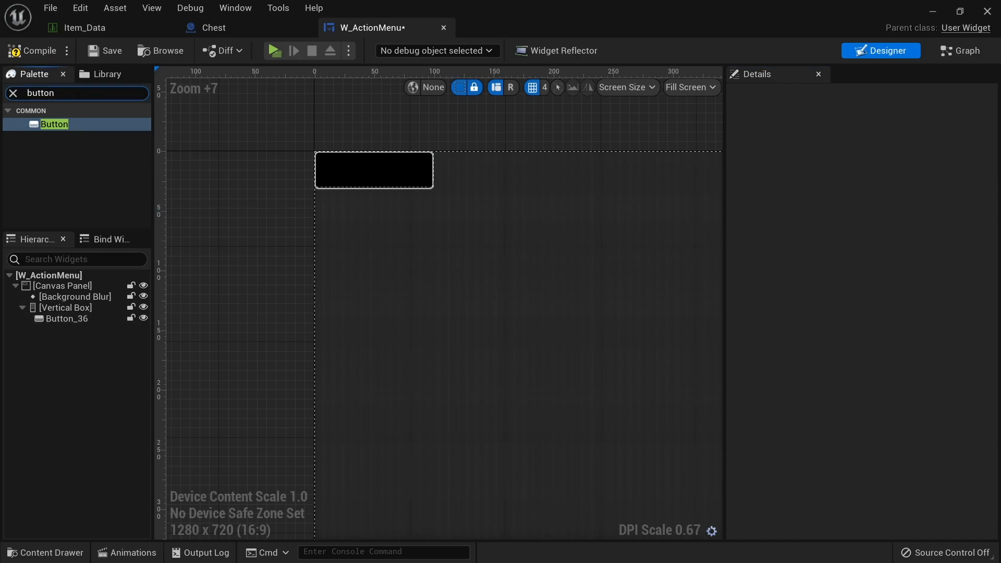
Step: Add a Text Block inside the button with font size 14, meant to read Use
{"action": "type", "text": "text"}
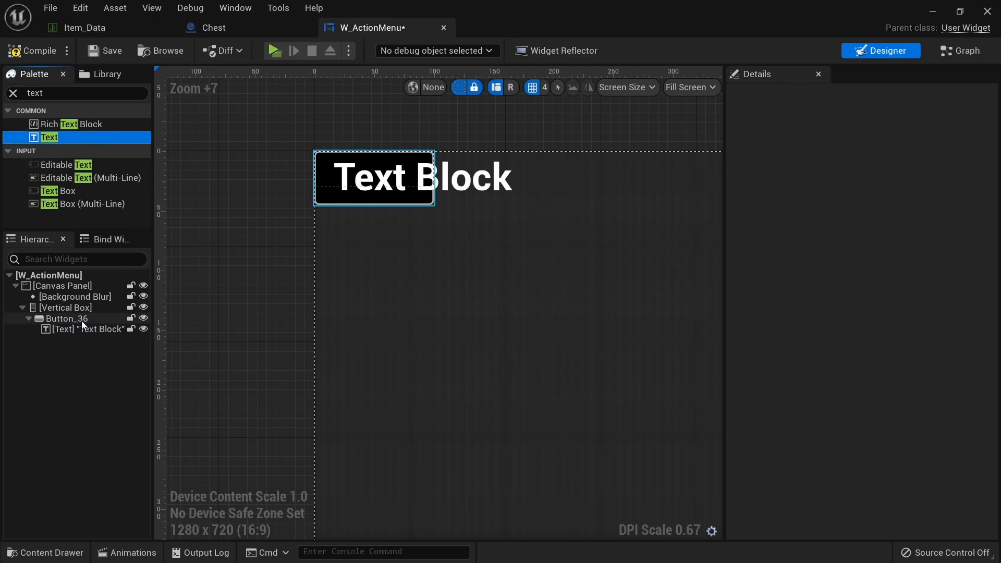
{"action": "left_click", "coordinate": [82, 328]}
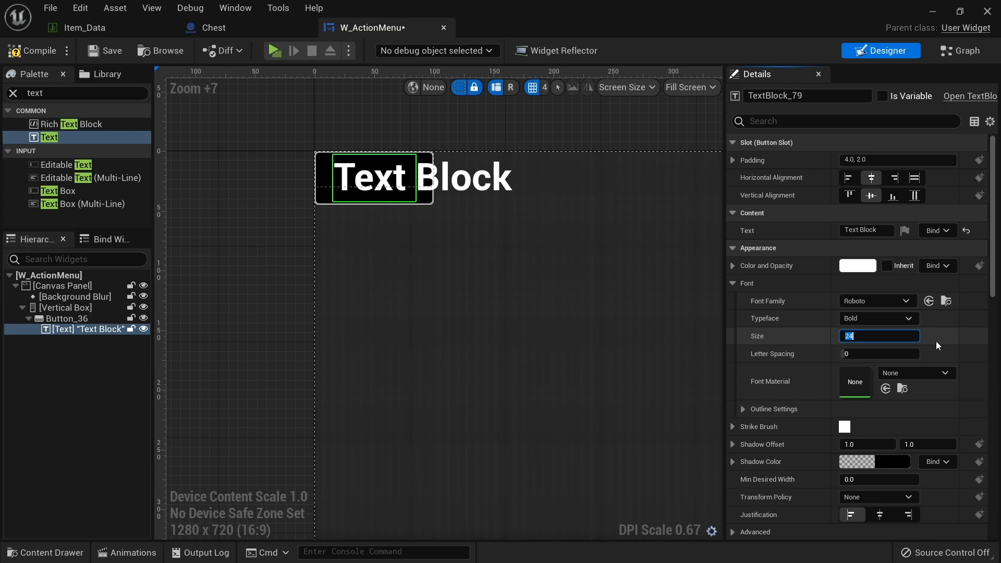
{"action": "type", "text": "1"}
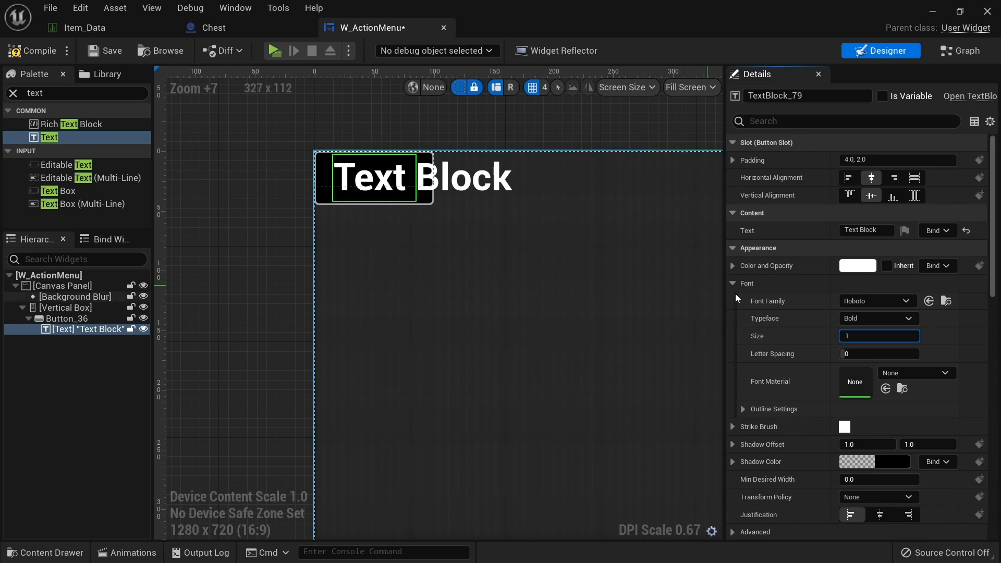
{"action": "type", "text": "14"}
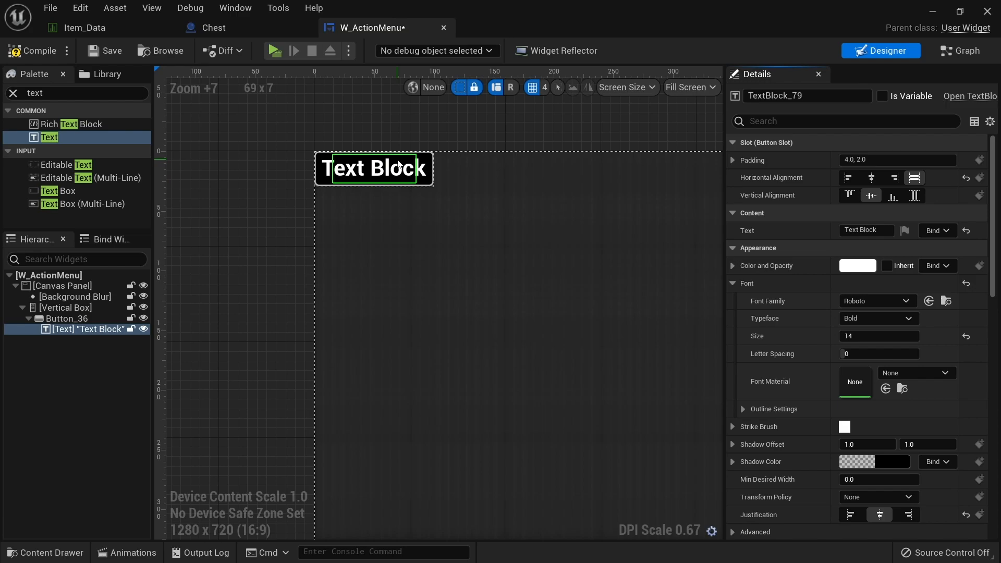
{"action": "left_click", "coordinate": [75, 296]}
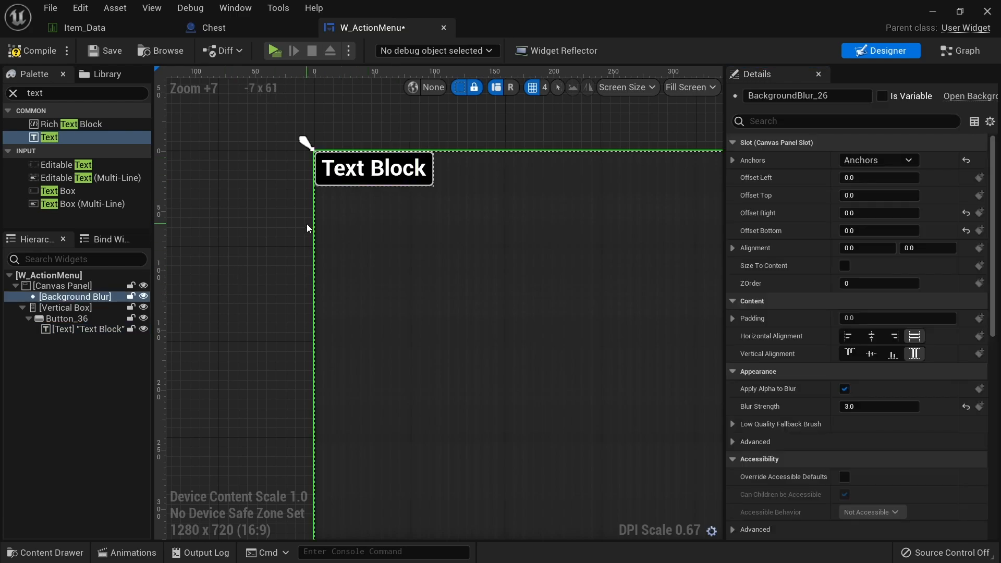
{"action": "left_click", "coordinate": [82, 329]}
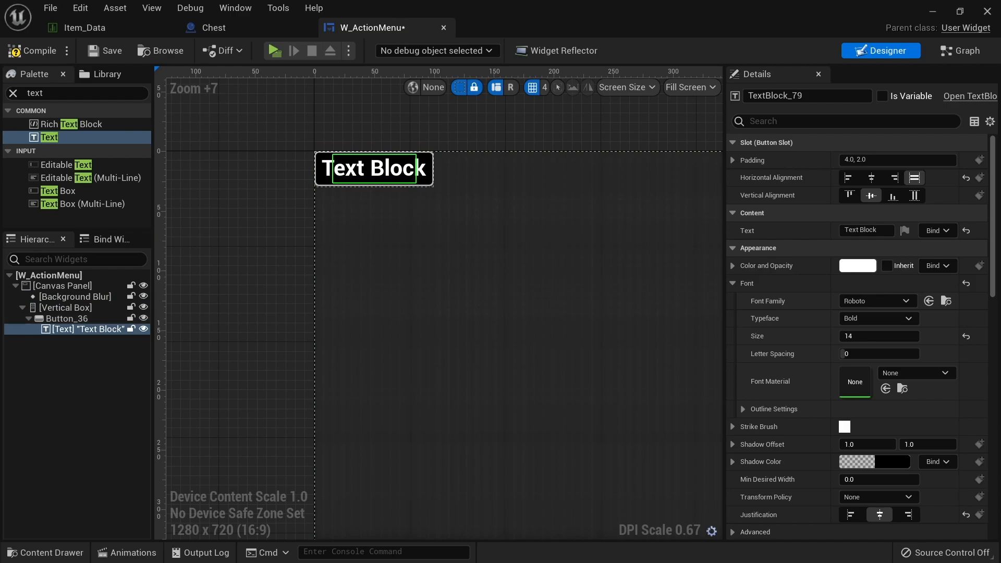
{"action": "mouse_move", "coordinate": [817, 208]}
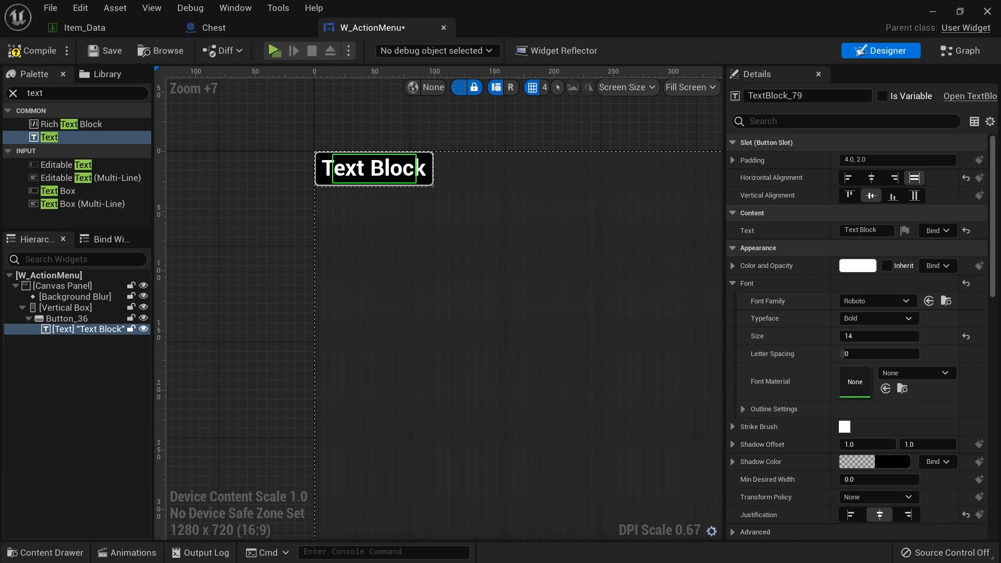
{"action": "mouse_move", "coordinate": [897, 160]}
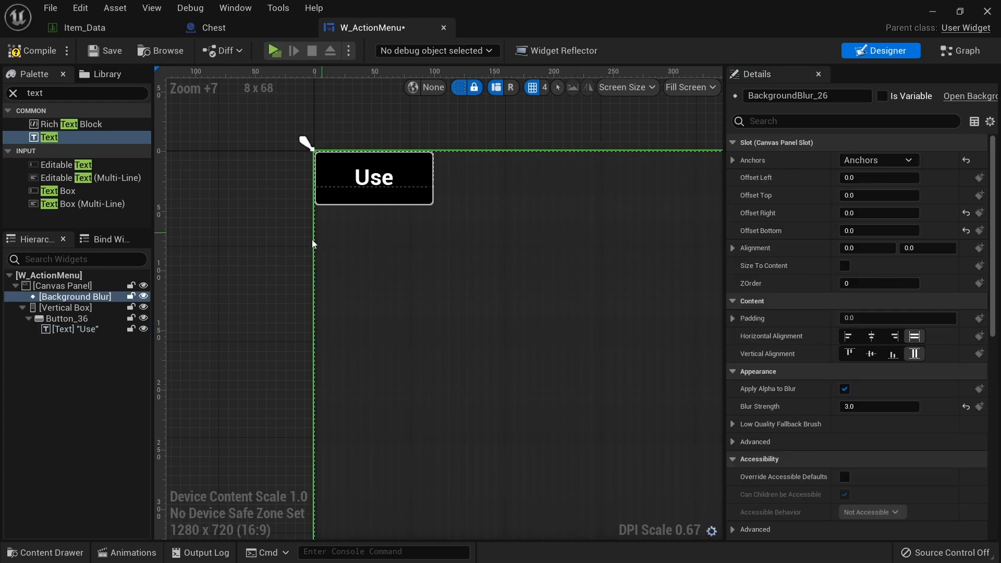
Step: Give the button padding 5.0 and its text label padding 10
{"action": "left_click", "coordinate": [67, 318]}
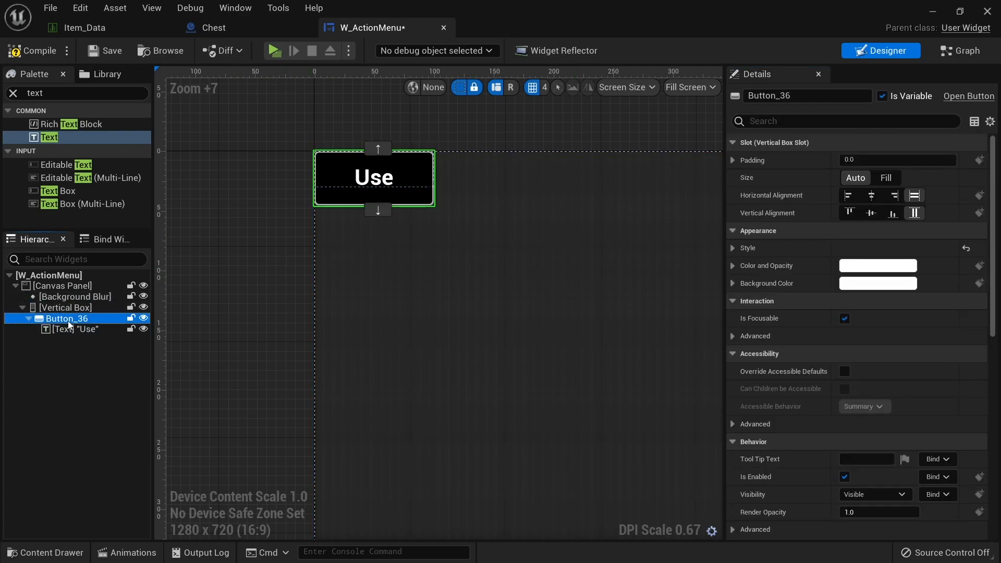
{"action": "left_click", "coordinate": [897, 160]}
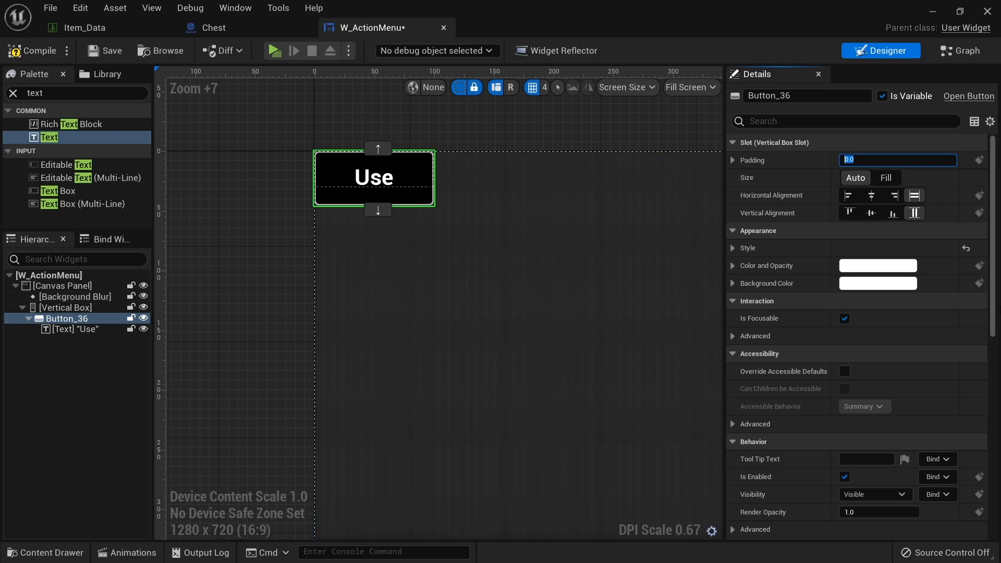
{"action": "type", "text": "5.0"}
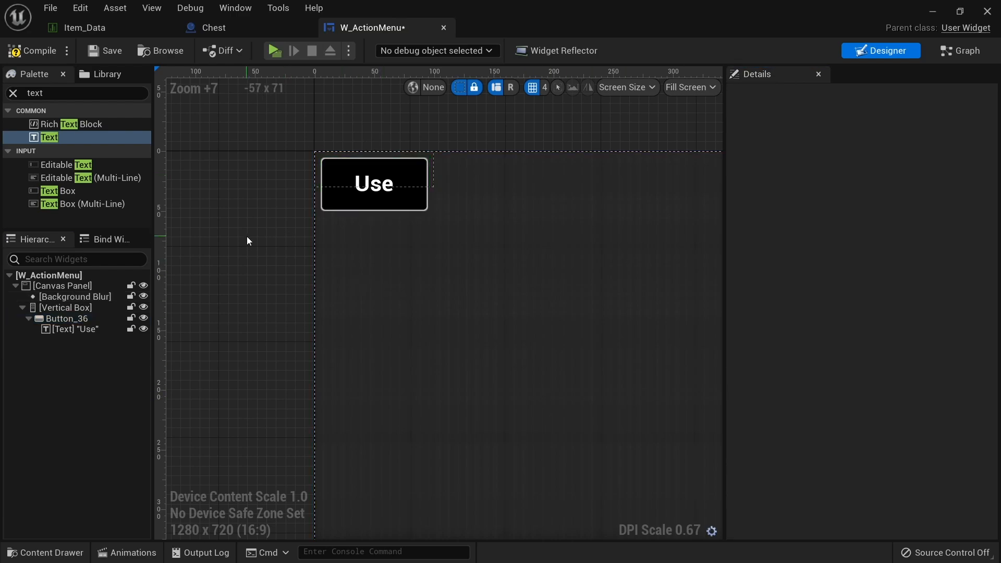
{"action": "left_click", "coordinate": [56, 318]}
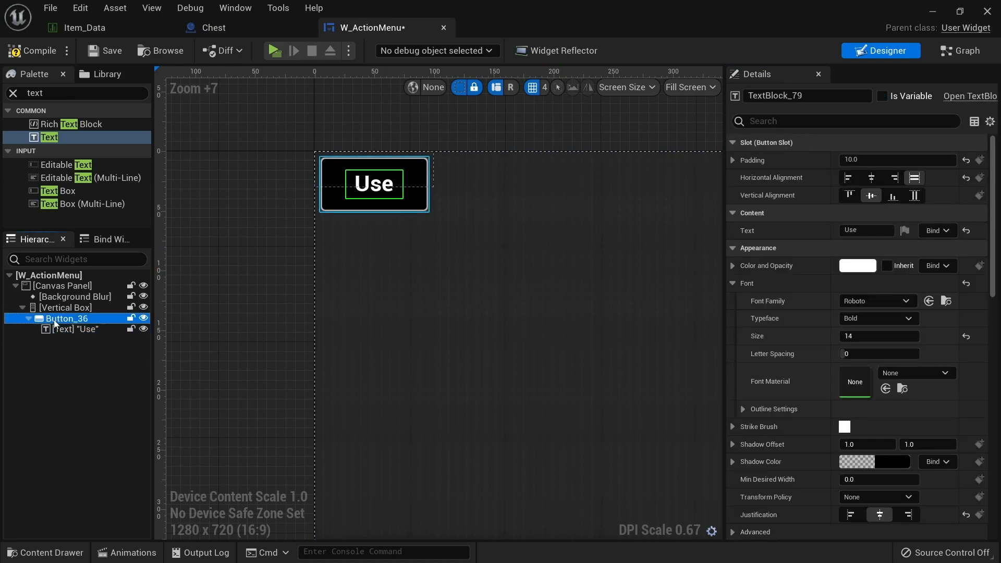
Step: Rename the button BTN_Use, duplicate it twice and label the copies Drop 1 and Drop All
{"action": "left_click", "coordinate": [67, 318]}
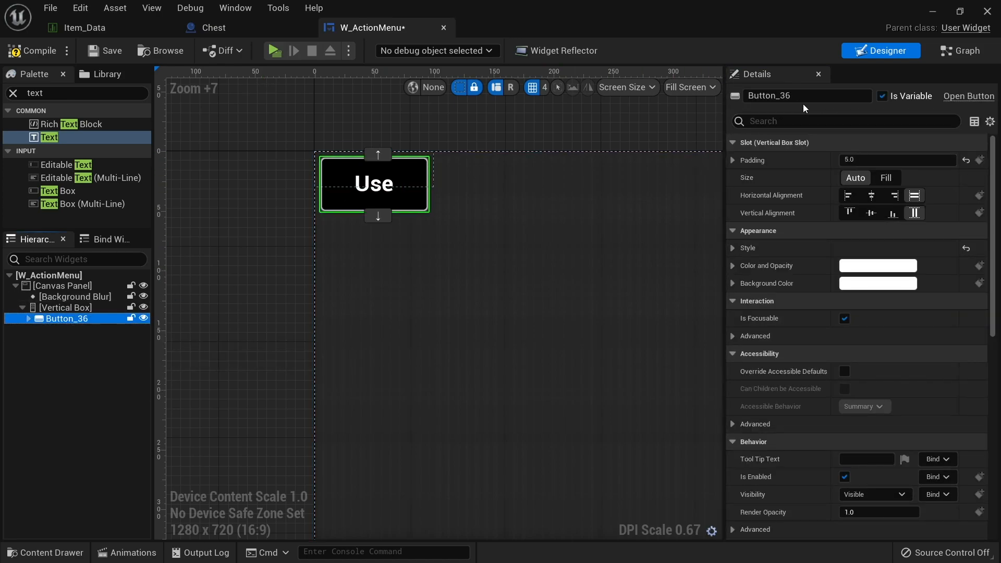
{"action": "type", "text": "BTN_Use"}
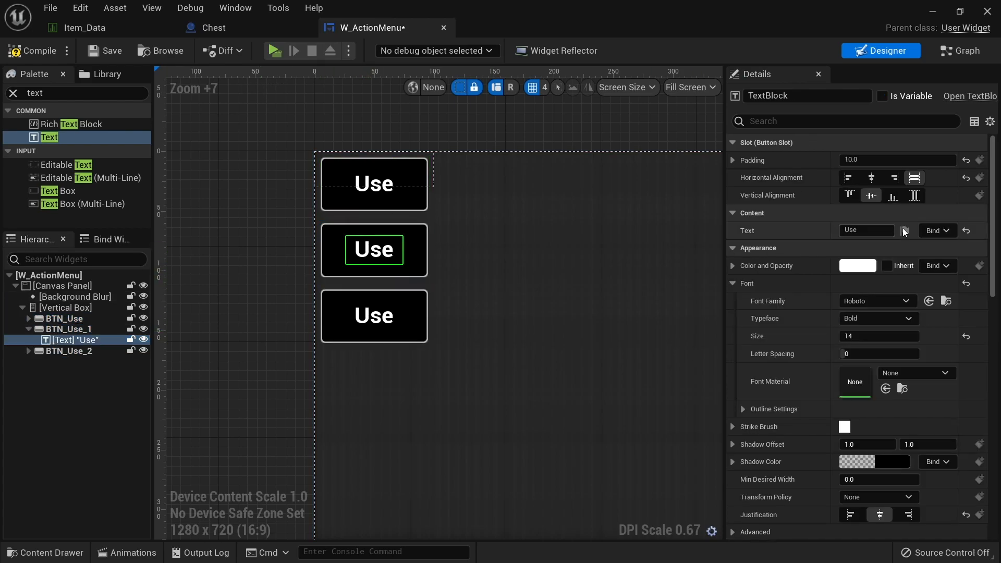
{"action": "type", "text": "Drop 1"}
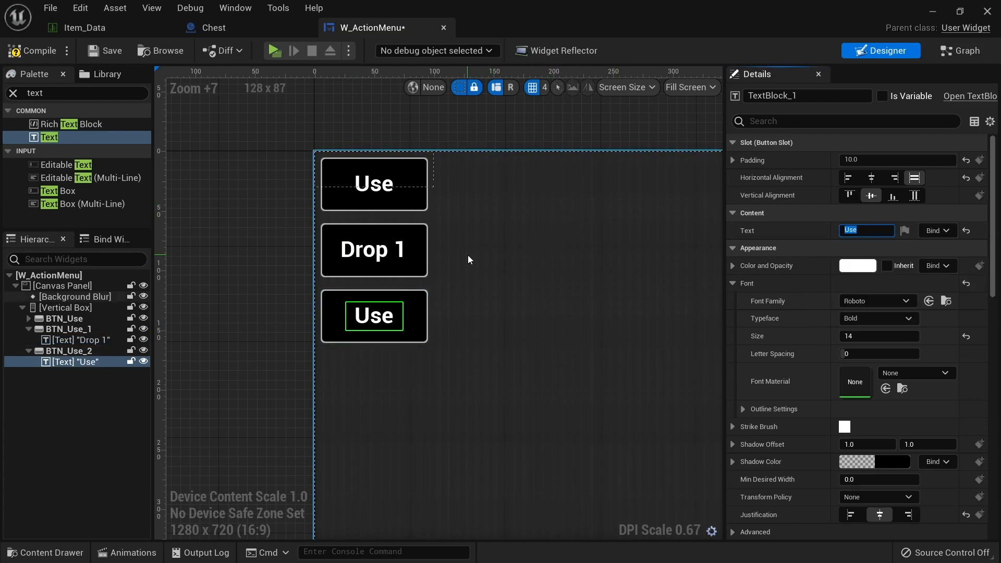
{"action": "type", "text": "Drop All"}
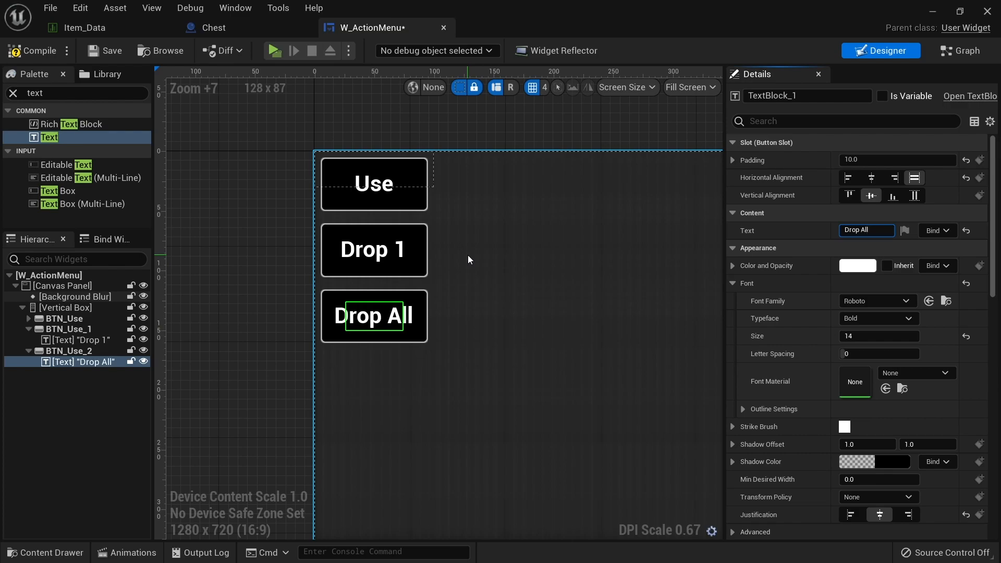
{"action": "left_click", "coordinate": [63, 307]}
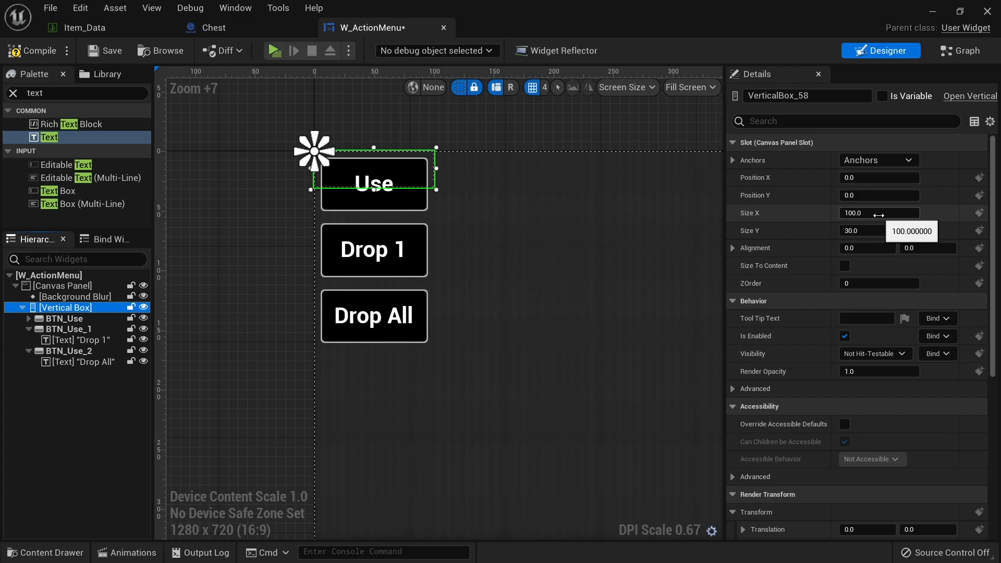
Step: Size the Vertical Box to 170 by 200
{"action": "left_click", "coordinate": [879, 213]}
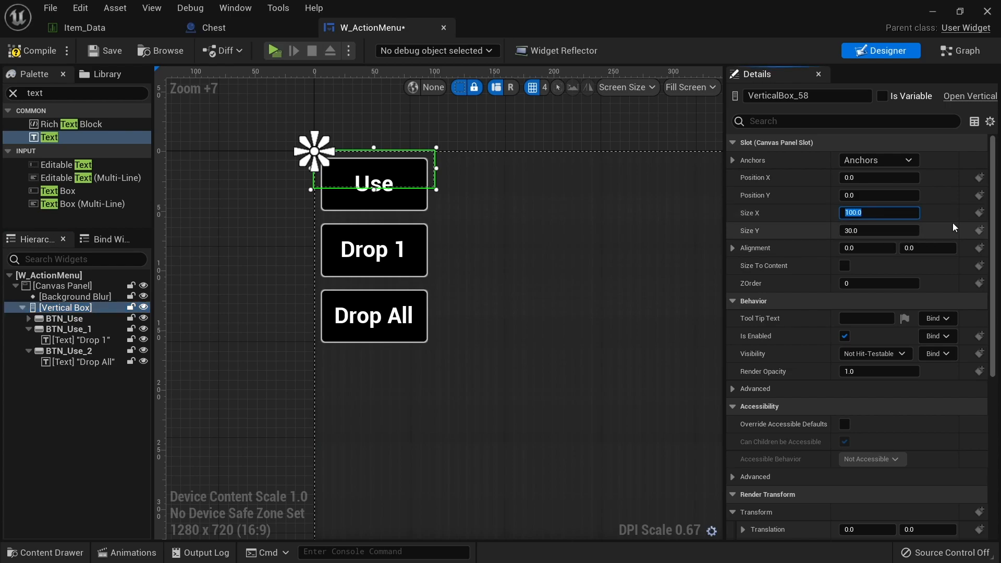
{"action": "type", "text": "1710"}
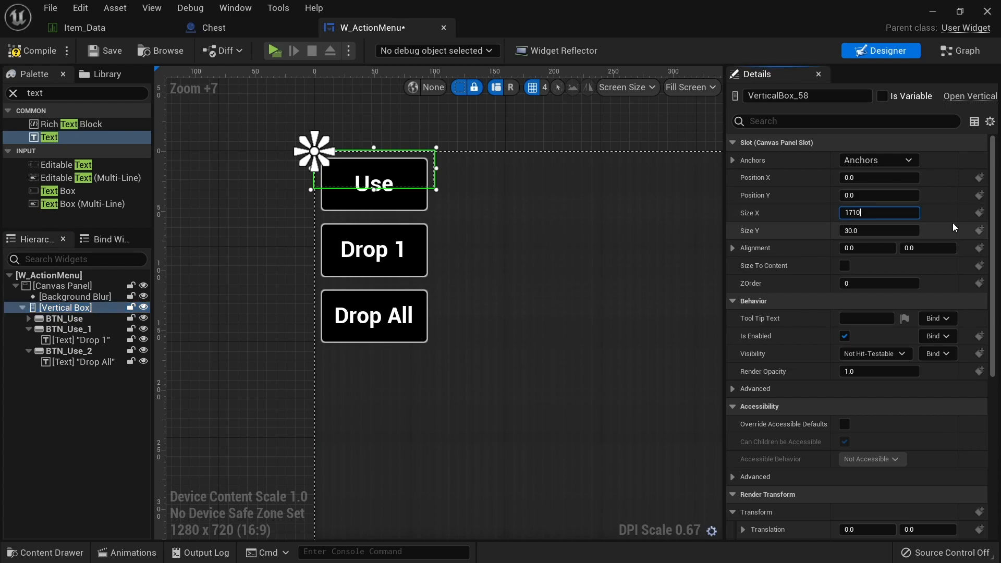
{"action": "type", "text": "170.0"}
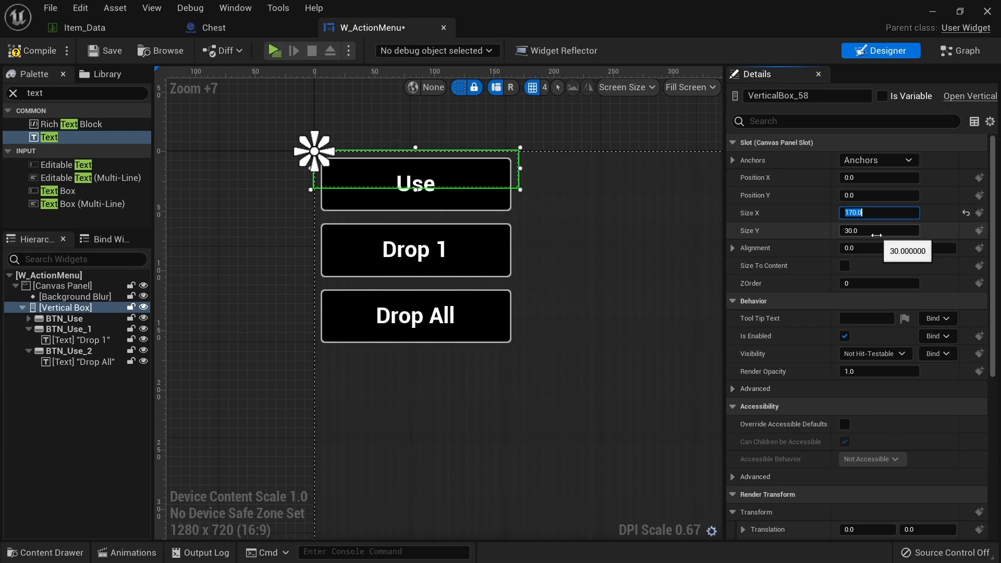
{"action": "left_click", "coordinate": [878, 231]}
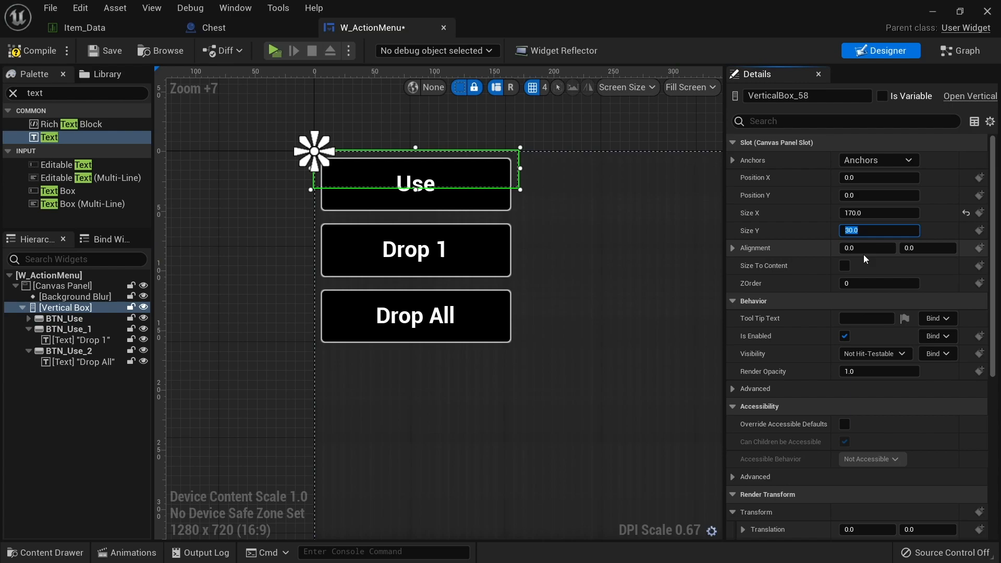
{"action": "type", "text": "200"}
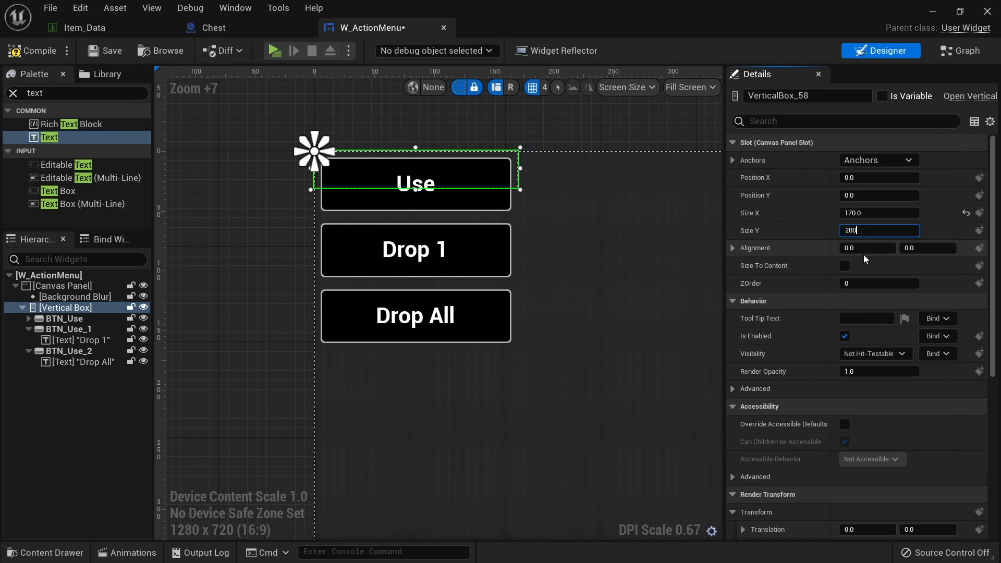
{"action": "type", "text": "0.5"}
{"action": "key", "text": "Enter"}
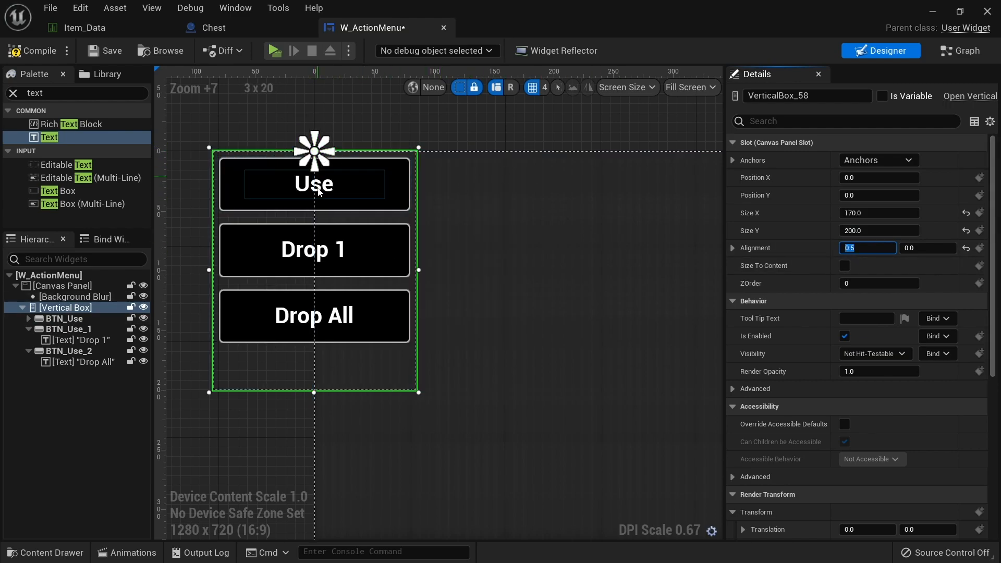
Step: Set the Vertical Box alignment to 0.5, 0.1
{"action": "left_click", "coordinate": [927, 248]}
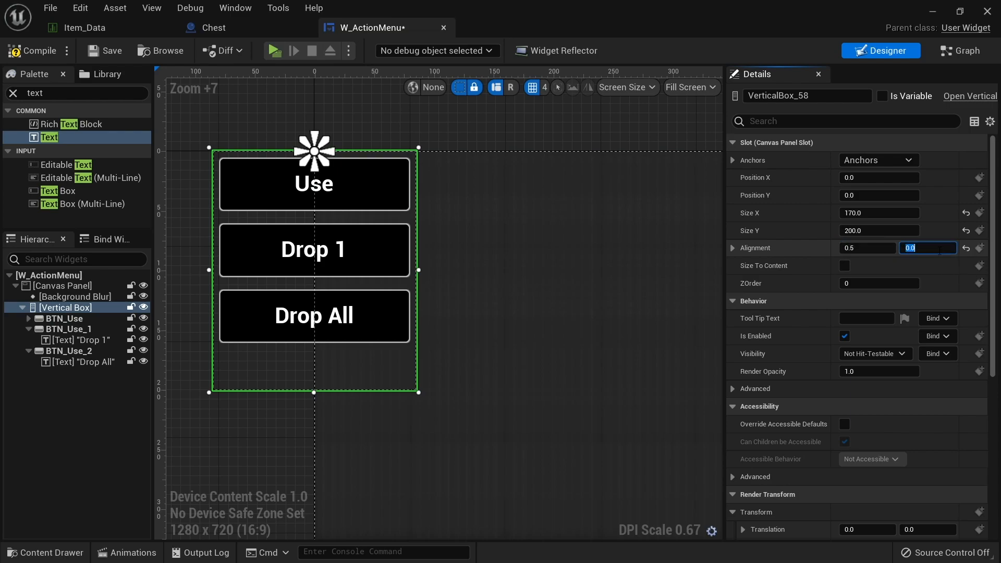
{"action": "type", "text": "0.1"}
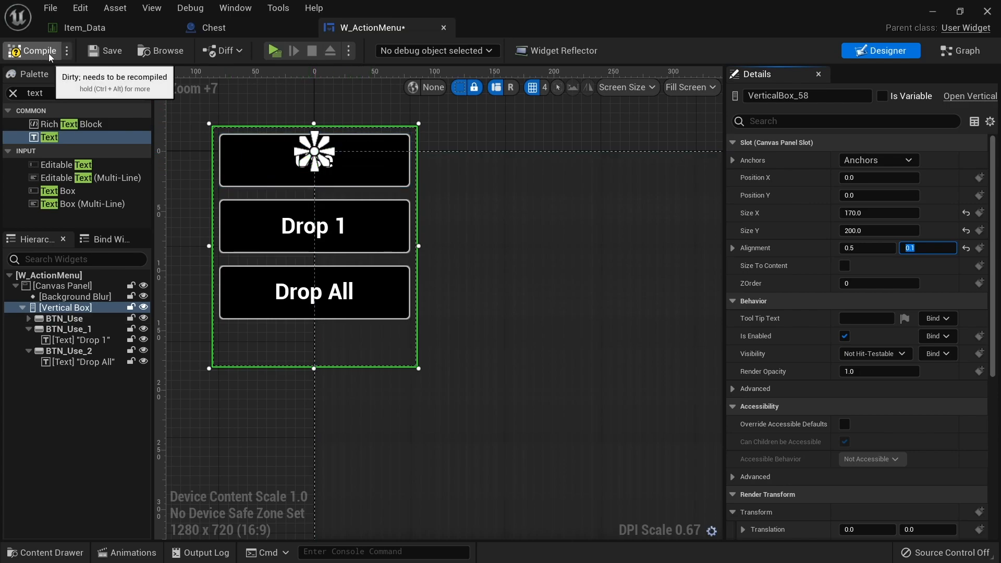
Step: Compile, then rename the Drop 1 and Drop All buttons BTN_Drop and BTN_DropAll
{"action": "left_click", "coordinate": [31, 50]}
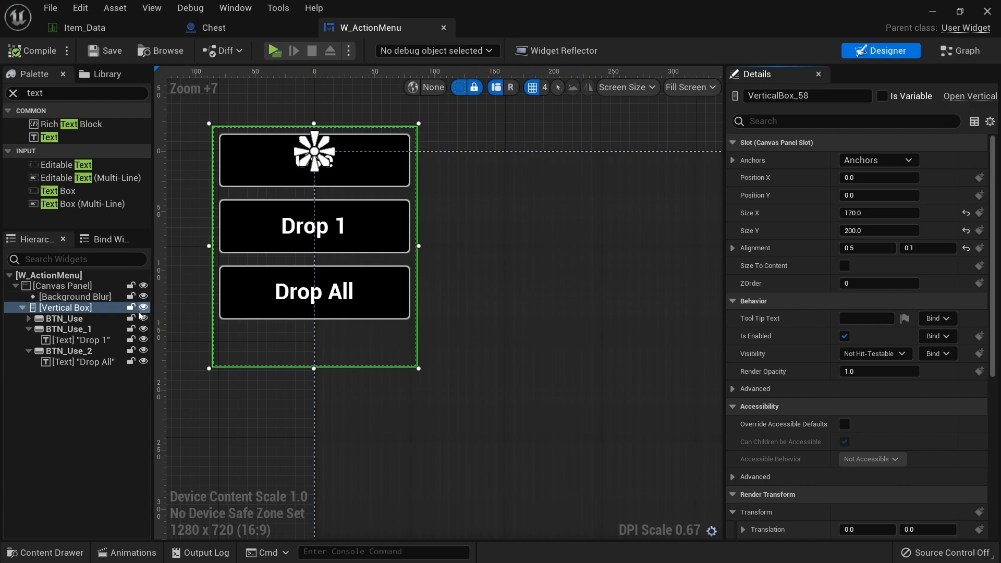
{"action": "left_click", "coordinate": [69, 328]}
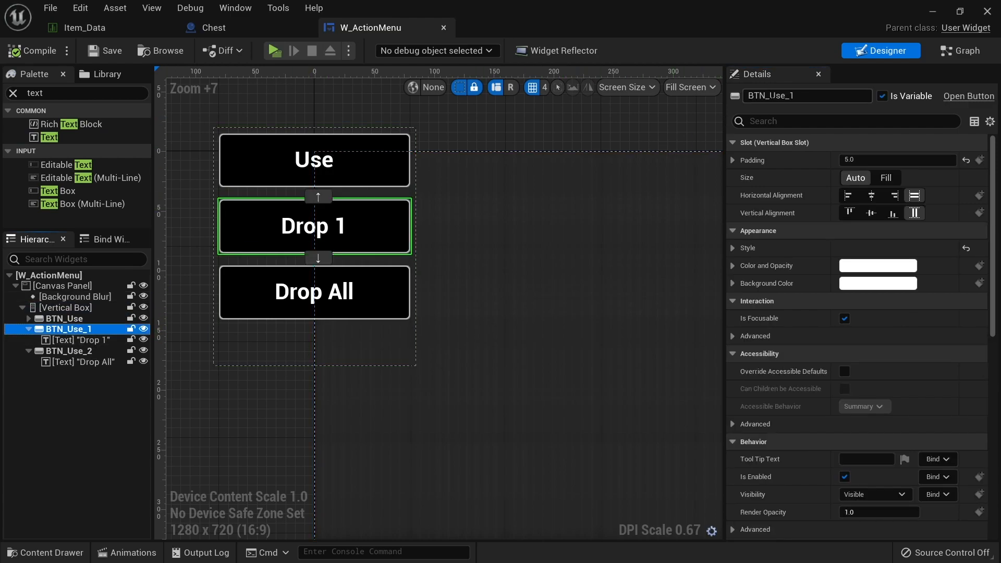
{"action": "type", "text": "BTN_Drop"}
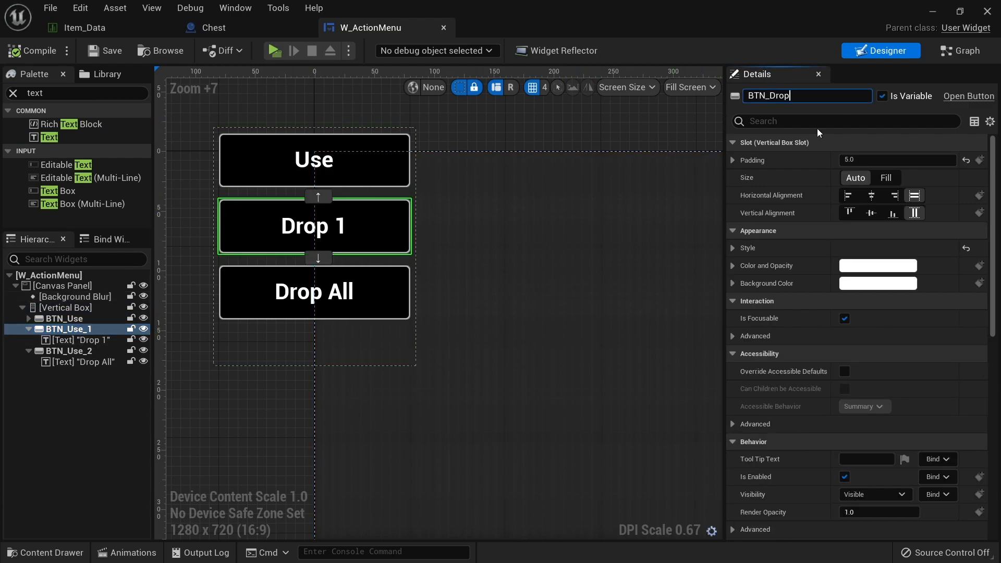
{"action": "mouse_move", "coordinate": [75, 364]}
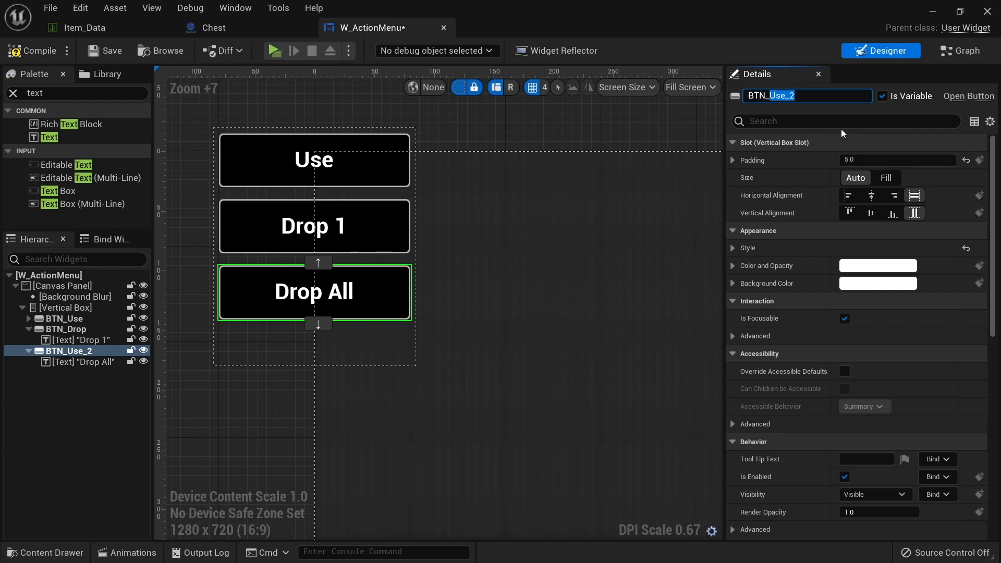
{"action": "type", "text": "BTN_DropAll"}
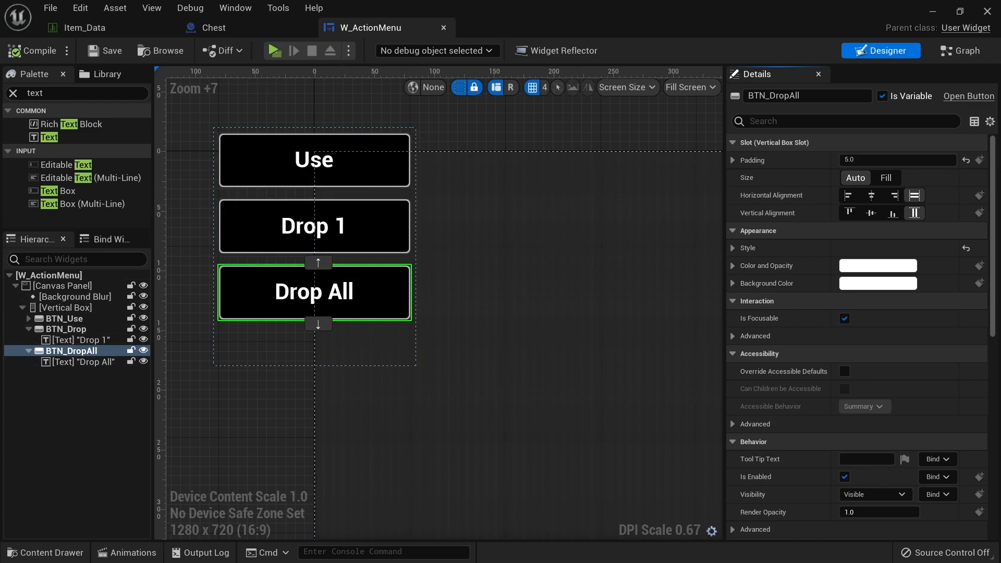
{"action": "mouse_move", "coordinate": [18, 519]}
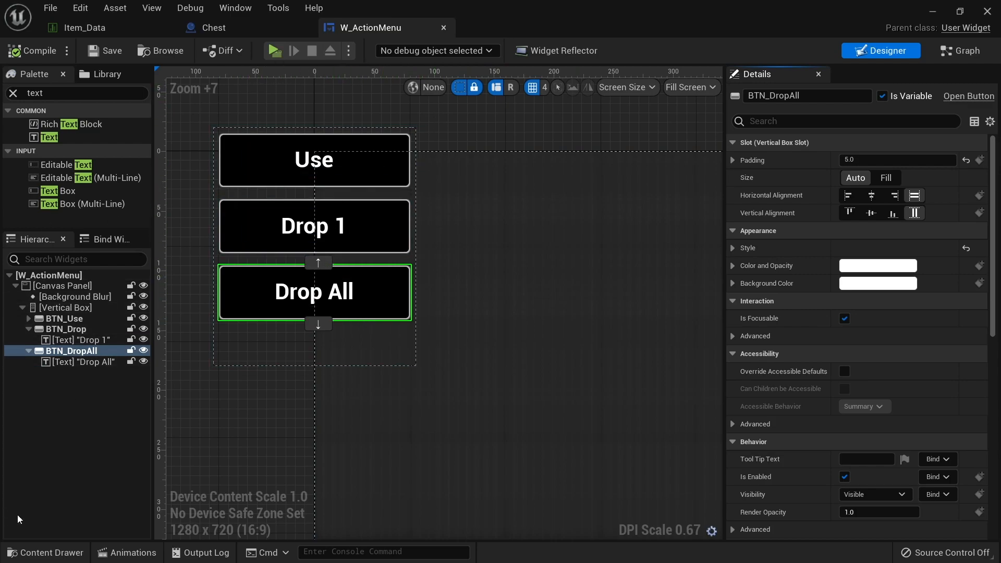
Step: Open W_InventorySlot's Graph and its On Preview Mouse Button Down function
{"action": "left_click", "coordinate": [46, 552]}
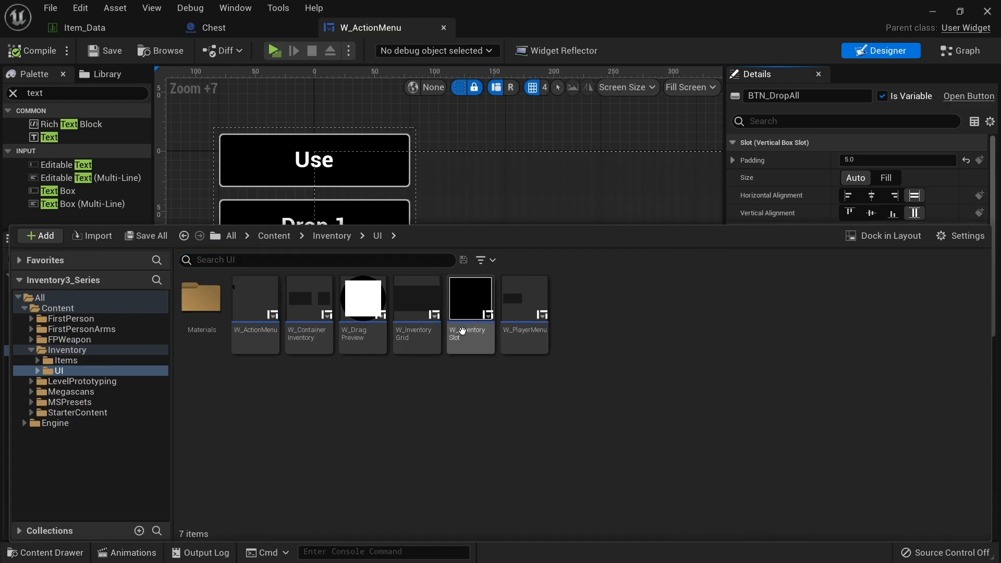
{"action": "double_click", "coordinate": [470, 300]}
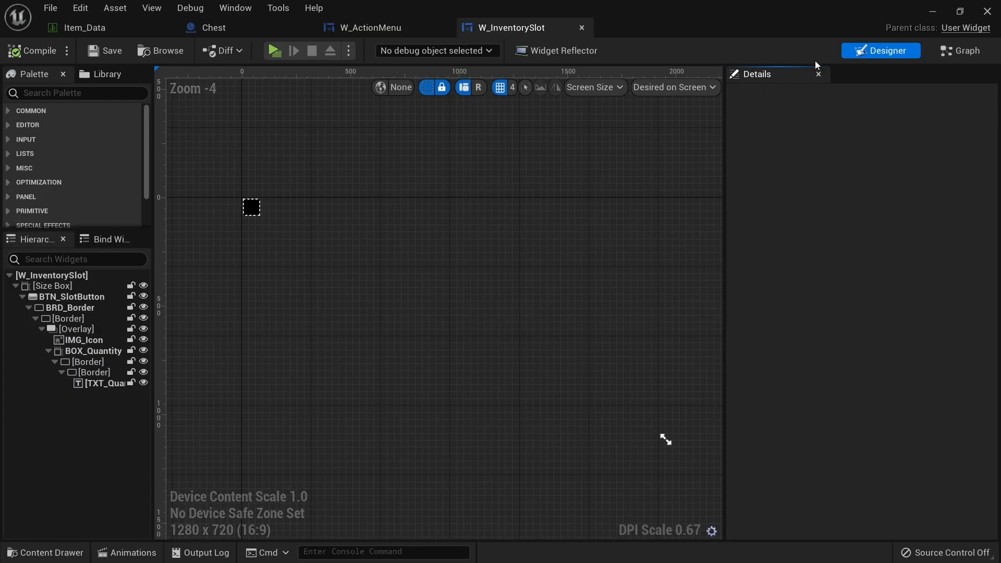
{"action": "left_click", "coordinate": [967, 50]}
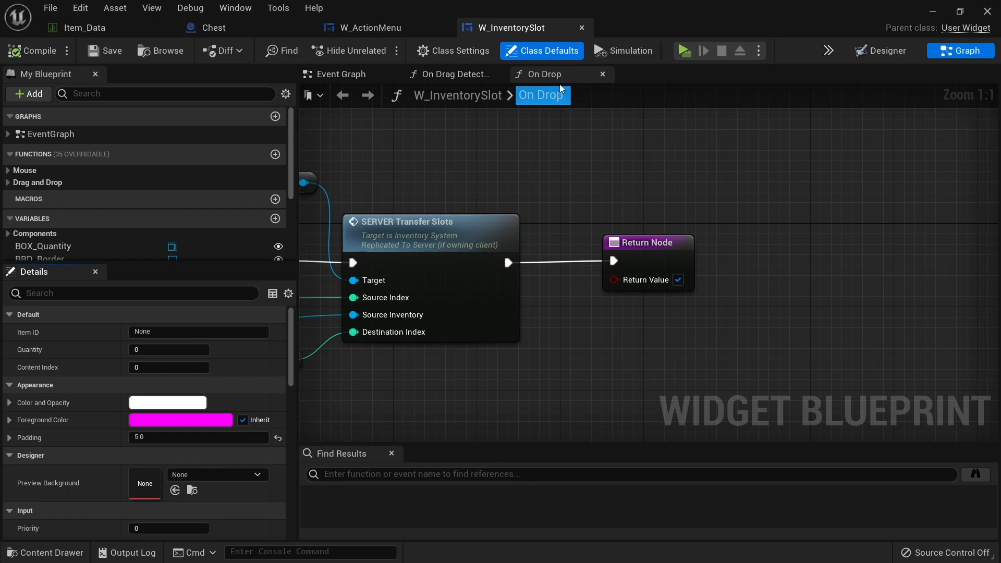
{"action": "left_click", "coordinate": [6, 170]}
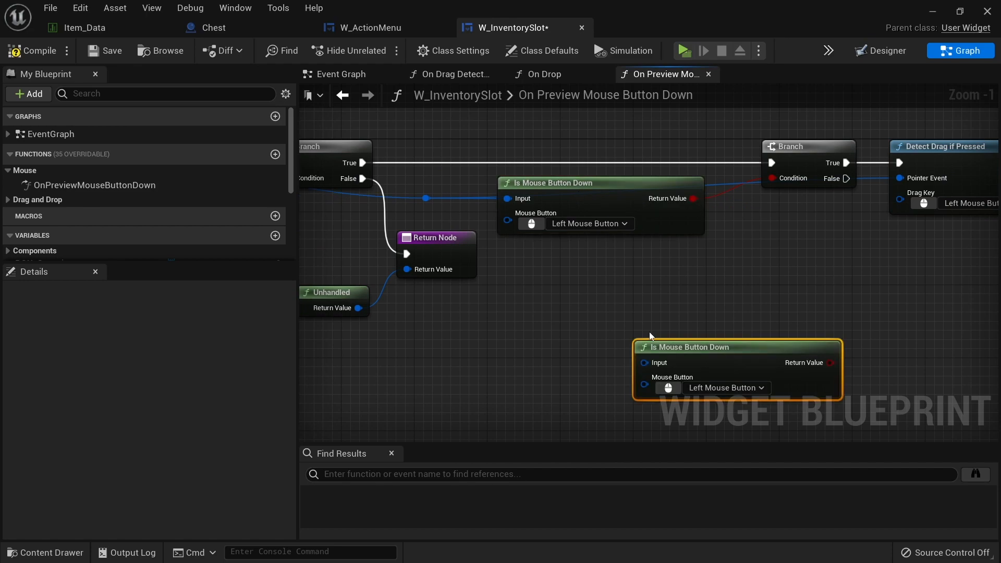
{"action": "mouse_move", "coordinate": [638, 373]}
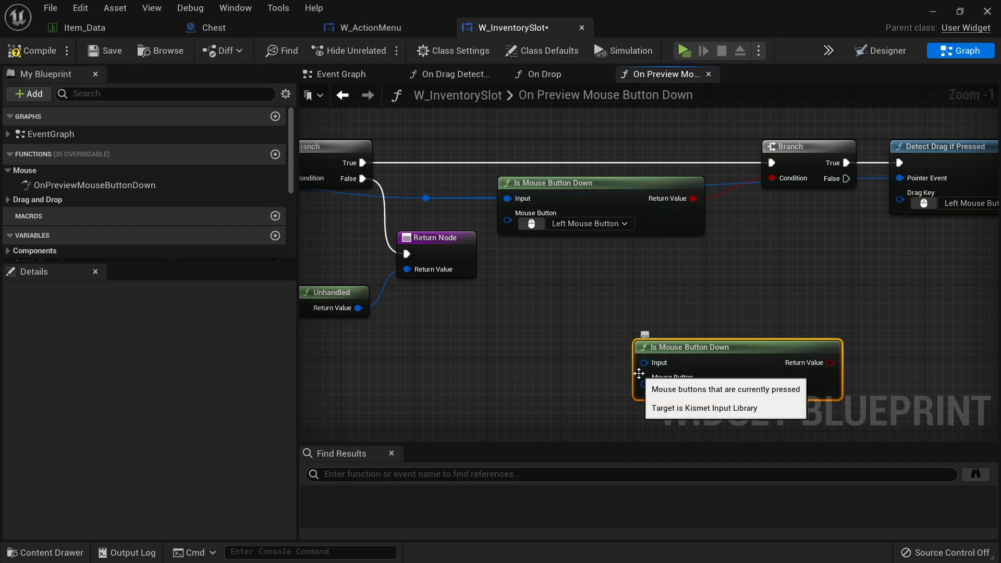
{"action": "mouse_move", "coordinate": [627, 291]}
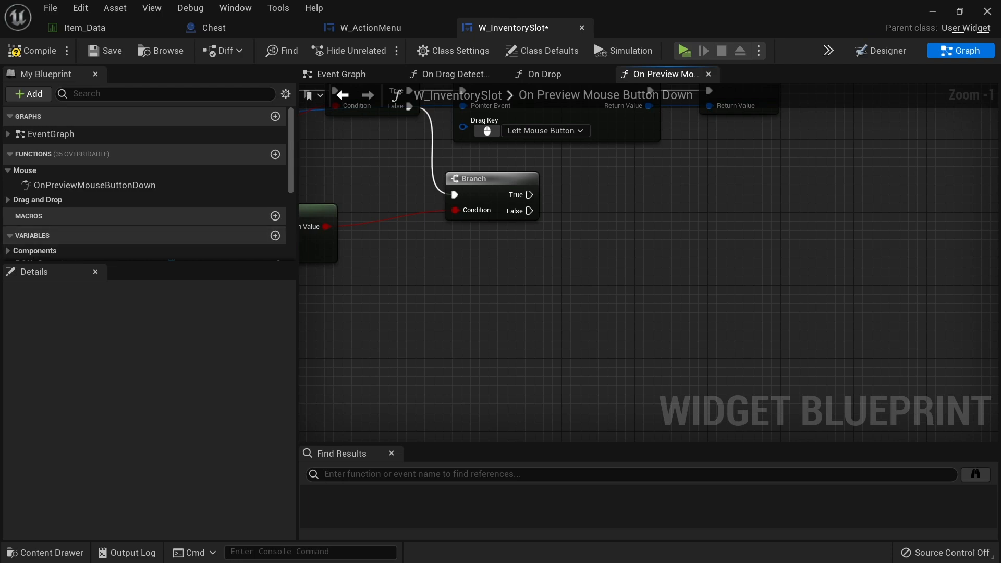
{"action": "mouse_move", "coordinate": [662, 280]}
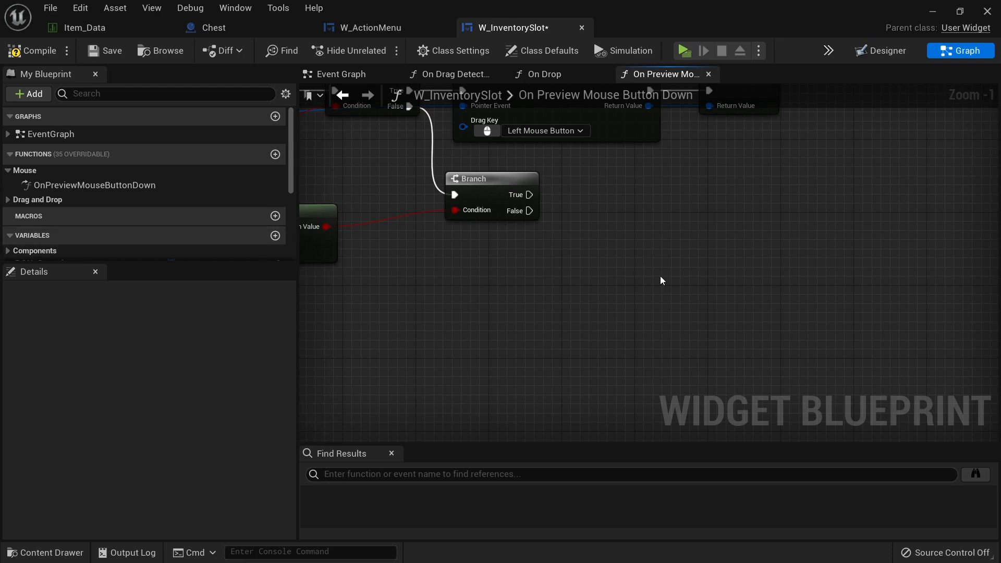
{"action": "mouse_move", "coordinate": [669, 252]}
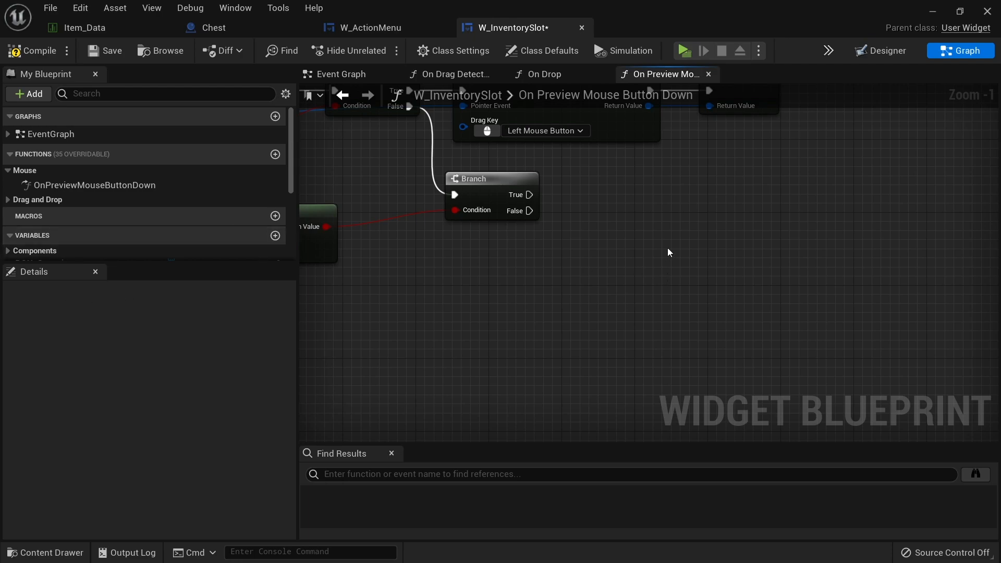
Step: Create a W_ActionMenu widget from the branch's True path via Create Widget
{"action": "type", "text": "cre"}
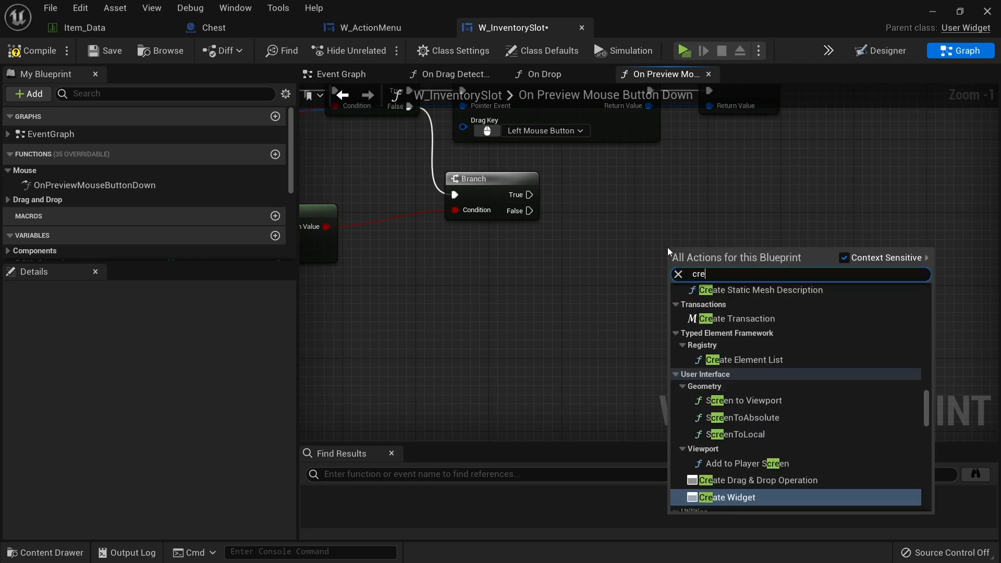
{"action": "left_click", "coordinate": [728, 497]}
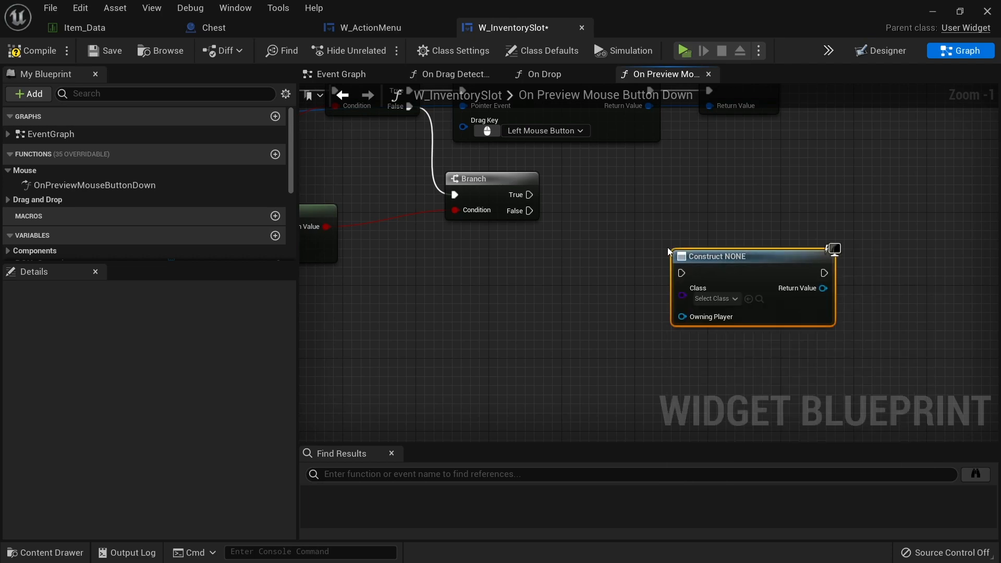
{"action": "left_click", "coordinate": [715, 299]}
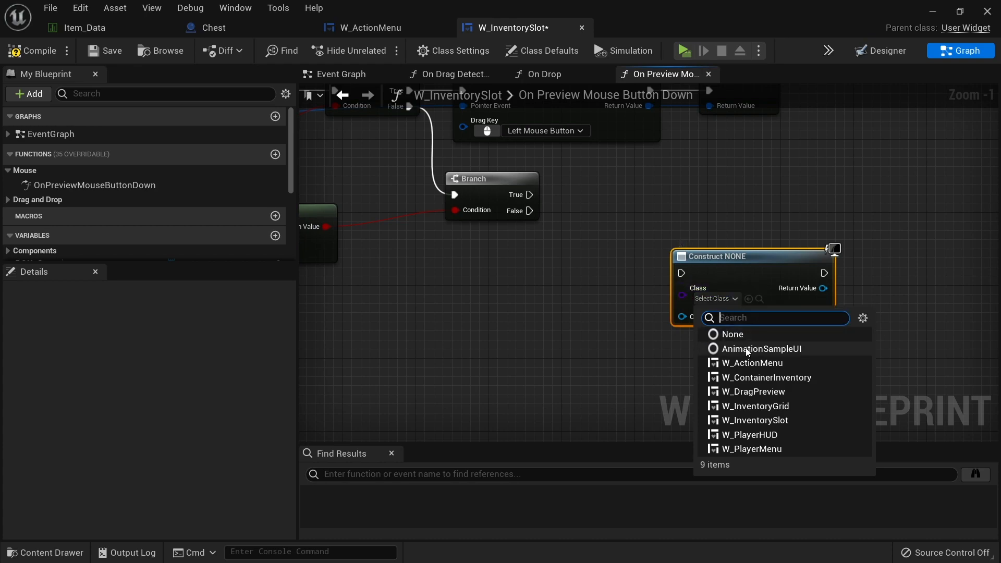
{"action": "left_click", "coordinate": [751, 362]}
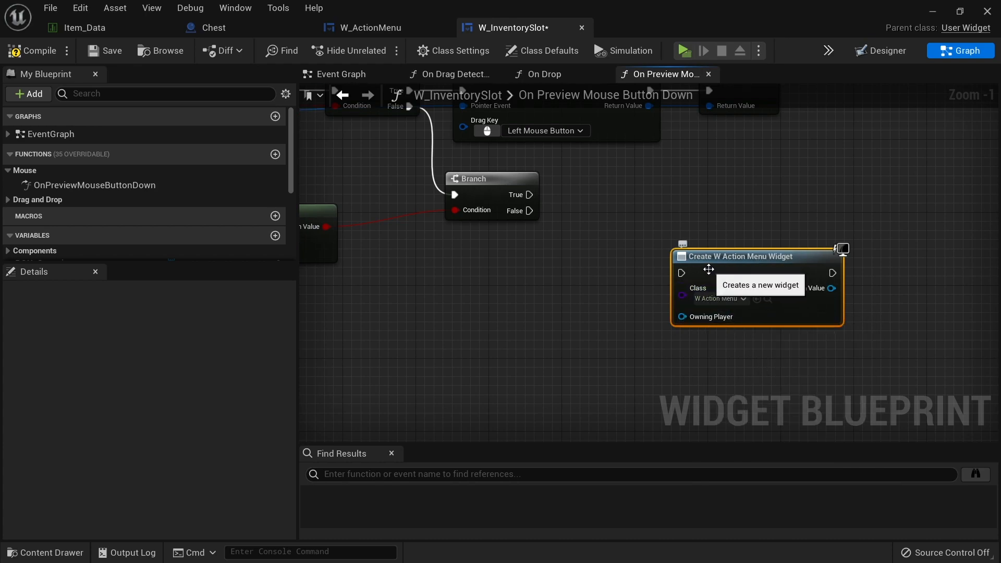
{"action": "mouse_move", "coordinate": [688, 274]}
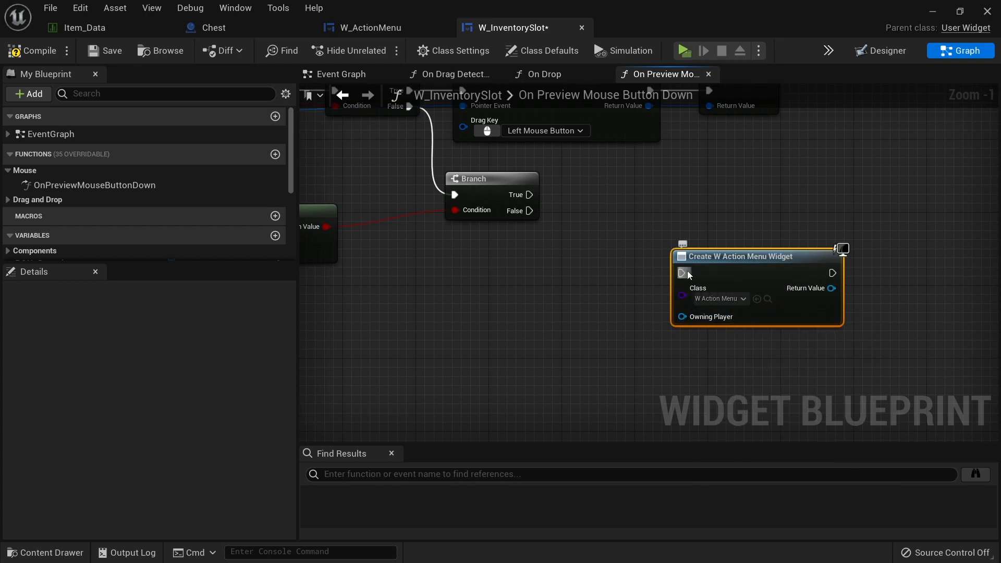
{"action": "left_click_drag", "start_coordinate": [528, 210], "coordinate": [679, 272]}
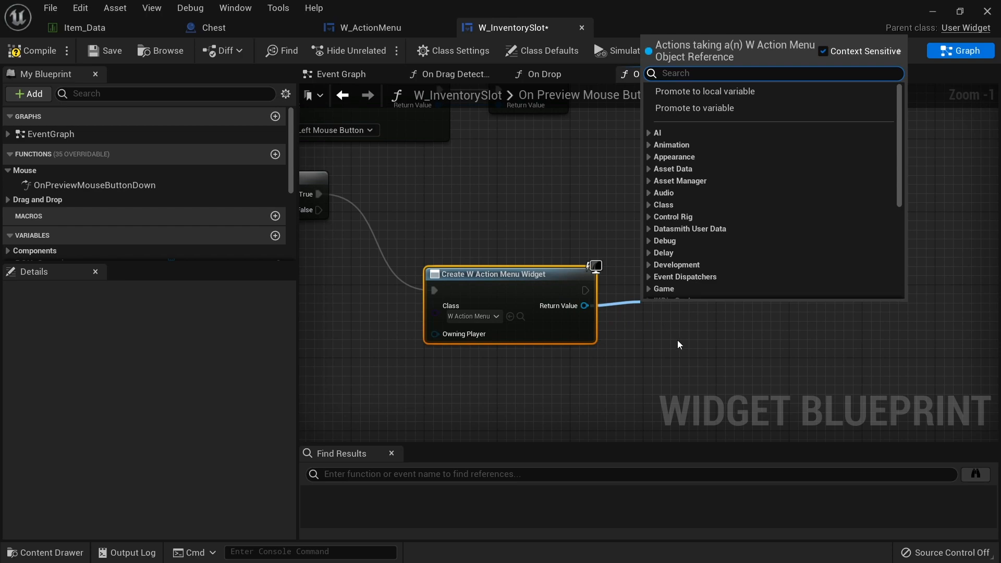
Step: Promote the created widget to an ActionMenu variable and feed it into Add to Viewport
{"action": "left_click", "coordinate": [694, 108]}
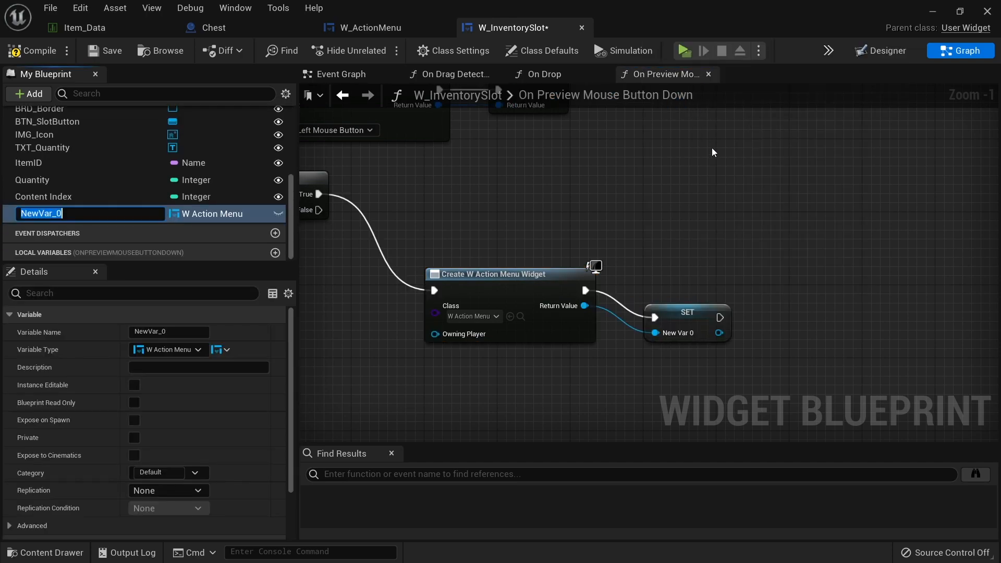
{"action": "type", "text": "ActionMenu"}
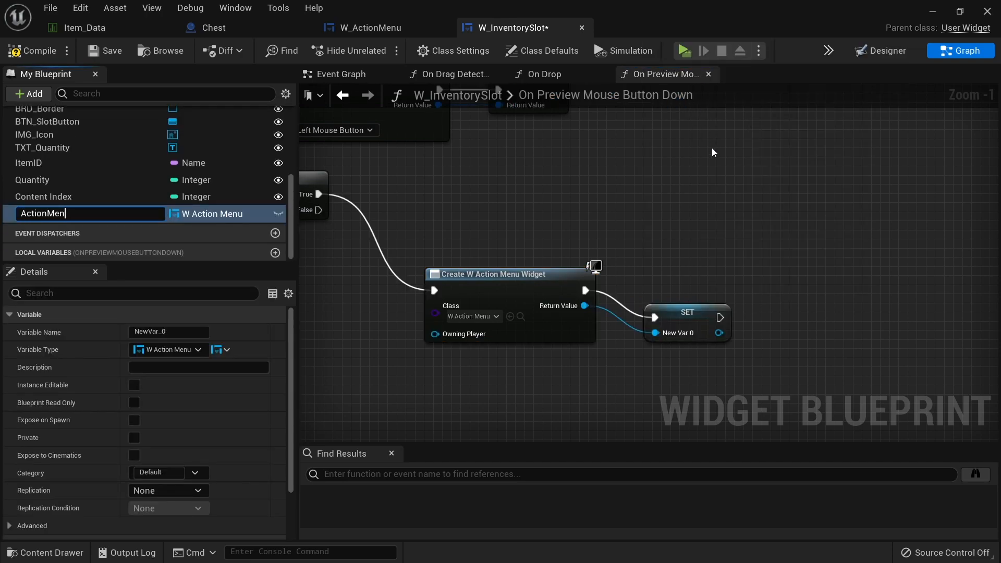
{"action": "key", "text": "Enter"}
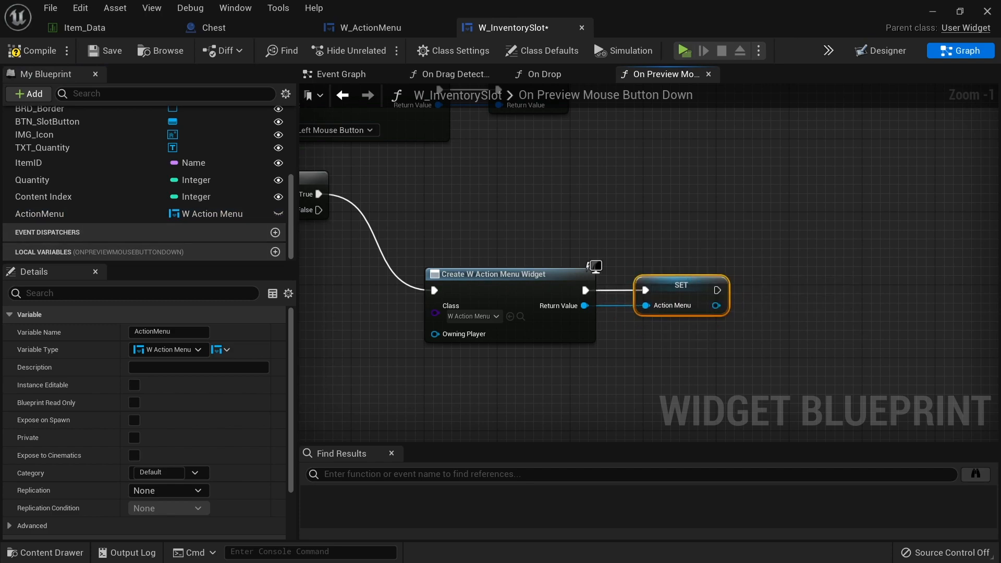
{"action": "left_click_drag", "start_coordinate": [719, 305], "coordinate": [789, 303]}
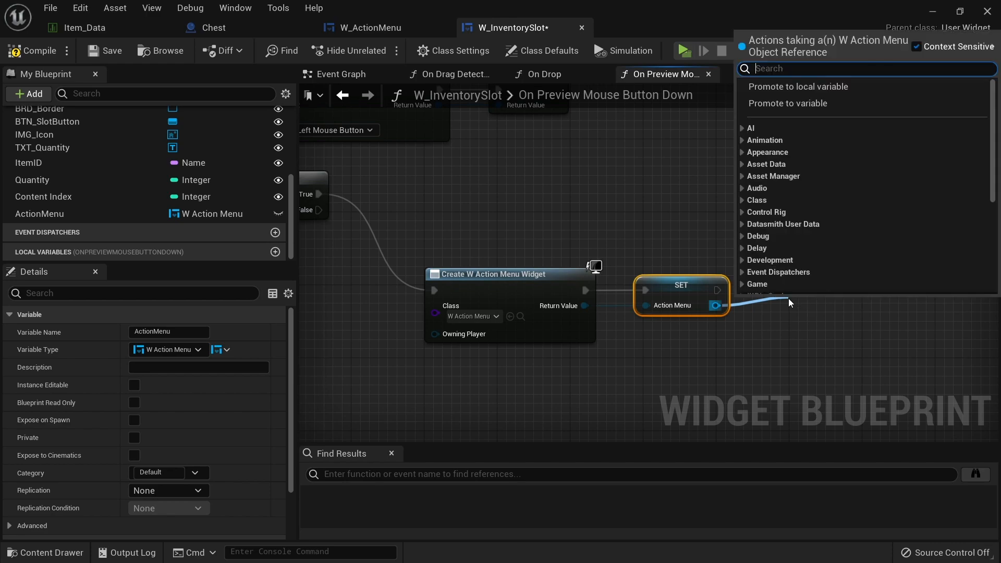
{"action": "type", "text": "add to vi"}
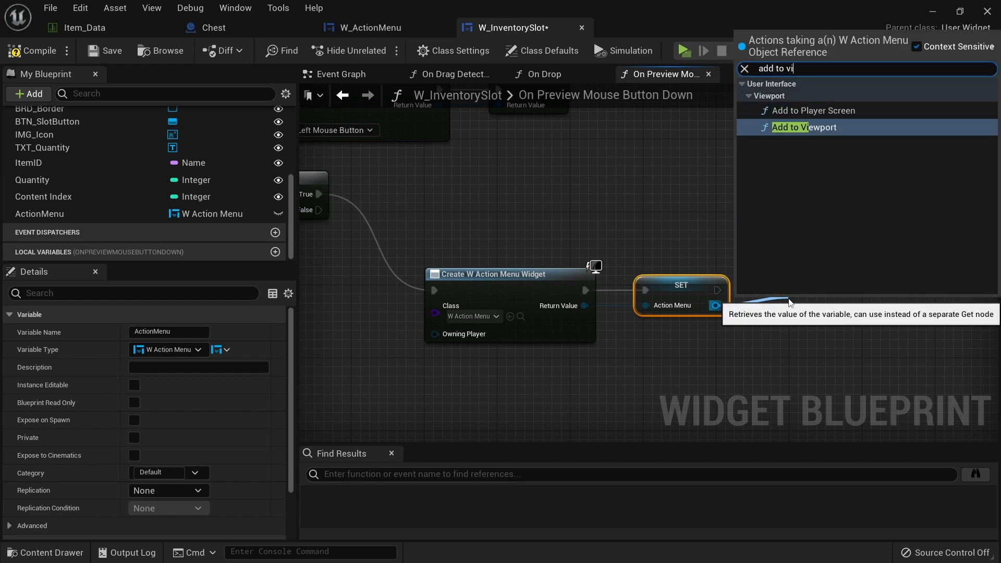
{"action": "left_click", "coordinate": [804, 127]}
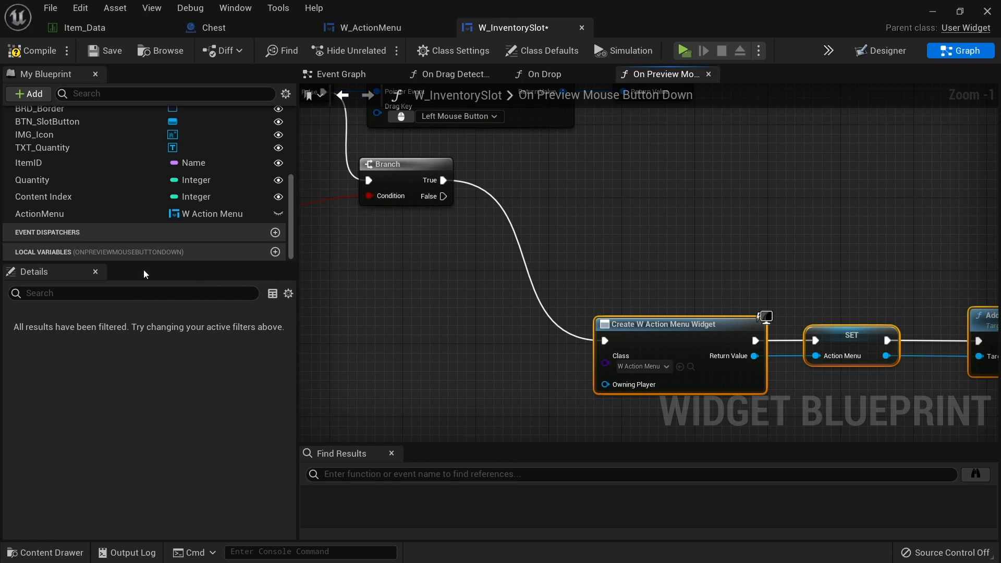
Step: Get the existing ActionMenu so a valid one is removed from parent before Create Widget runs
{"action": "left_click", "coordinate": [39, 214]}
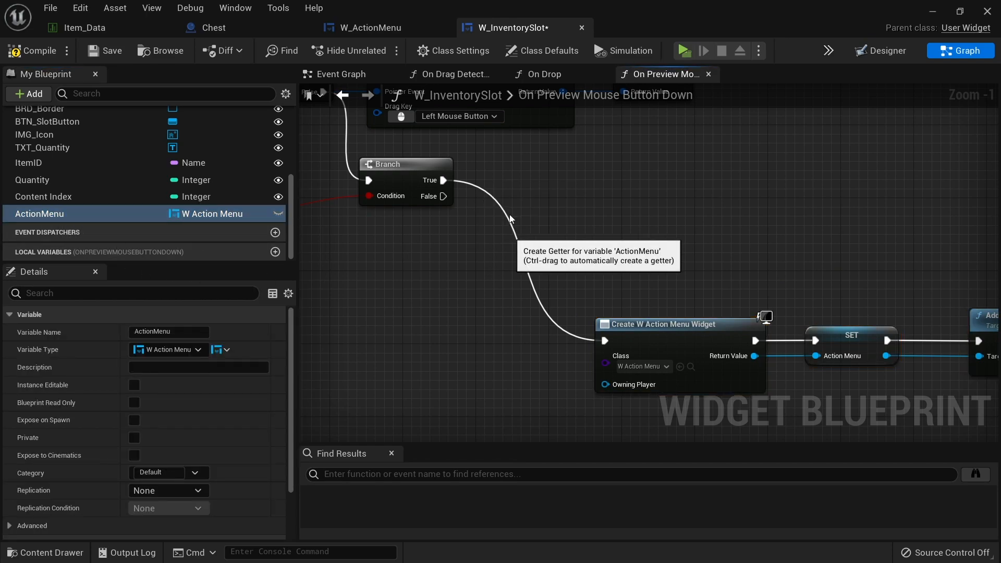
{"action": "left_click", "coordinate": [510, 218]}
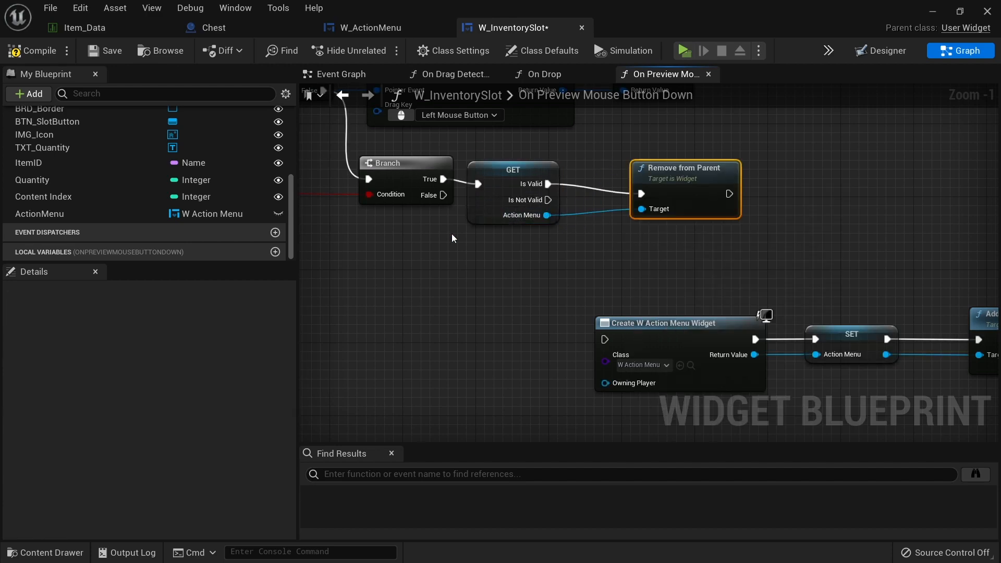
{"action": "mouse_move", "coordinate": [627, 169]}
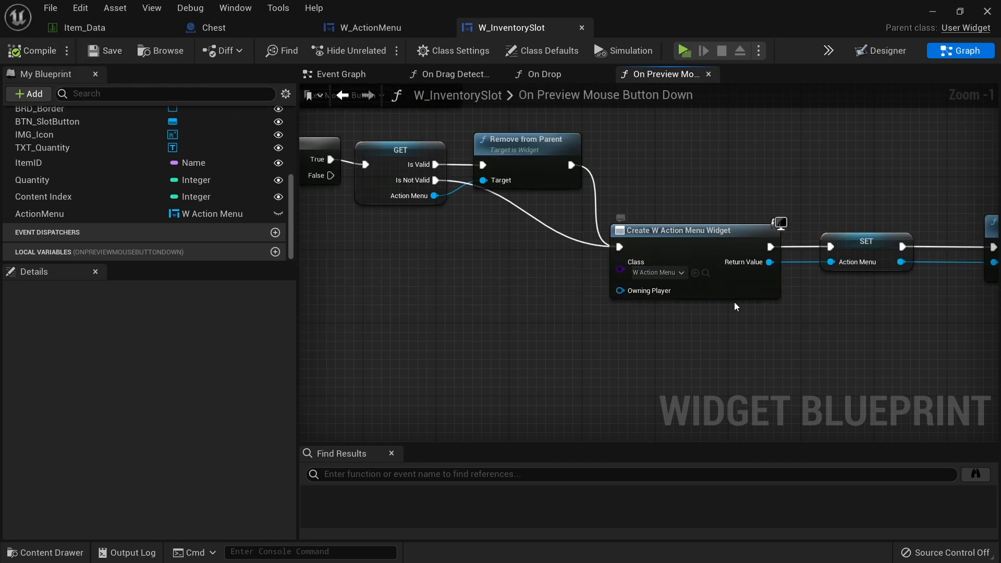
{"action": "mouse_move", "coordinate": [774, 298]}
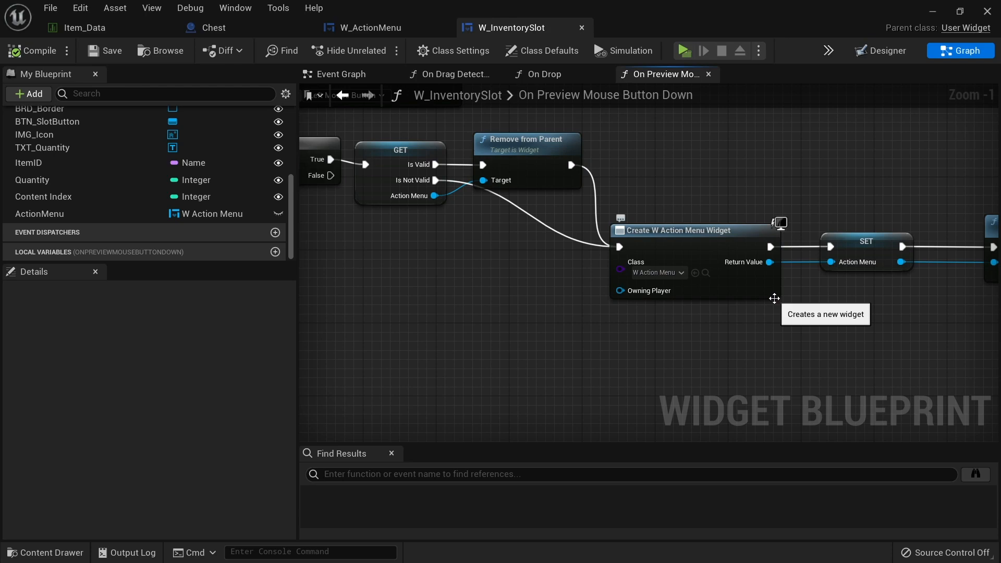
{"action": "mouse_move", "coordinate": [676, 235]}
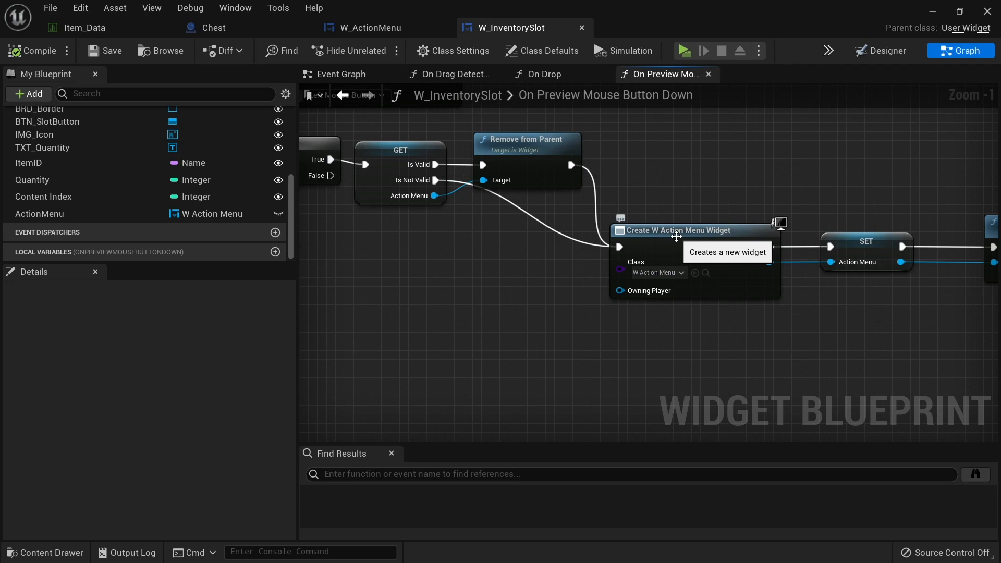
{"action": "left_click", "coordinate": [366, 27]}
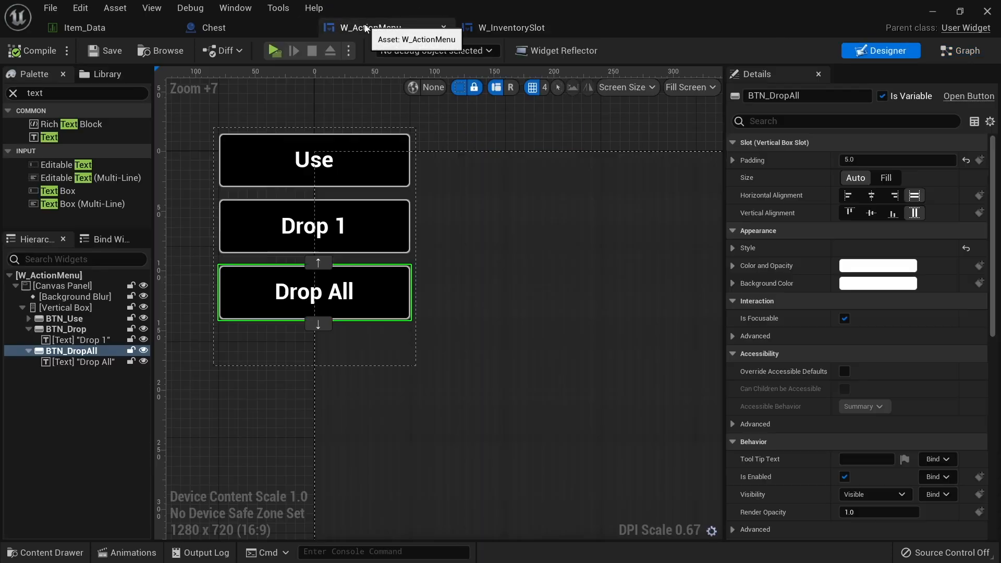
Step: Add an InventorySystem variable of type Inventory System, exposed on spawn
{"action": "left_click", "coordinate": [966, 50]}
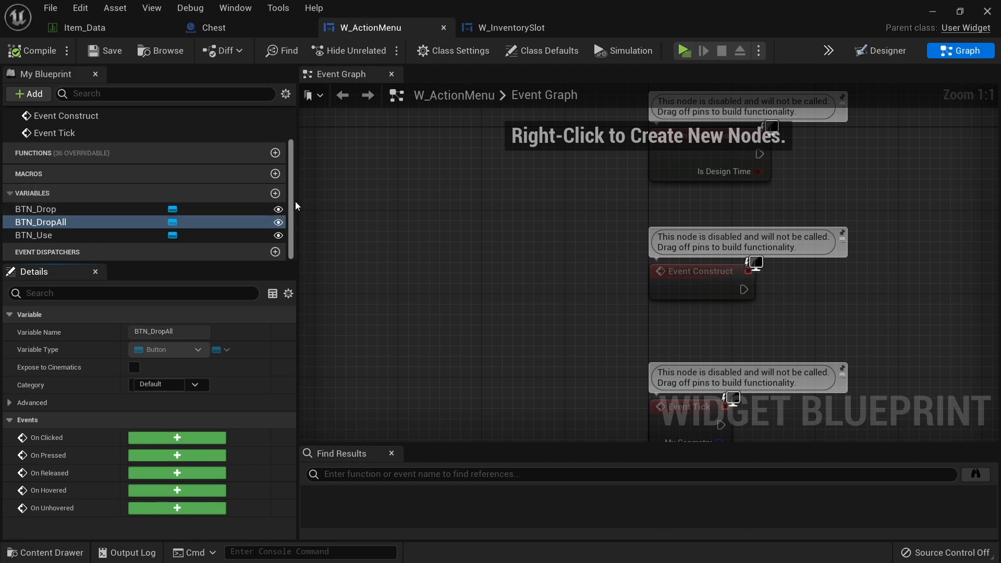
{"action": "left_click", "coordinate": [275, 194]}
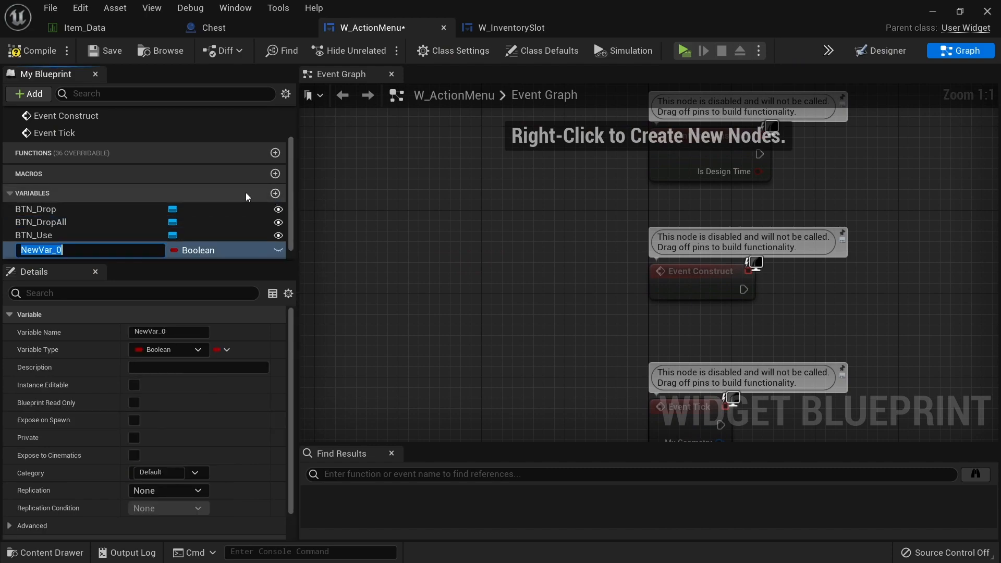
{"action": "type", "text": "InventorySystem"}
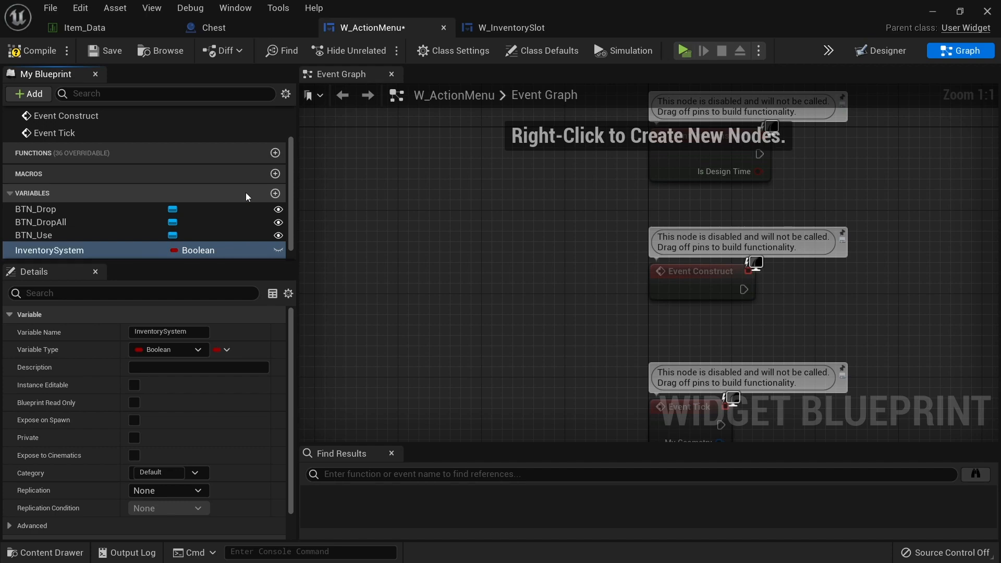
{"action": "left_click", "coordinate": [169, 350]}
{"action": "type", "text": "inventorysys"}
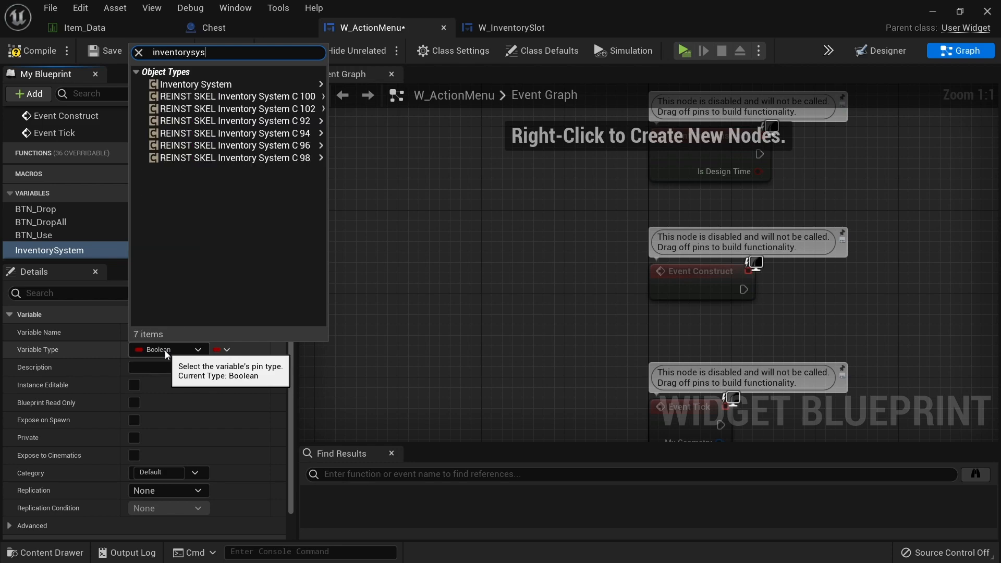
{"action": "left_click", "coordinate": [196, 84]}
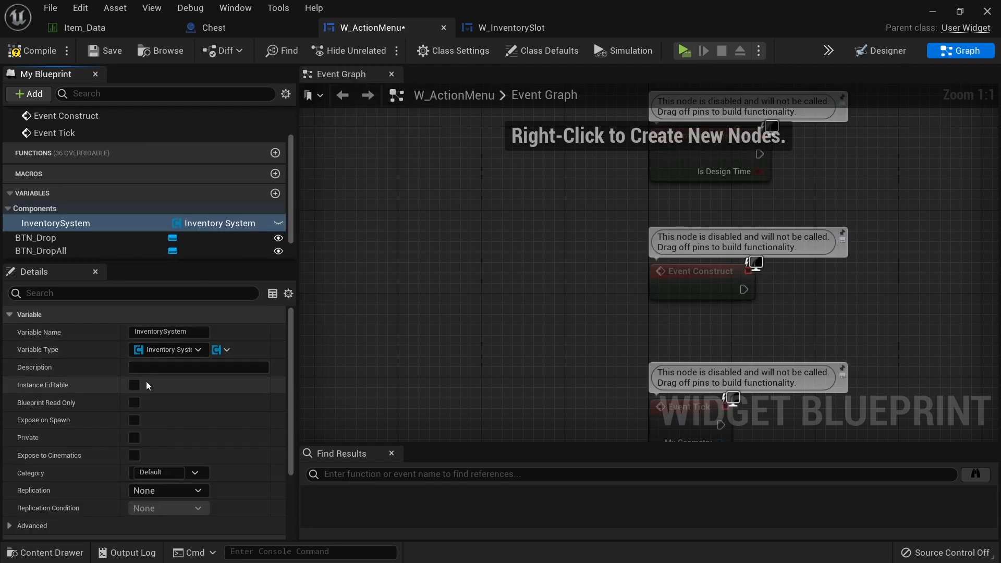
{"action": "mouse_move", "coordinate": [136, 425]}
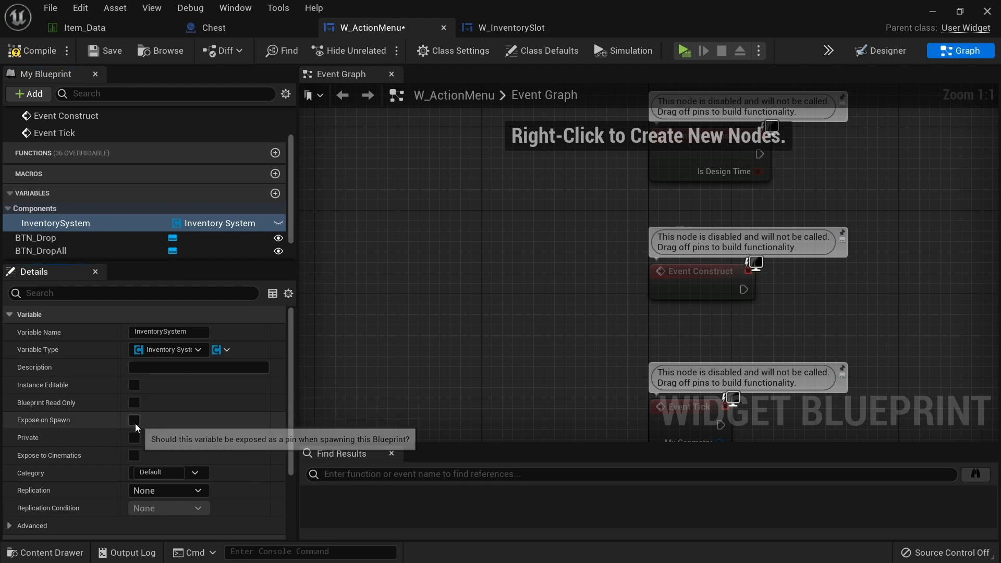
{"action": "left_click", "coordinate": [133, 418]}
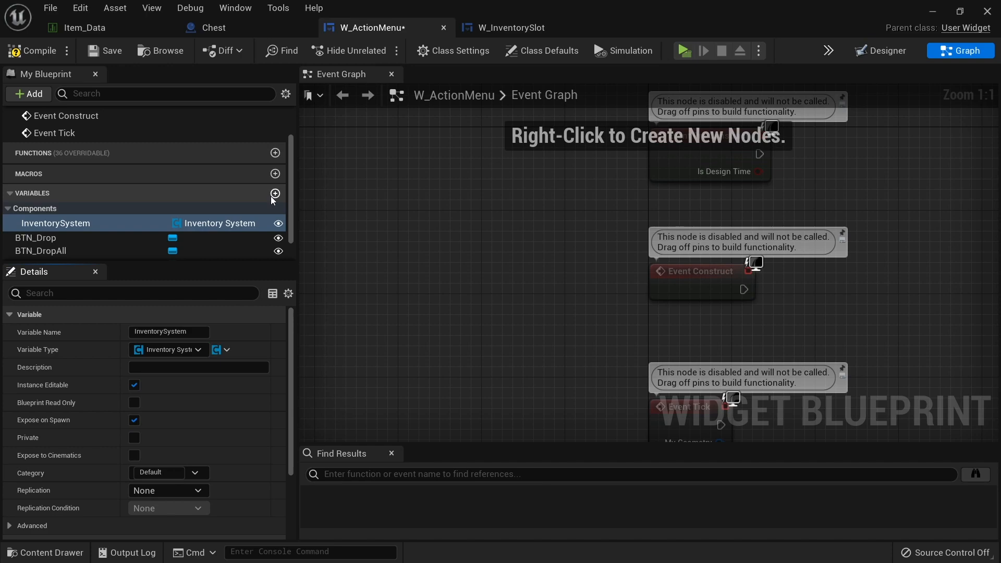
Step: Add an integer Index variable, instance editable and exposed on spawn
{"action": "left_click", "coordinate": [275, 194]}
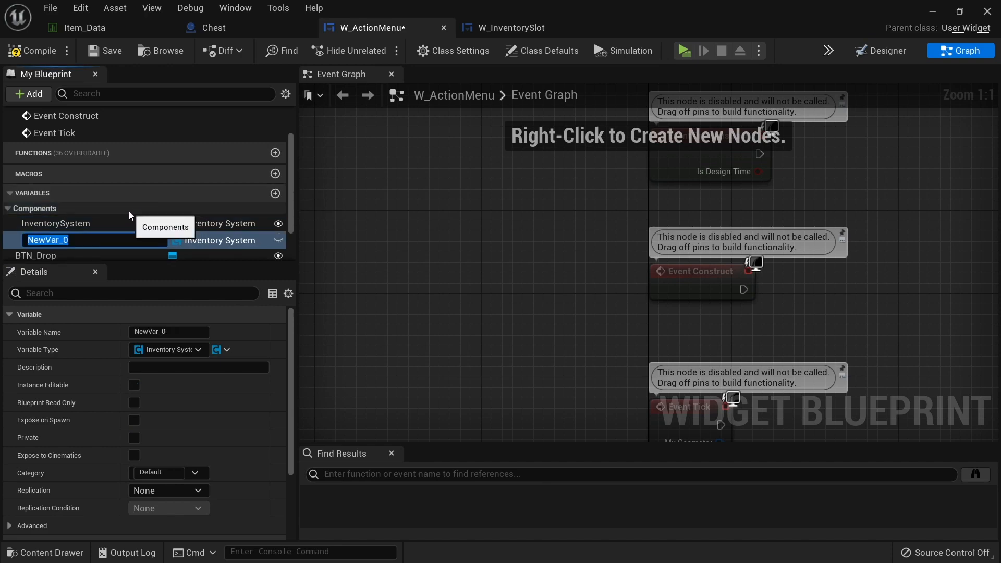
{"action": "type", "text": "Index"}
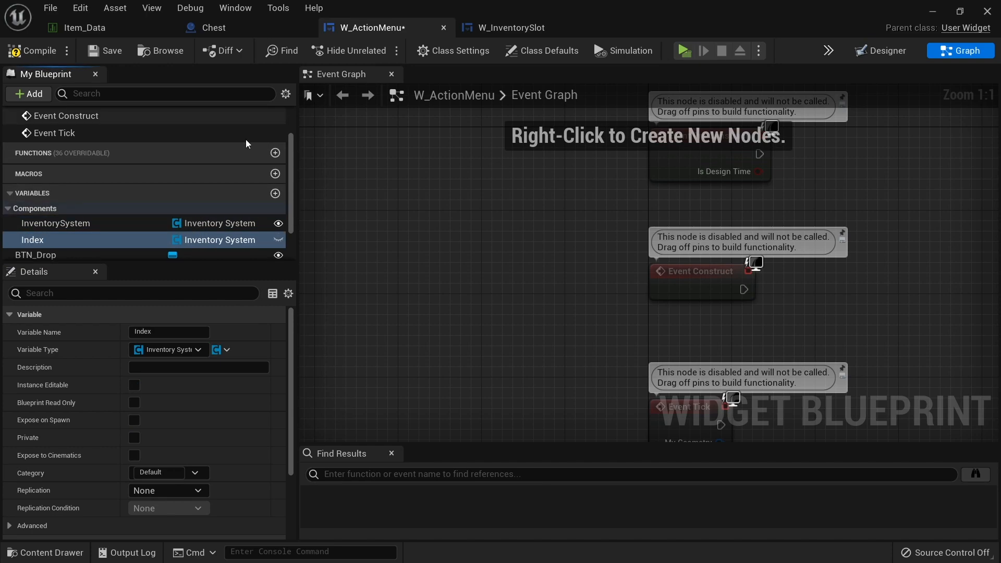
{"action": "left_click", "coordinate": [190, 350]}
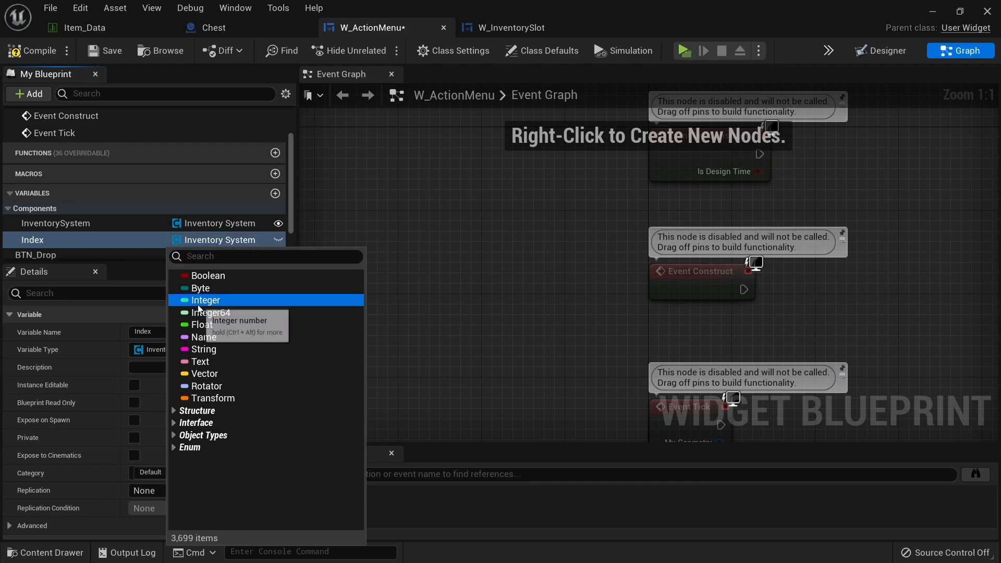
{"action": "left_click", "coordinate": [205, 300]}
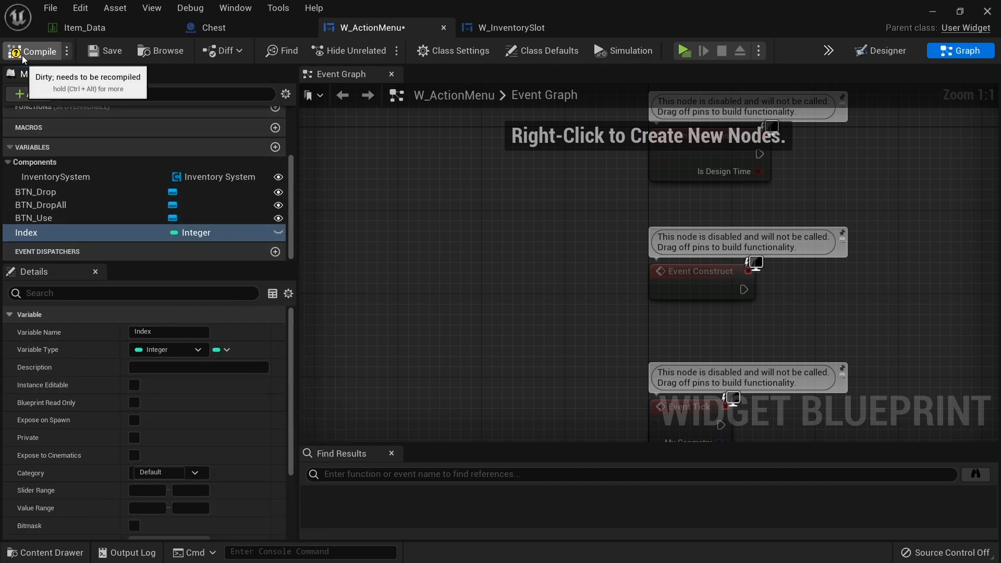
{"action": "left_click", "coordinate": [133, 385]}
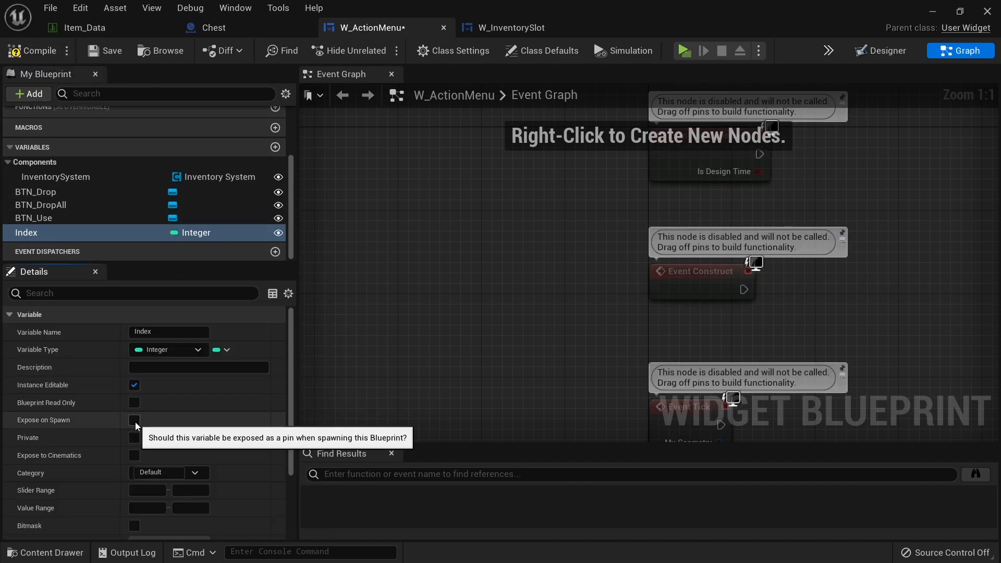
{"action": "left_click", "coordinate": [133, 419]}
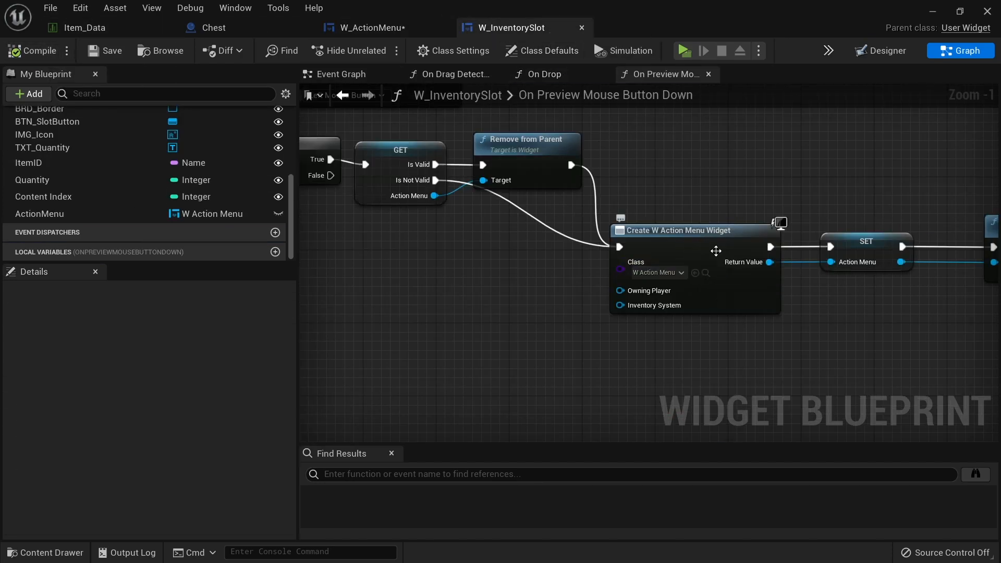
Step: Refresh the Create W Action Menu Widget node so it takes Inventory Component and Content Index
{"action": "right_click", "coordinate": [677, 230]}
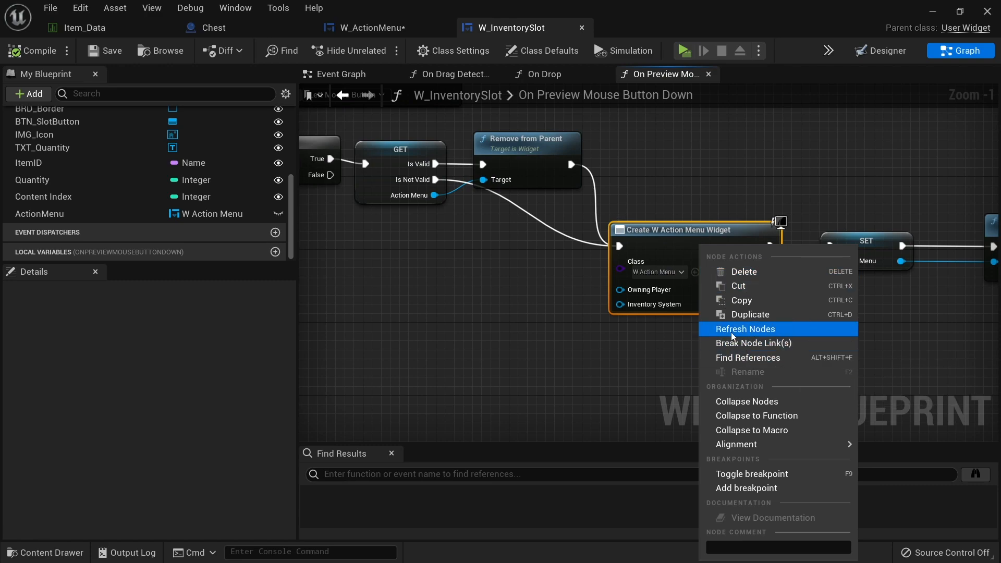
{"action": "left_click", "coordinate": [745, 329]}
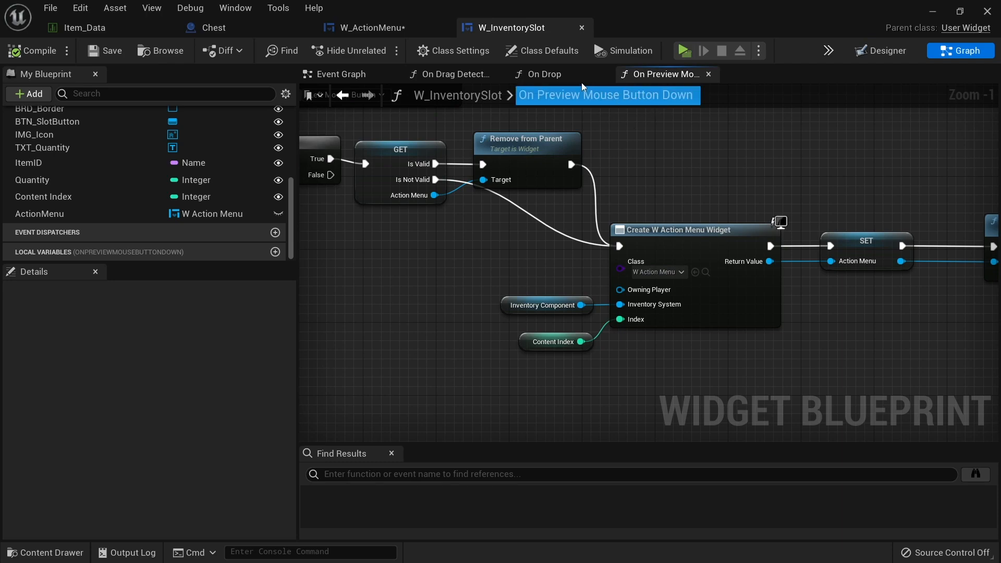
{"action": "left_click", "coordinate": [372, 27]}
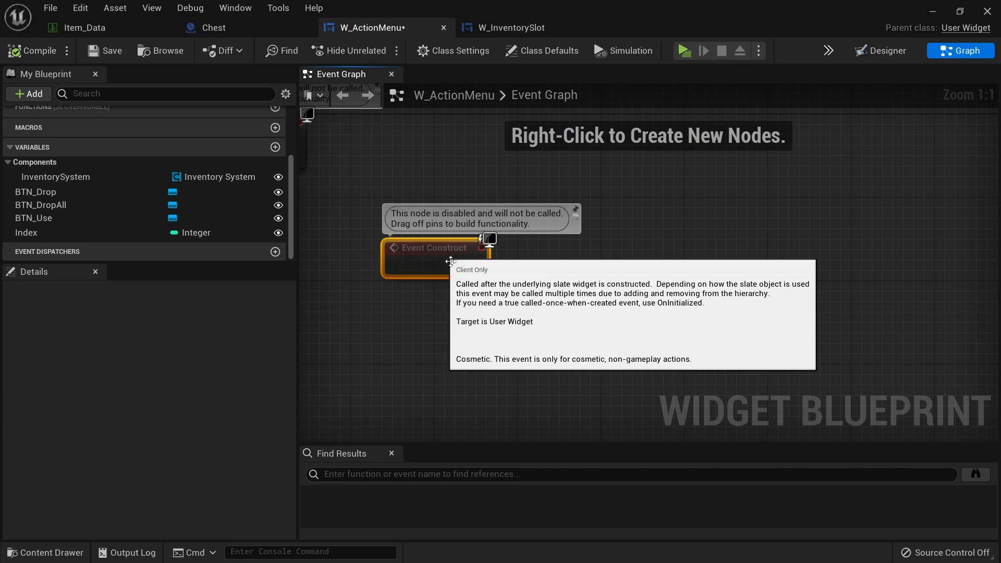
Step: Wire Get Mouse Position on Viewport after Event Construct and tidy its placement
{"action": "type", "text": "get mouse posi"}
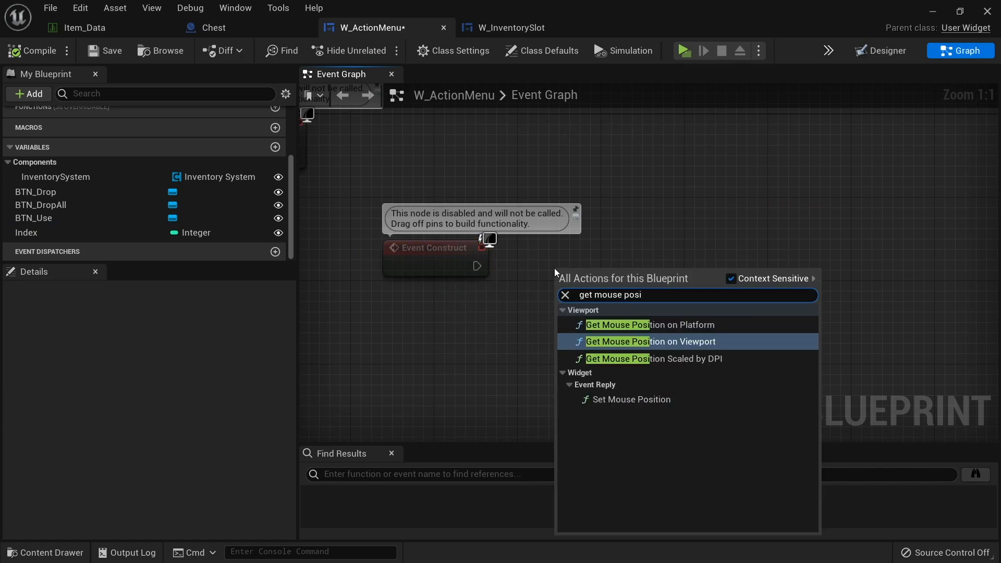
{"action": "left_click", "coordinate": [651, 341]}
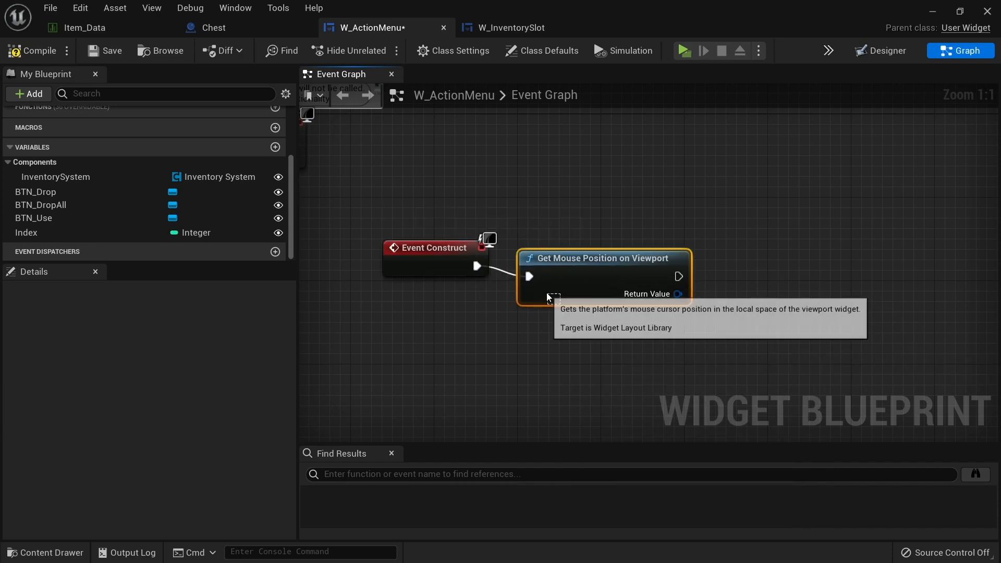
{"action": "left_click_drag", "start_coordinate": [549, 298], "coordinate": [601, 279]}
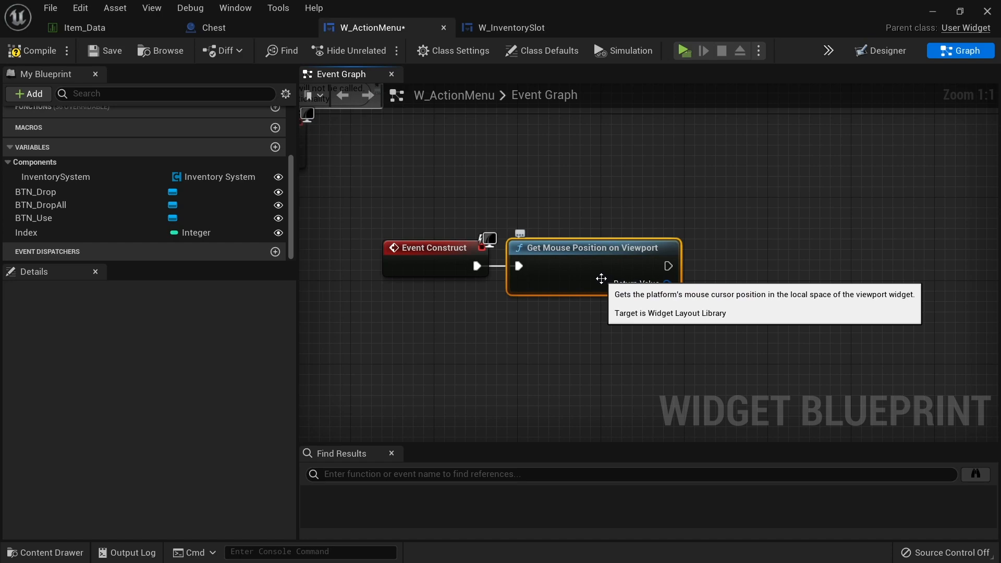
{"action": "mouse_move", "coordinate": [740, 389]}
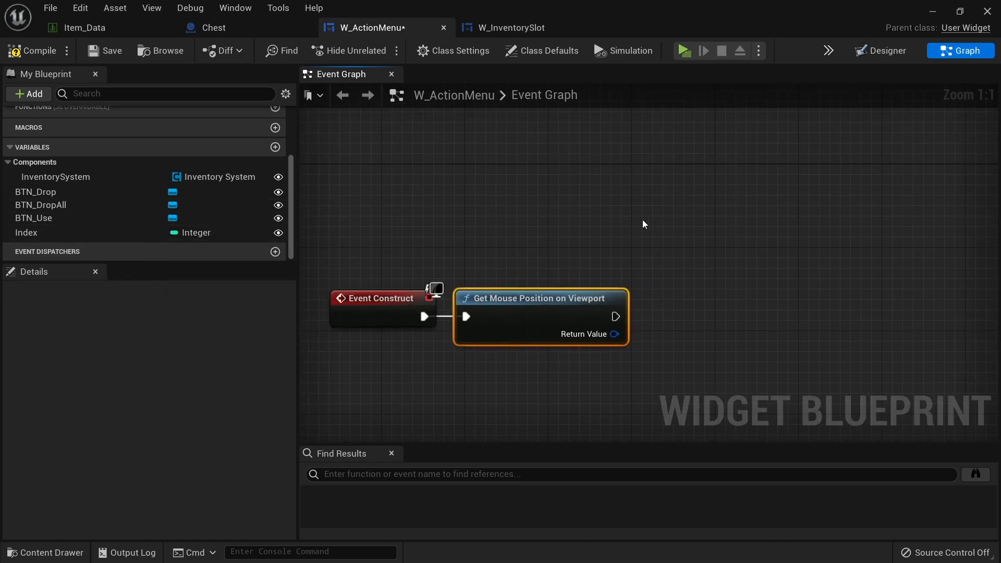
Step: Rename the buttons' Vertical Box to BOX_ActionMenu in the Designer
{"action": "left_click", "coordinate": [880, 50]}
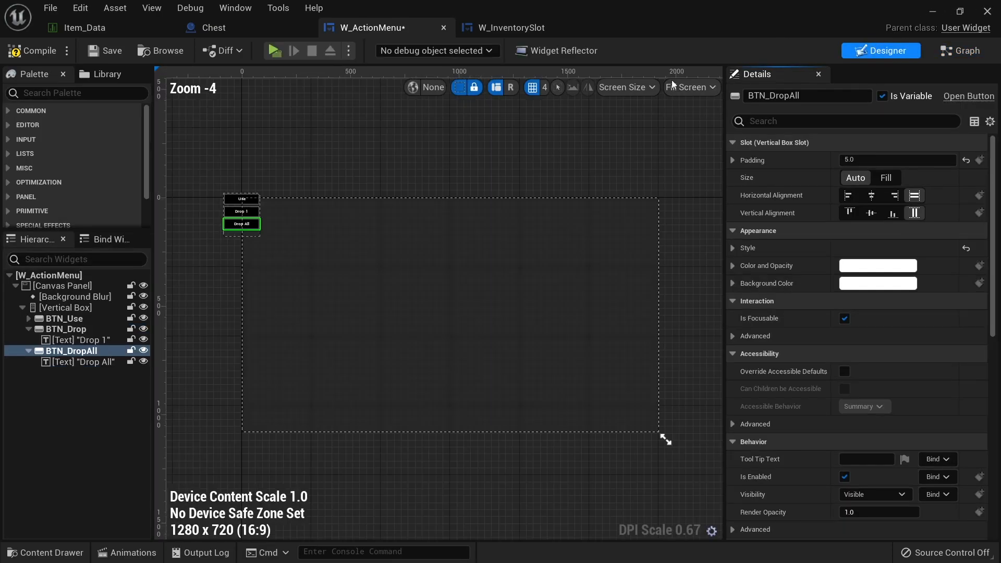
{"action": "left_click", "coordinate": [64, 307]}
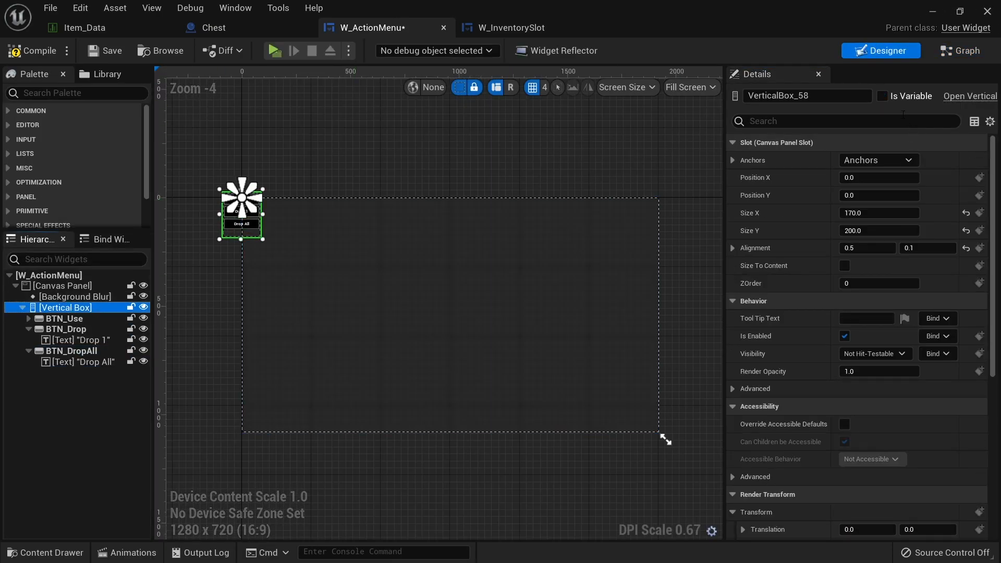
{"action": "double_click", "coordinate": [807, 96]}
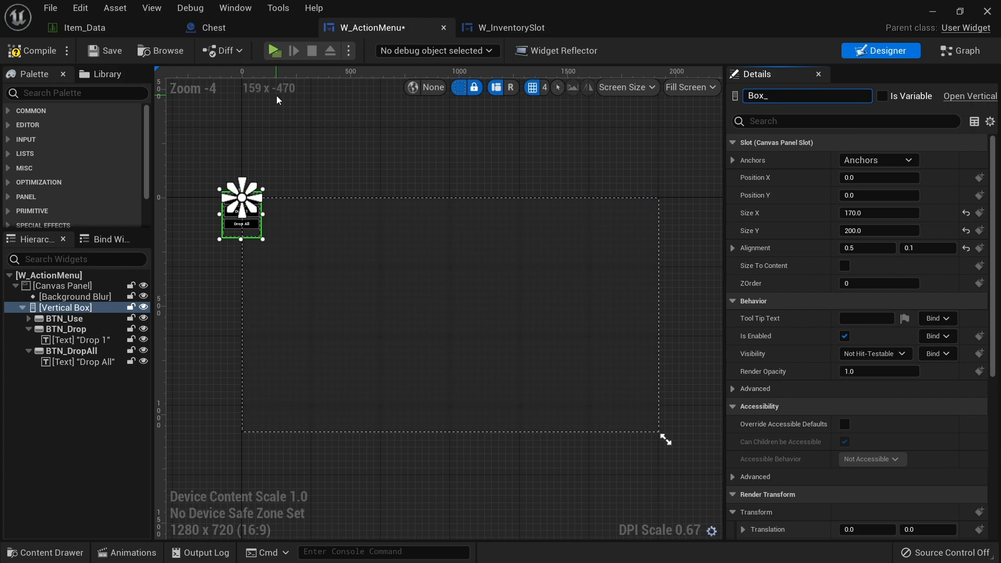
{"action": "type", "text": "BOX_ActionMen"}
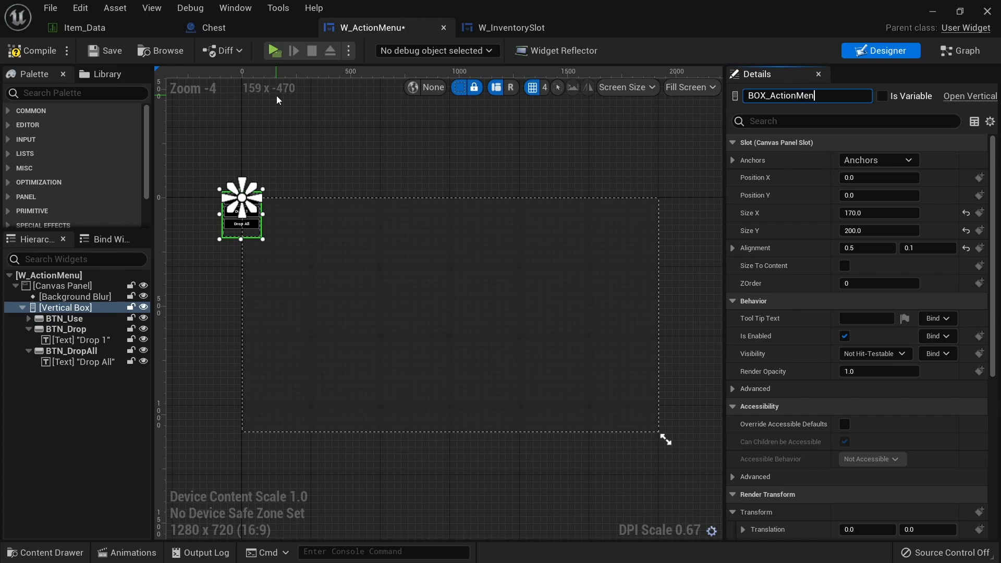
{"action": "key", "text": "Enter"}
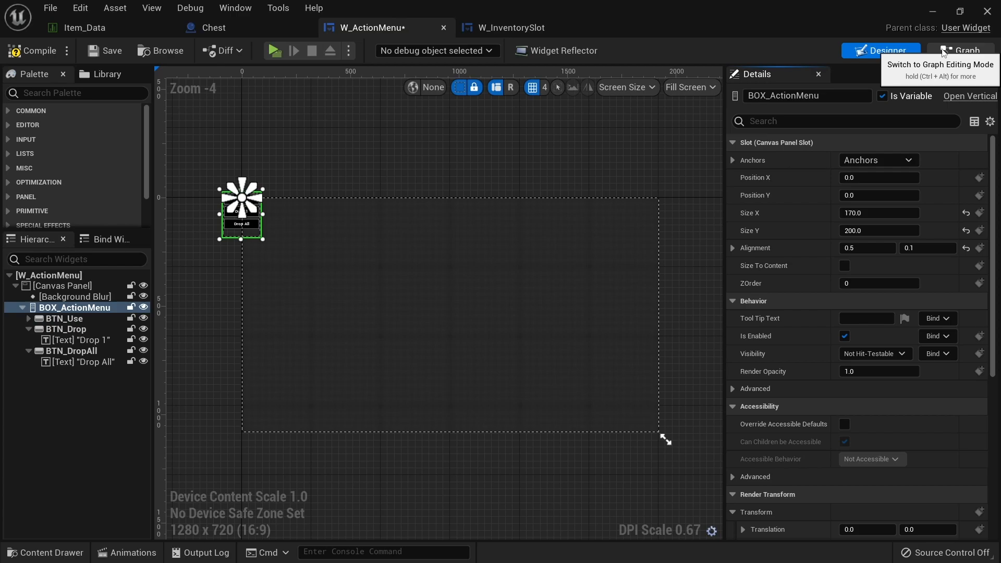
Step: Bring a BOX_ActionMenu getter into the event graph after marking it as a variable
{"action": "left_click", "coordinate": [958, 50]}
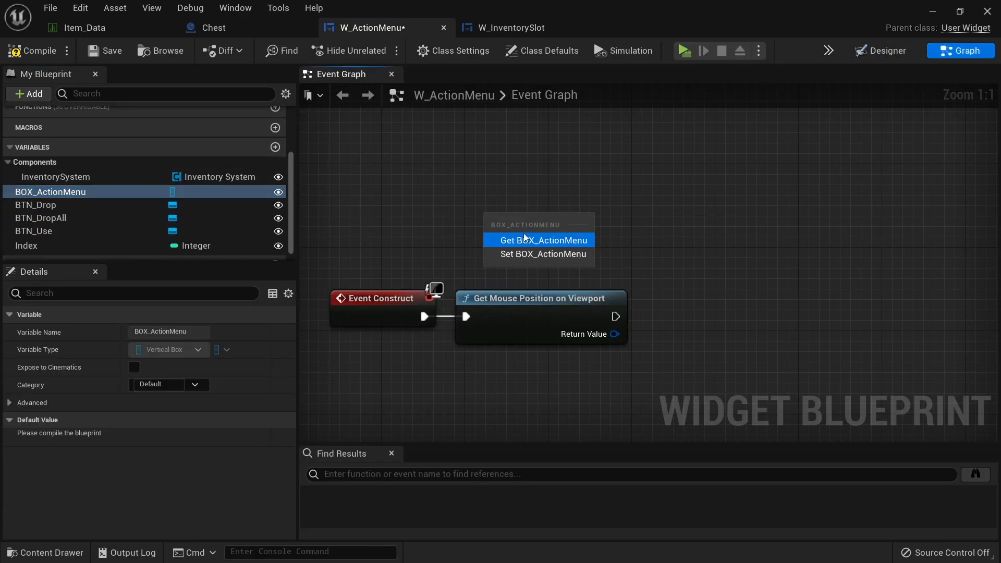
{"action": "left_click", "coordinate": [542, 239]}
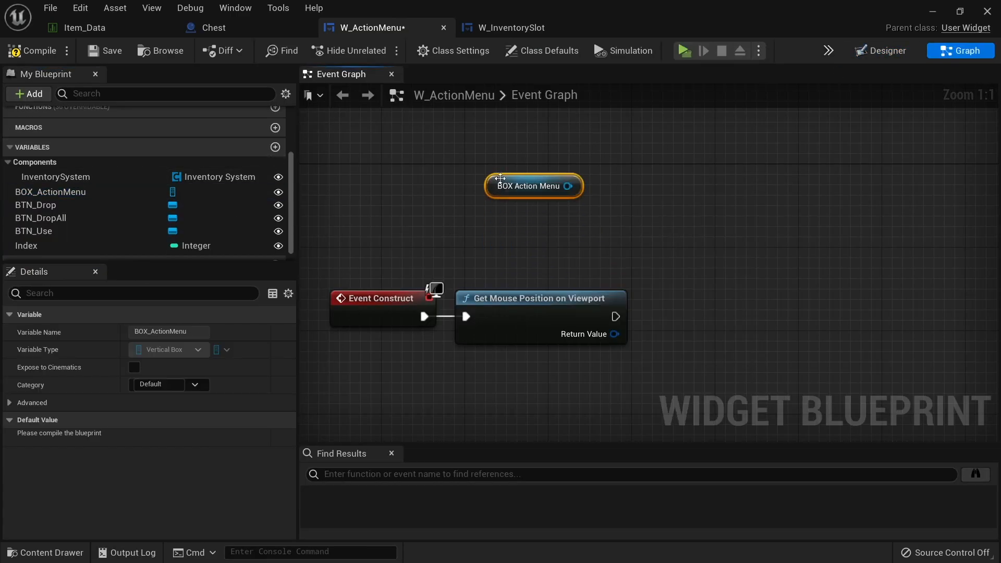
{"action": "mouse_move", "coordinate": [709, 168]}
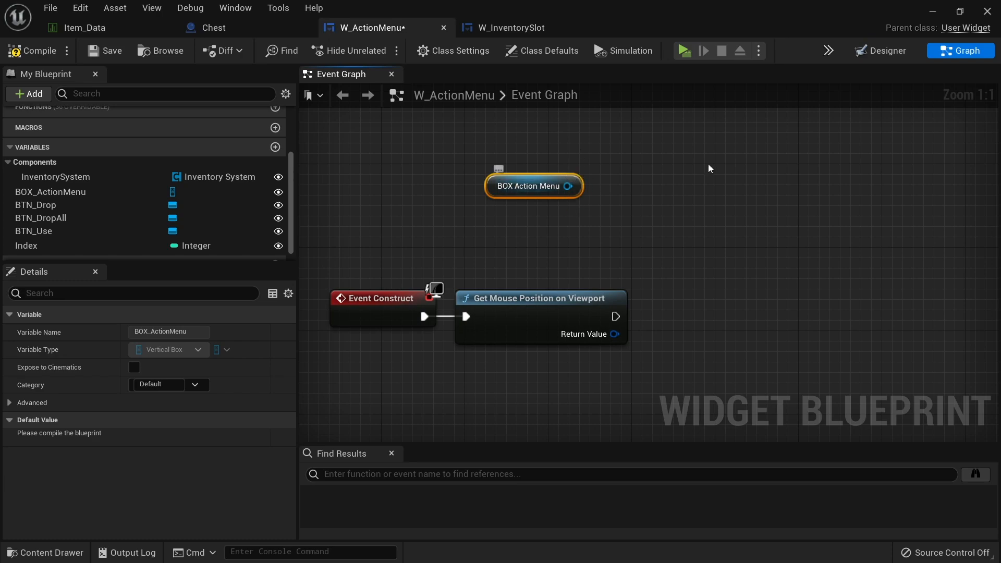
{"action": "left_click", "coordinate": [885, 51]}
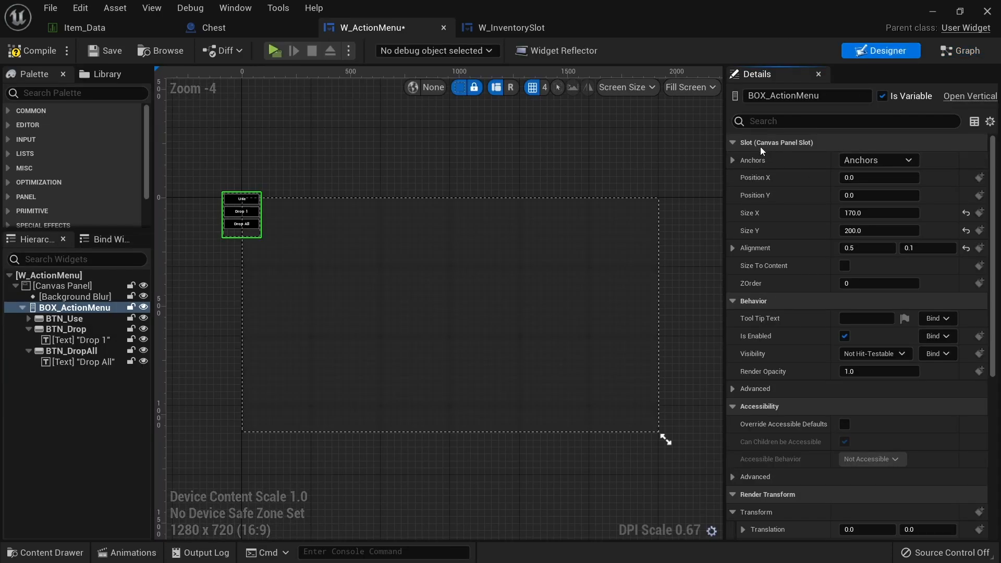
{"action": "mouse_move", "coordinate": [757, 151]}
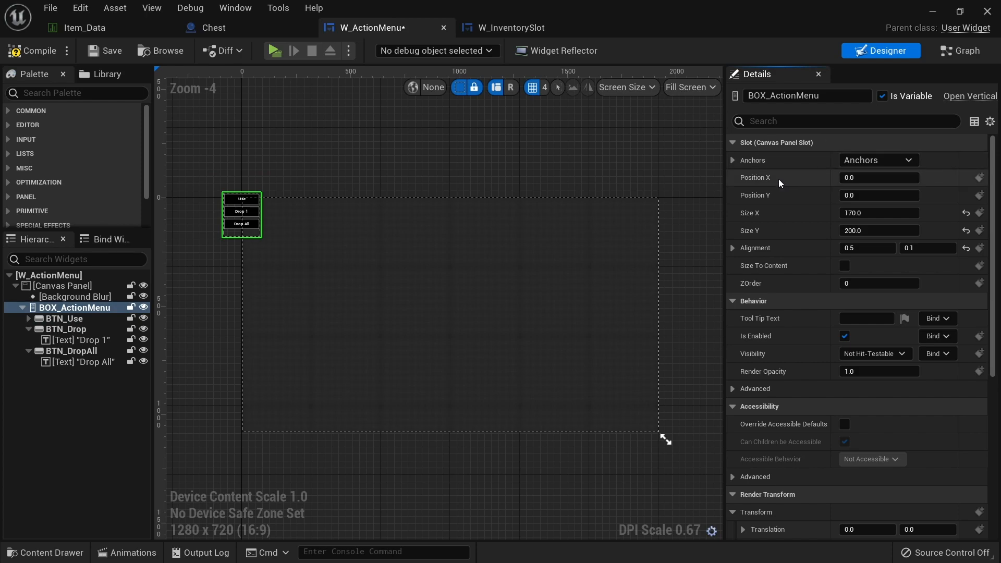
{"action": "left_click", "coordinate": [966, 50]}
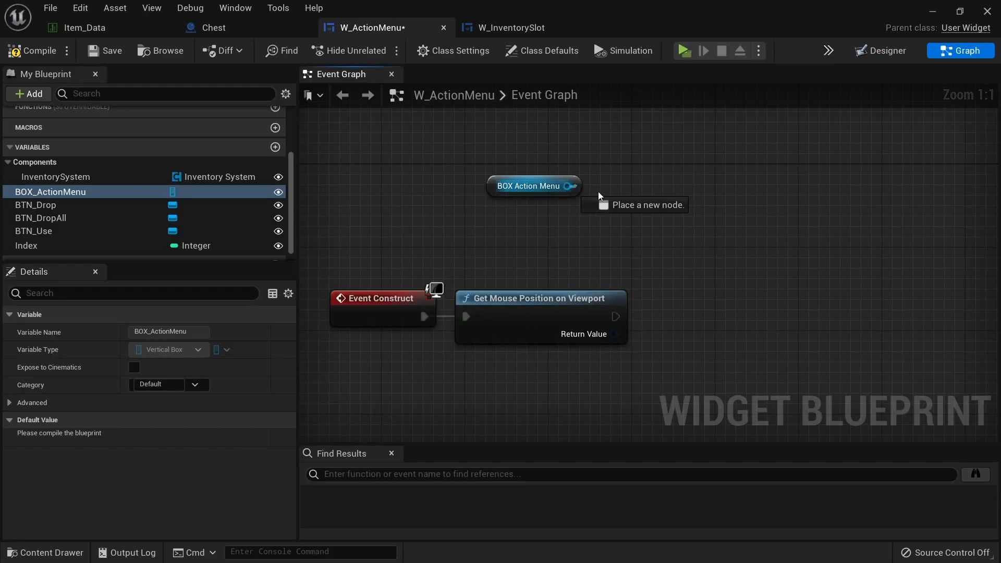
Step: Set the box's canvas slot position from Get Mouse Position on Viewport, then head to the level
{"action": "left_click_drag", "start_coordinate": [572, 186], "coordinate": [628, 202]}
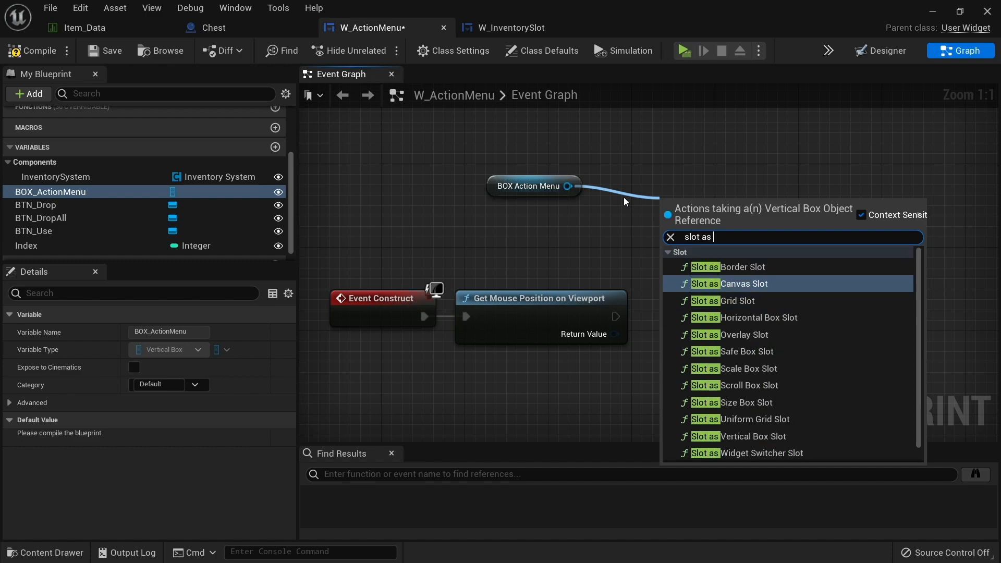
{"action": "mouse_move", "coordinate": [801, 283]}
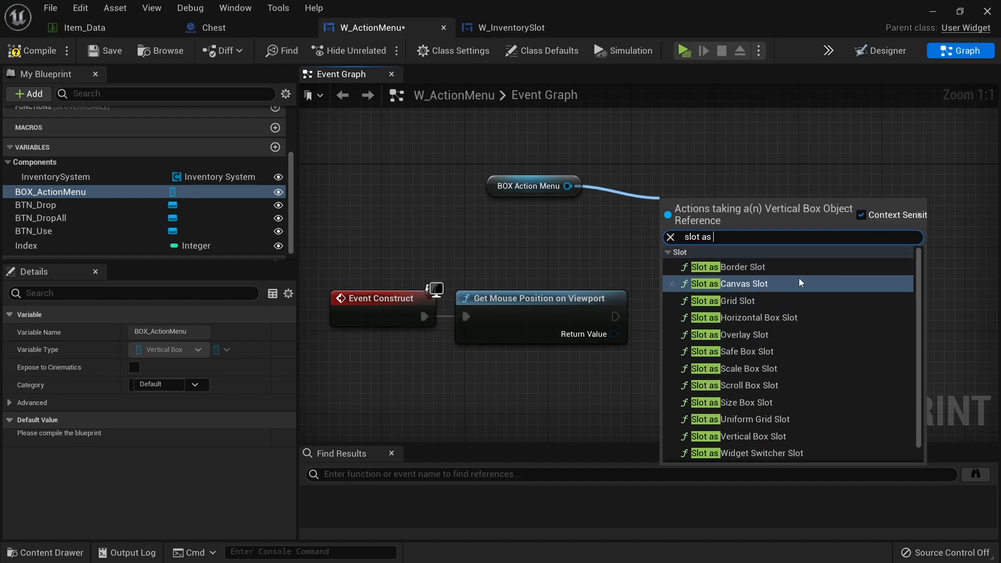
{"action": "left_click", "coordinate": [744, 283]}
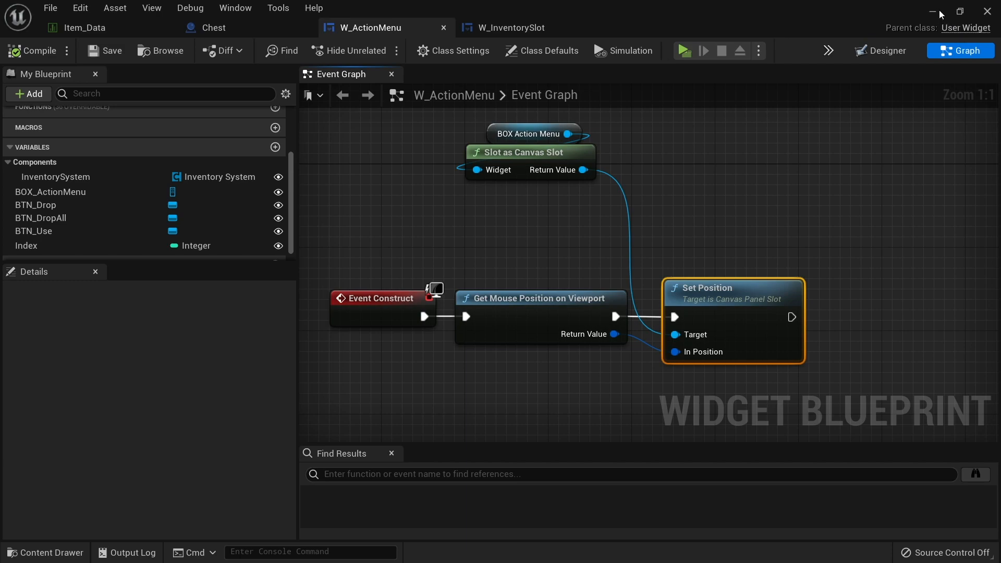
{"action": "left_click", "coordinate": [684, 50]}
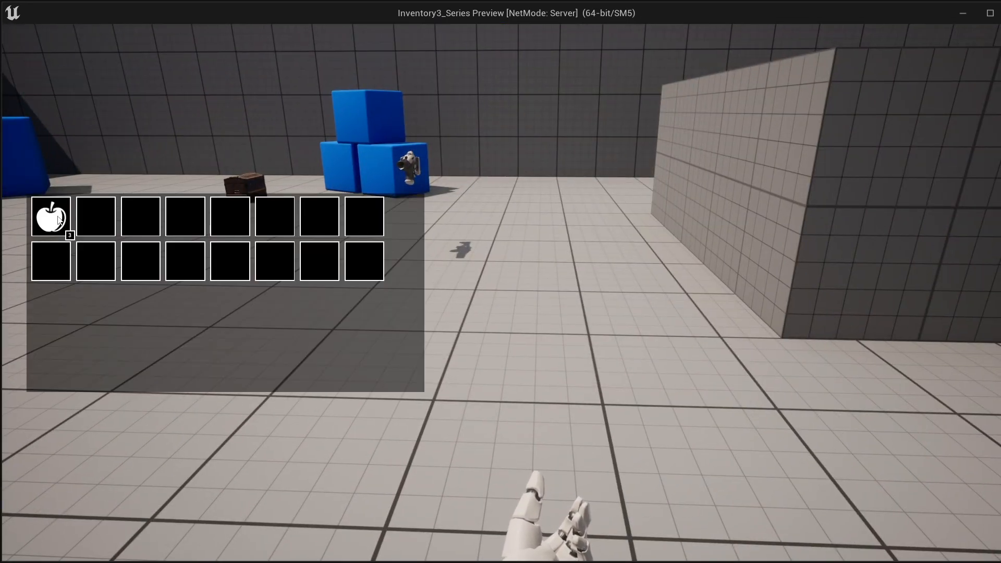
{"action": "right_click", "coordinate": [50, 217]}
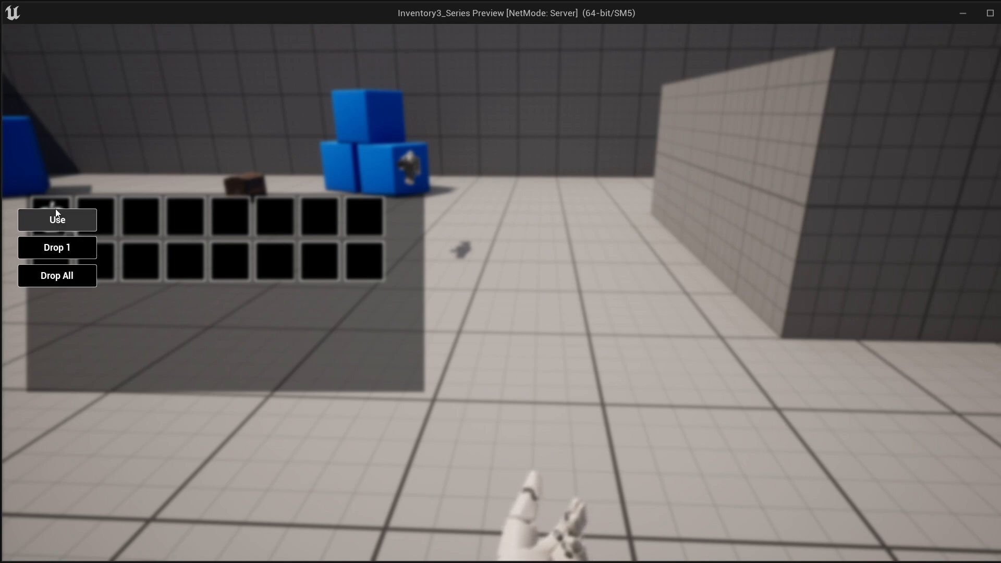
{"action": "mouse_move", "coordinate": [619, 232]}
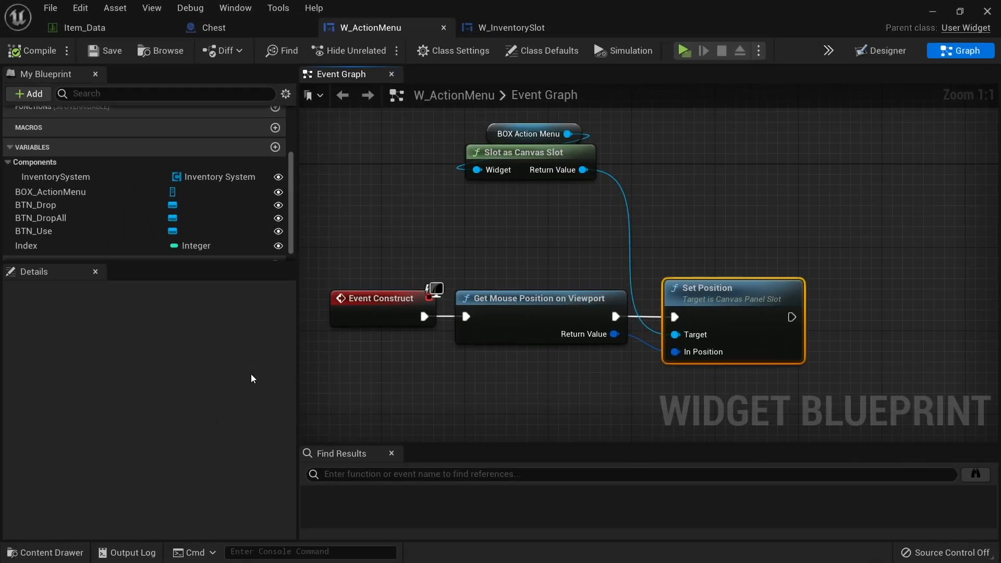
Step: Add Event On Mouse Leave wired to Remove from Parent targeting self
{"action": "right_click", "coordinate": [398, 265]}
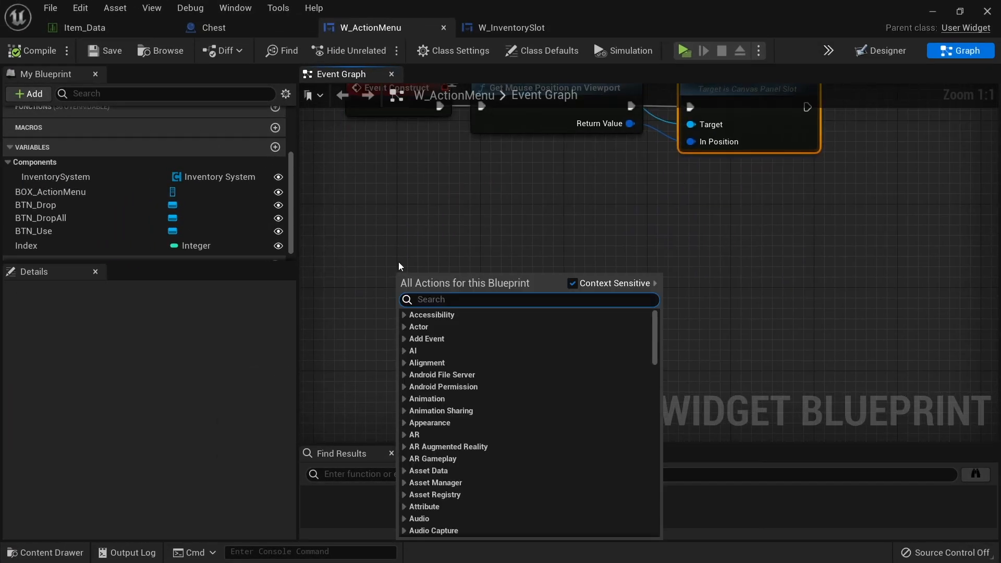
{"action": "type", "text": "mouse leav"}
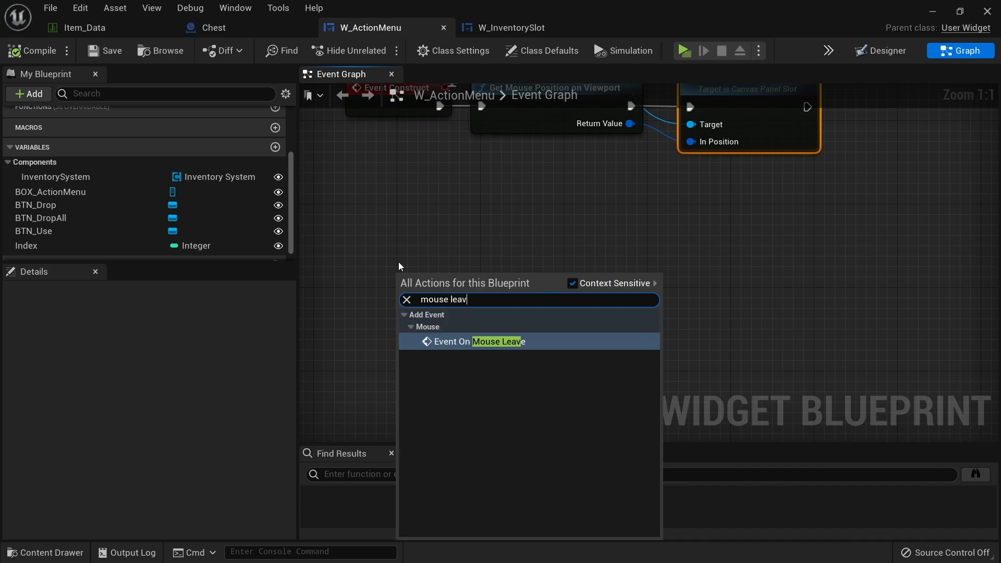
{"action": "left_click", "coordinate": [499, 341]}
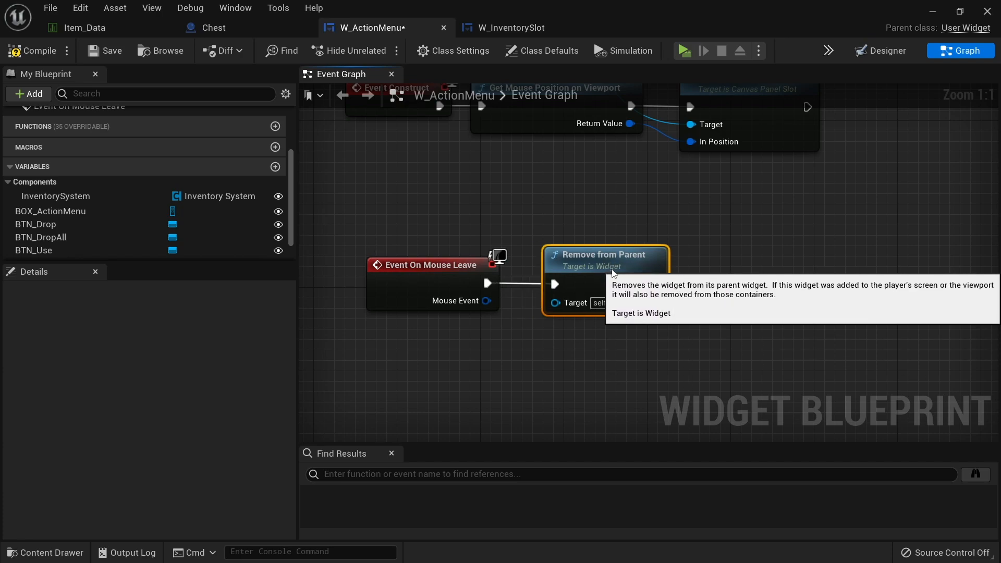
{"action": "mouse_move", "coordinate": [372, 251]}
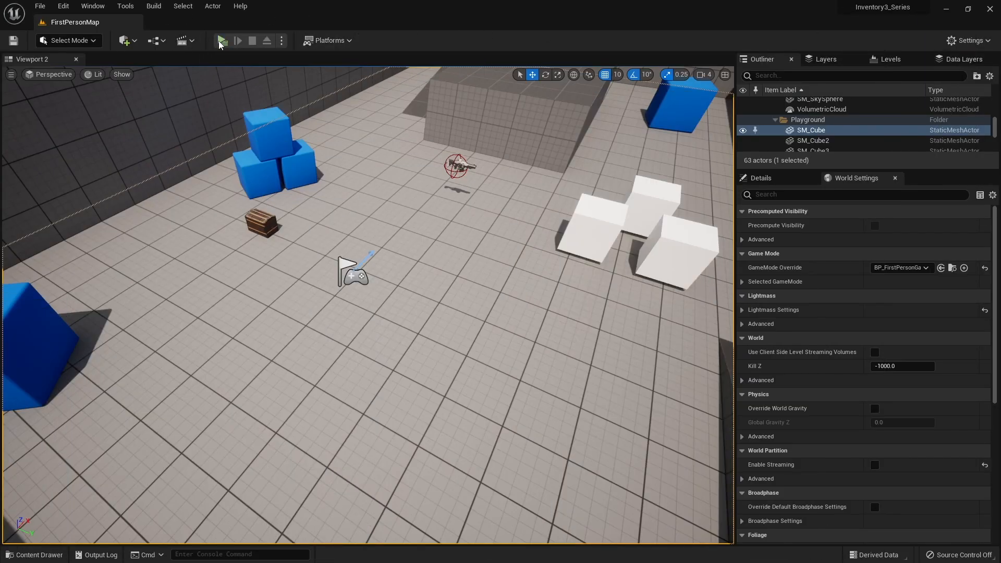
Step: Play the level and try Use on the apple slot's action menu, reopening the menu
{"action": "left_click", "coordinate": [220, 40]}
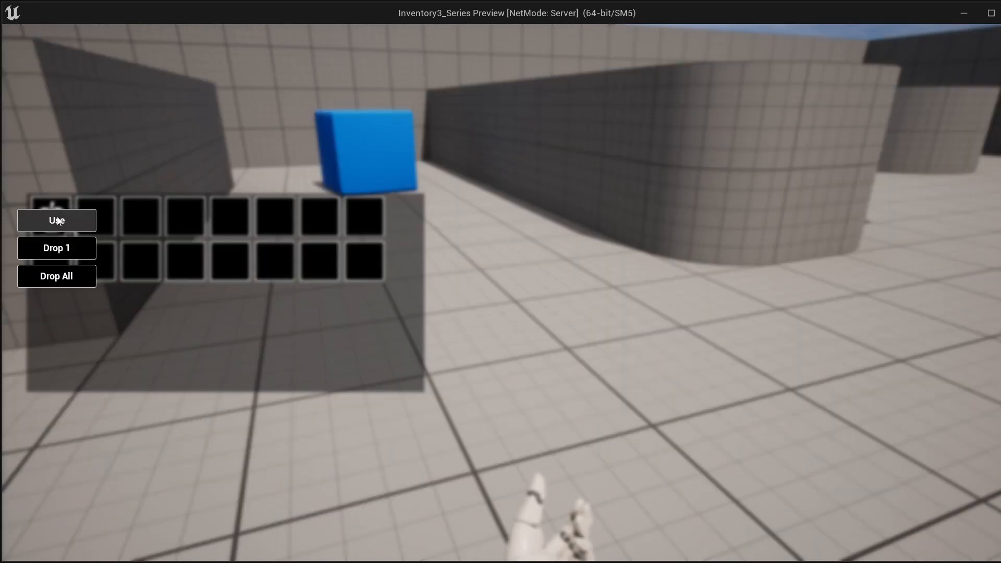
{"action": "left_click", "coordinate": [56, 221]}
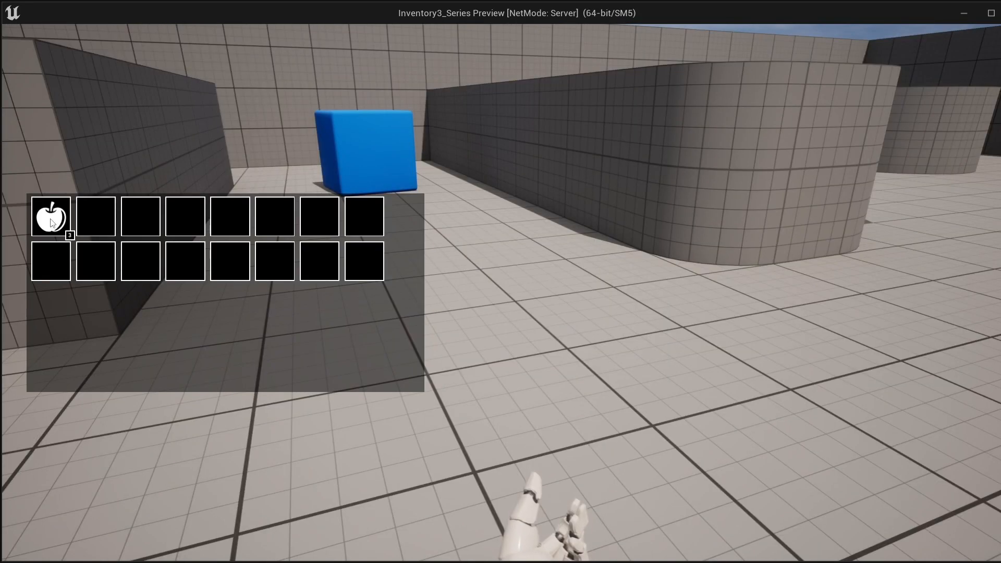
{"action": "right_click", "coordinate": [50, 223]}
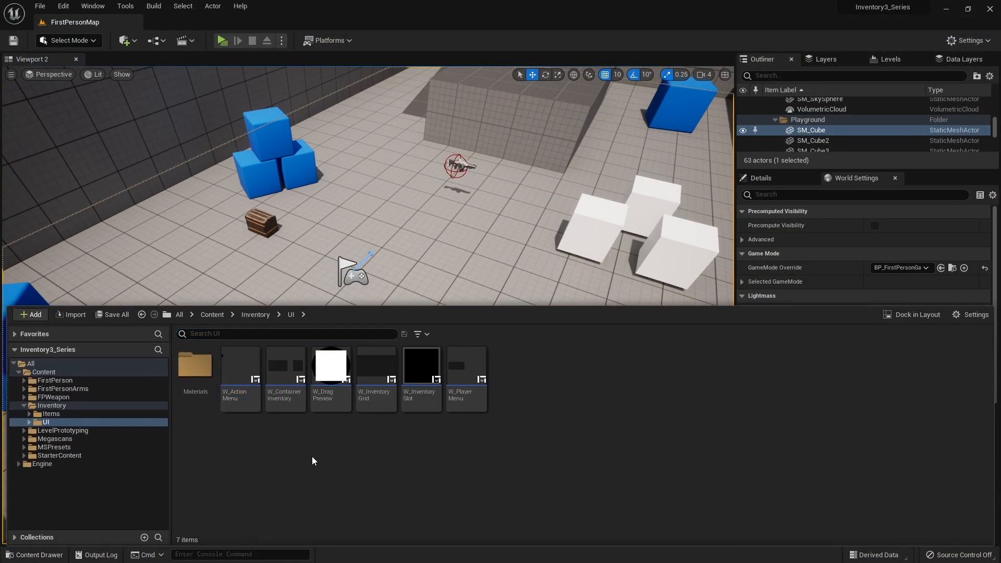
Step: Set BOX_ActionMenu's Visibility to Visible in the Designer and save W_ActionMenu
{"action": "double_click", "coordinate": [240, 365]}
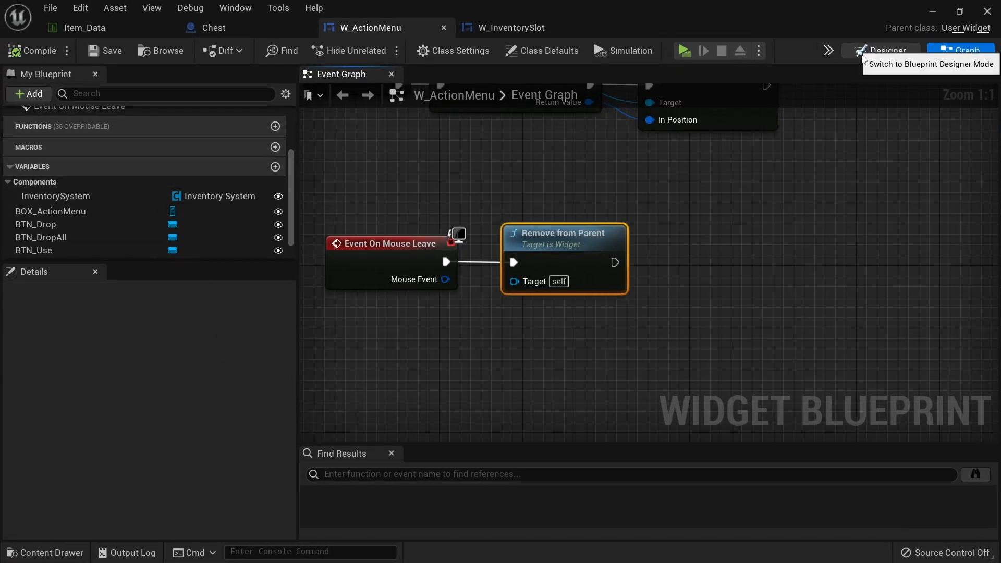
{"action": "left_click", "coordinate": [881, 50]}
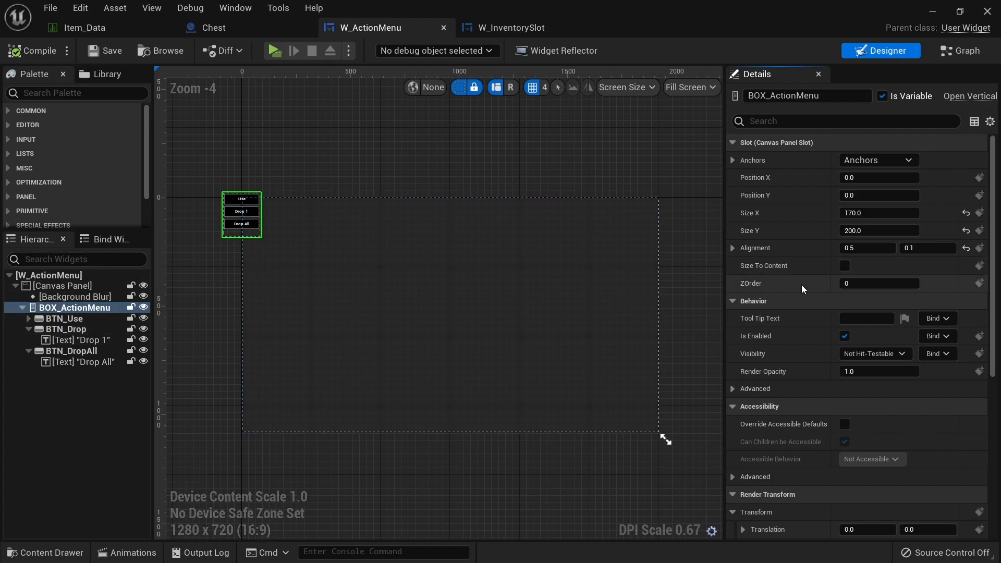
{"action": "mouse_move", "coordinate": [785, 336]}
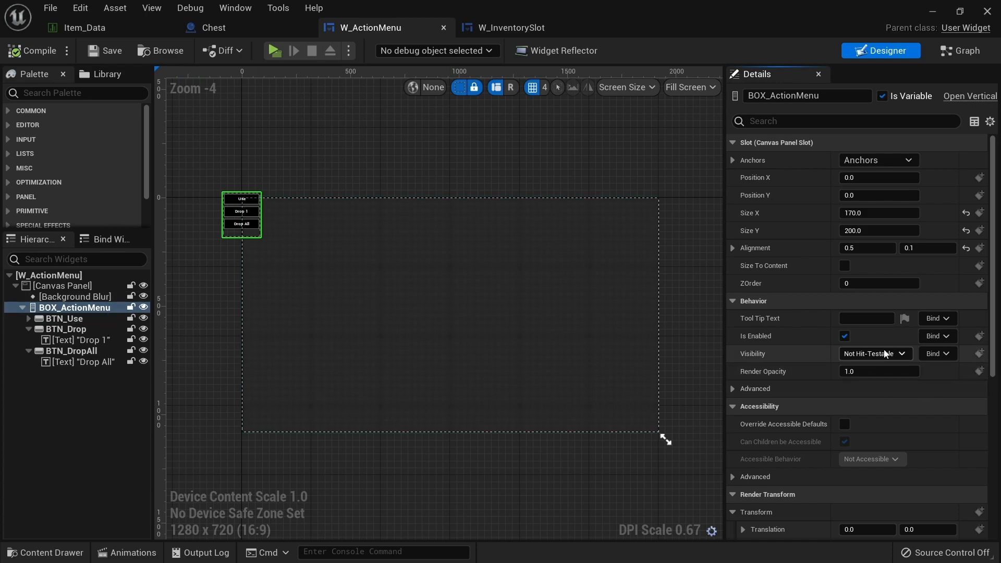
{"action": "left_click", "coordinate": [874, 353]}
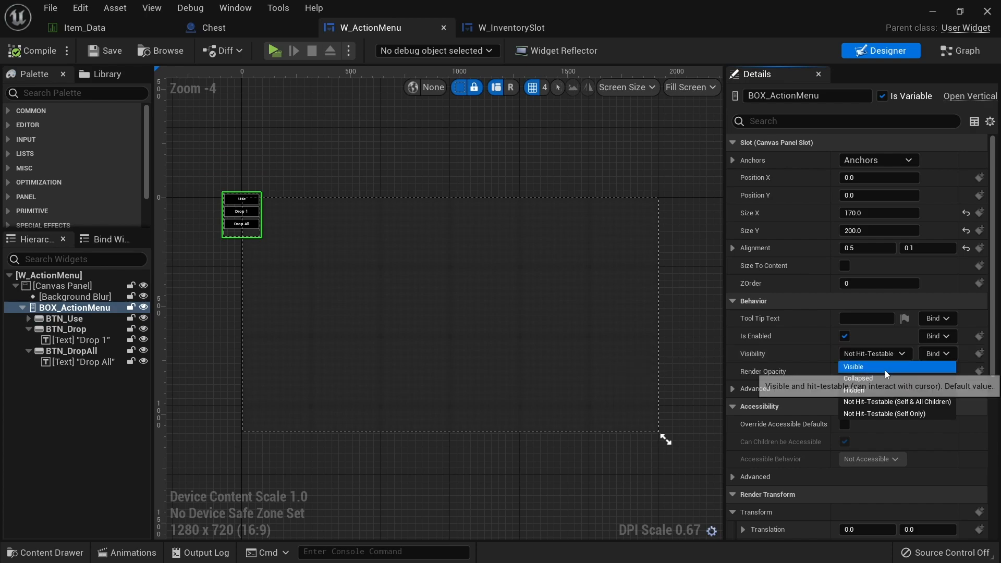
{"action": "left_click", "coordinate": [853, 367]}
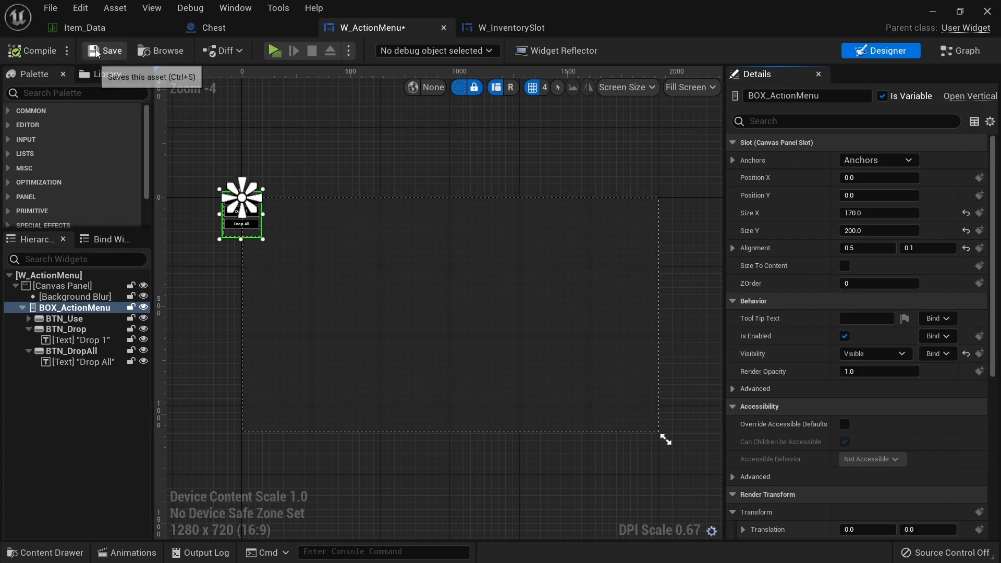
{"action": "left_click", "coordinate": [104, 50]}
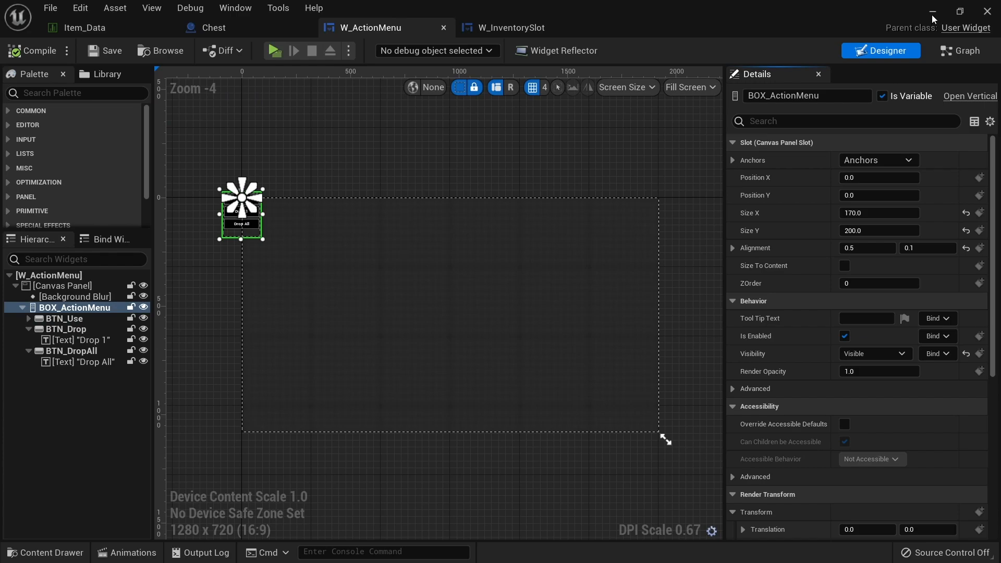
{"action": "left_click", "coordinate": [274, 50]}
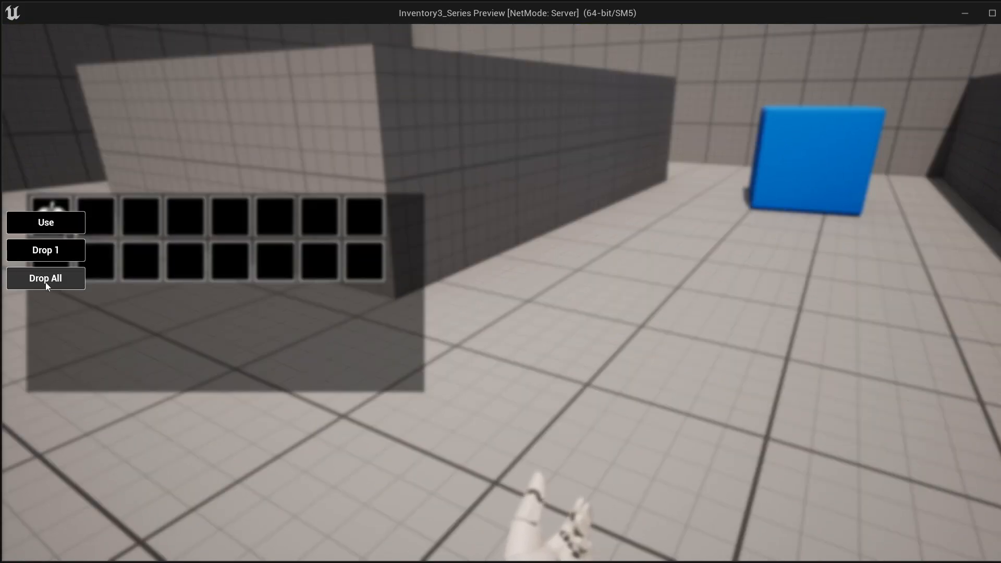
{"action": "mouse_move", "coordinate": [51, 237]}
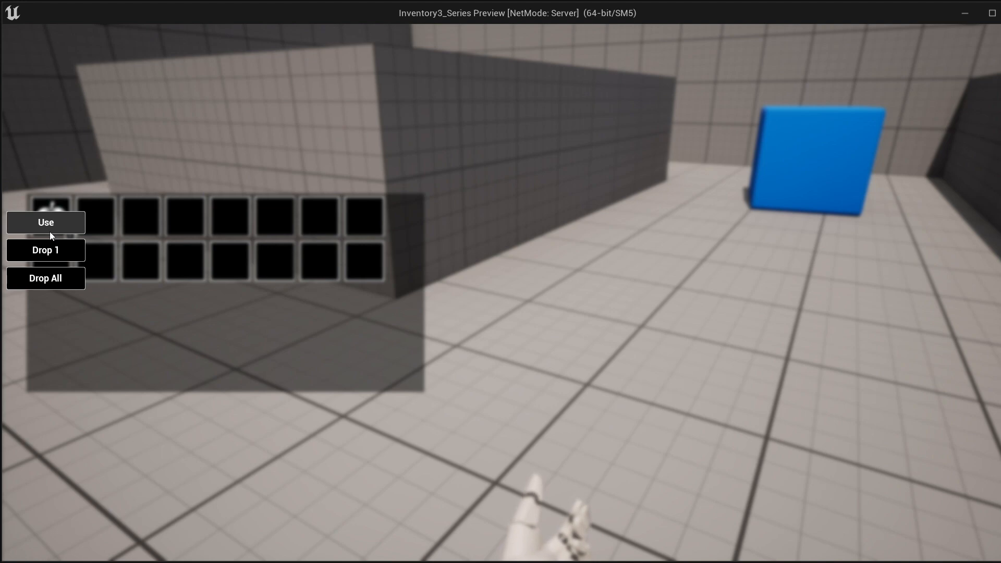
{"action": "mouse_move", "coordinate": [54, 251]}
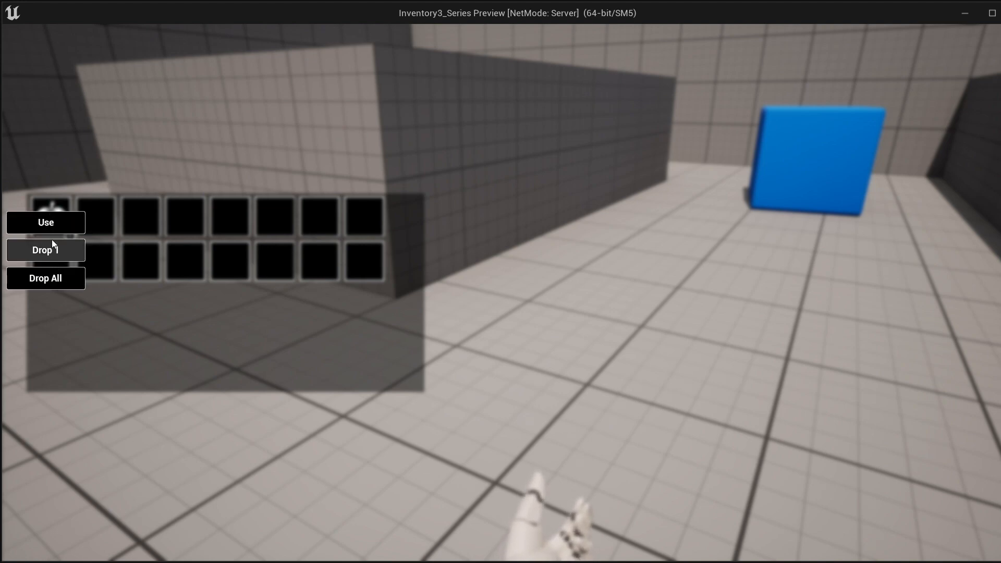
Step: Drop 1 apple, then Drop All from the apple slot so the stack lands on the floor
{"action": "left_click", "coordinate": [46, 222]}
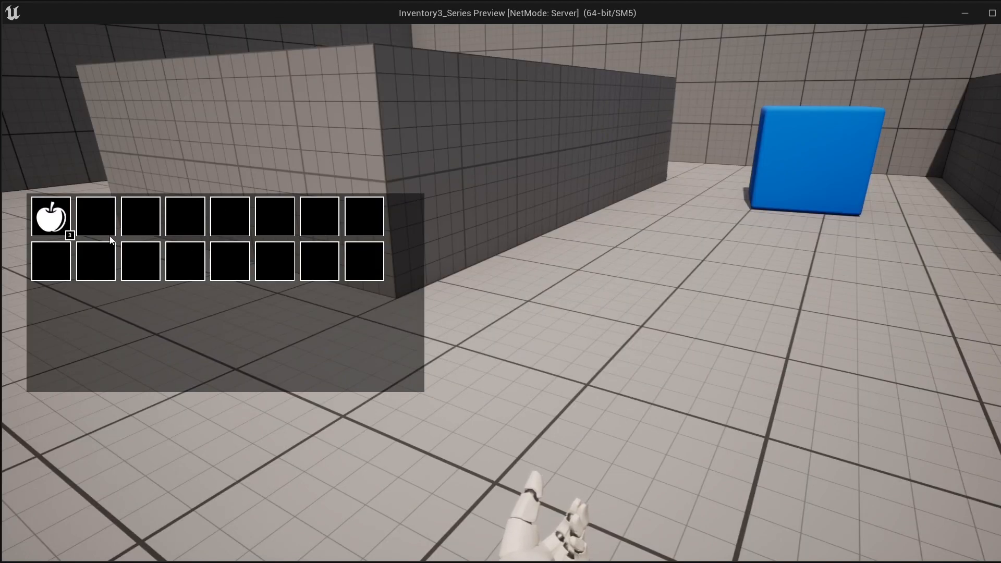
{"action": "right_click", "coordinate": [48, 219]}
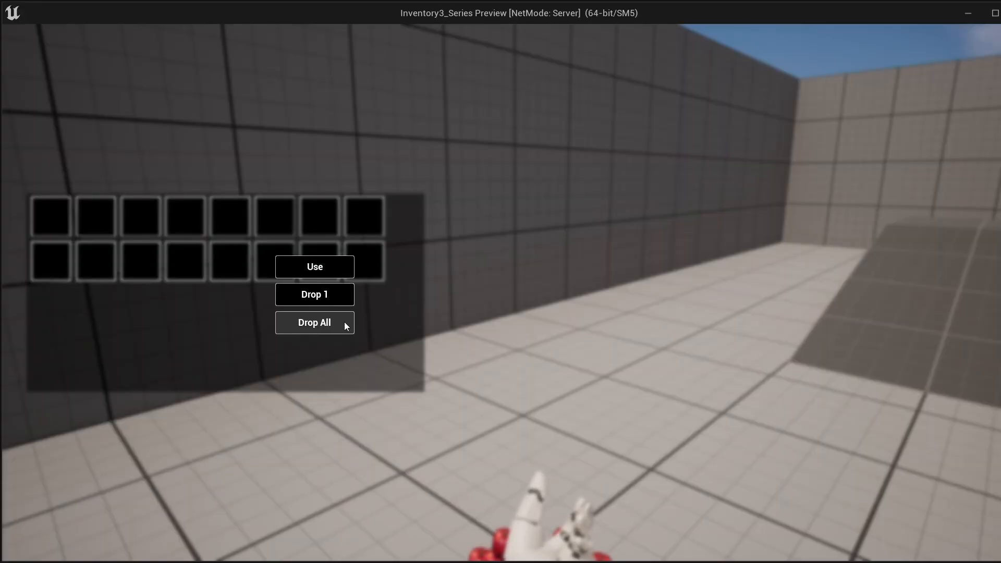
{"action": "left_click", "coordinate": [314, 322]}
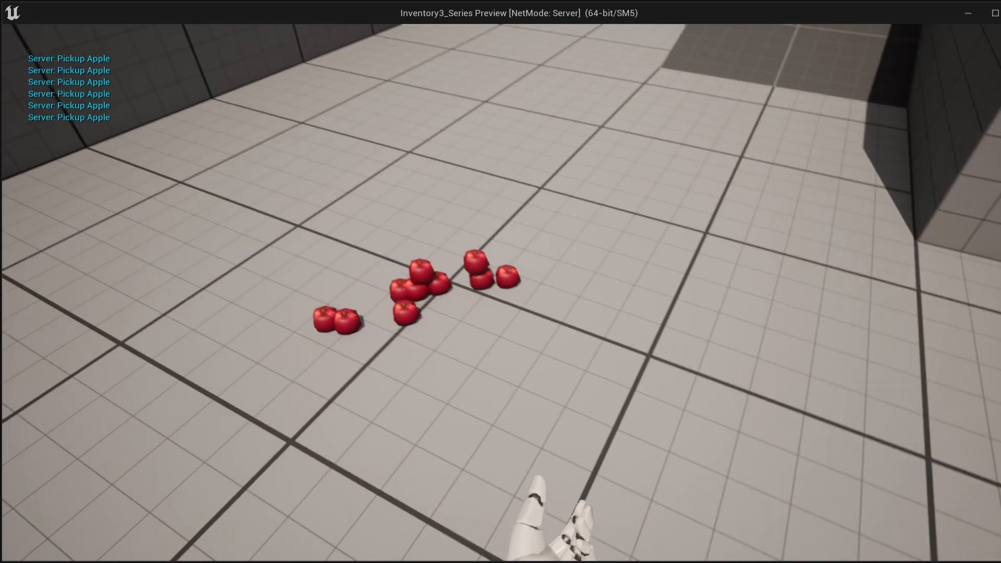